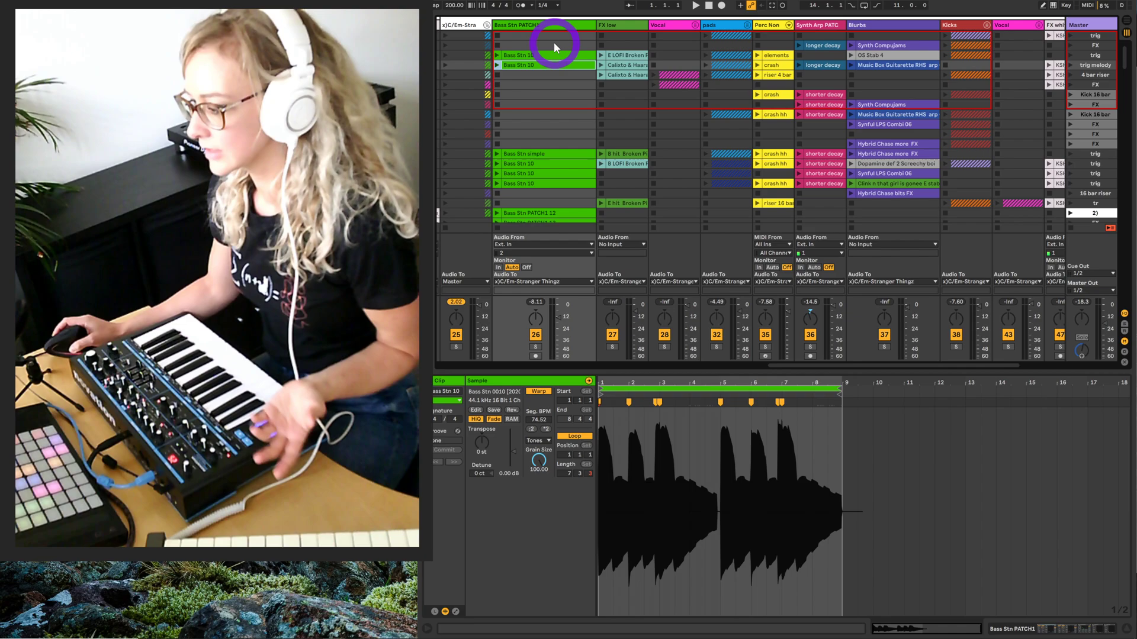
pyautogui.moveTo(547, 41)
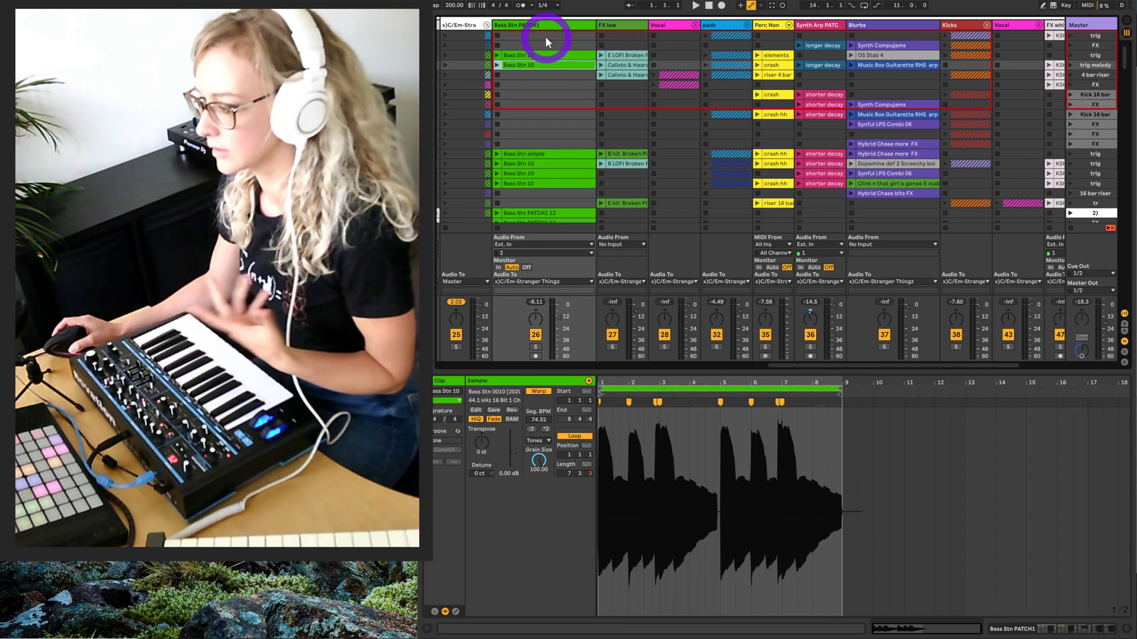
pyautogui.moveTo(571, 92)
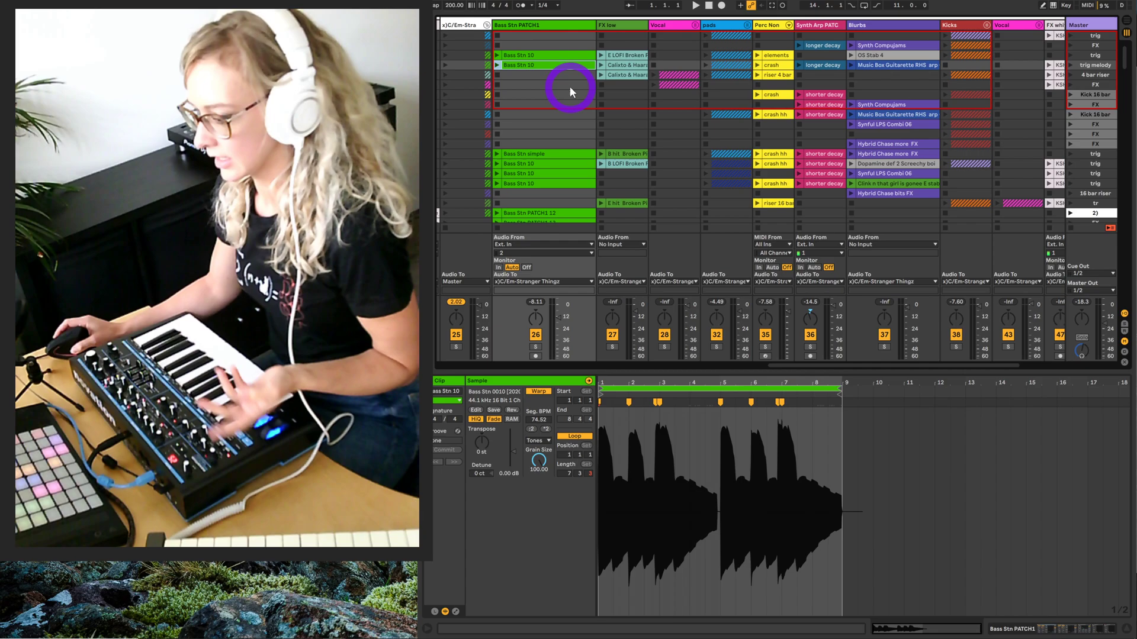
pyautogui.moveTo(544, 133)
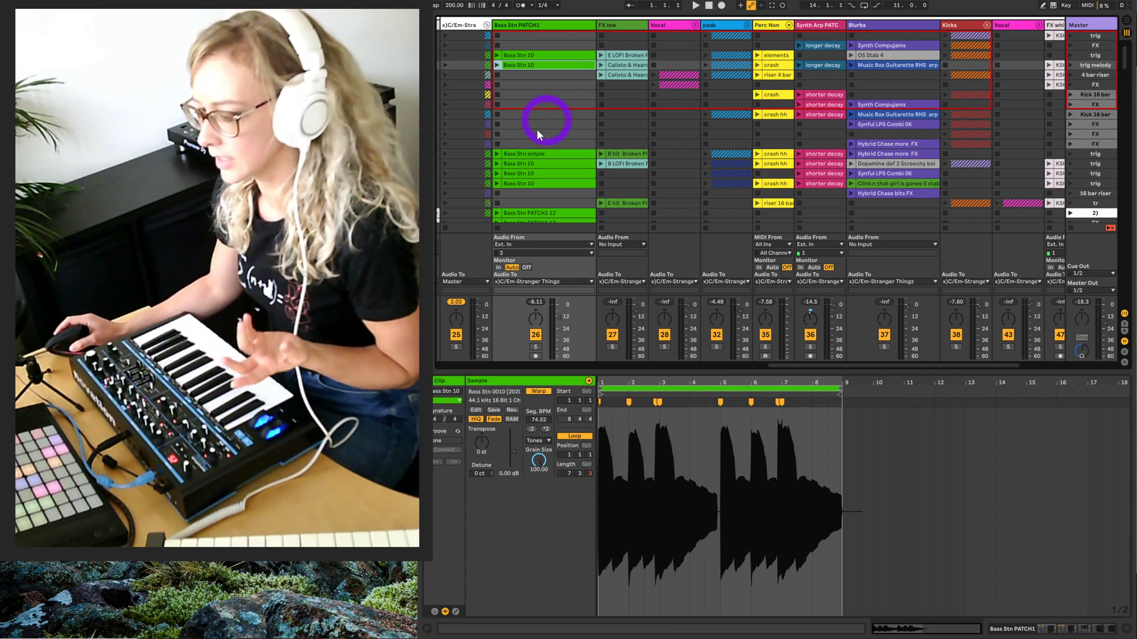
pyautogui.moveTo(682, 249)
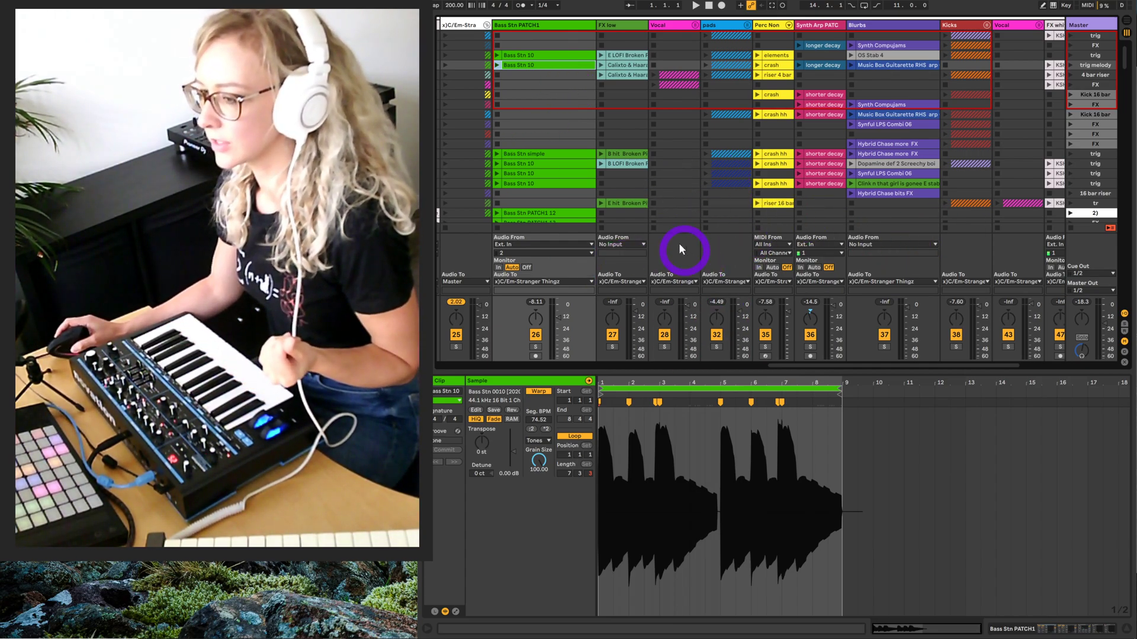
pyautogui.moveTo(737, 139)
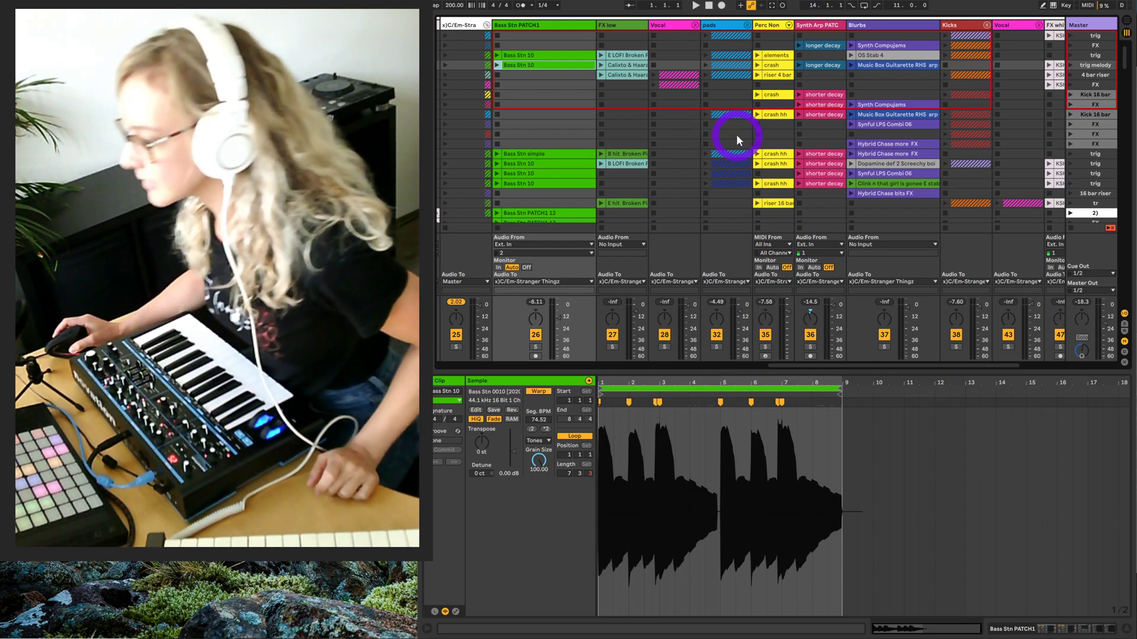
pyautogui.moveTo(1042, 227)
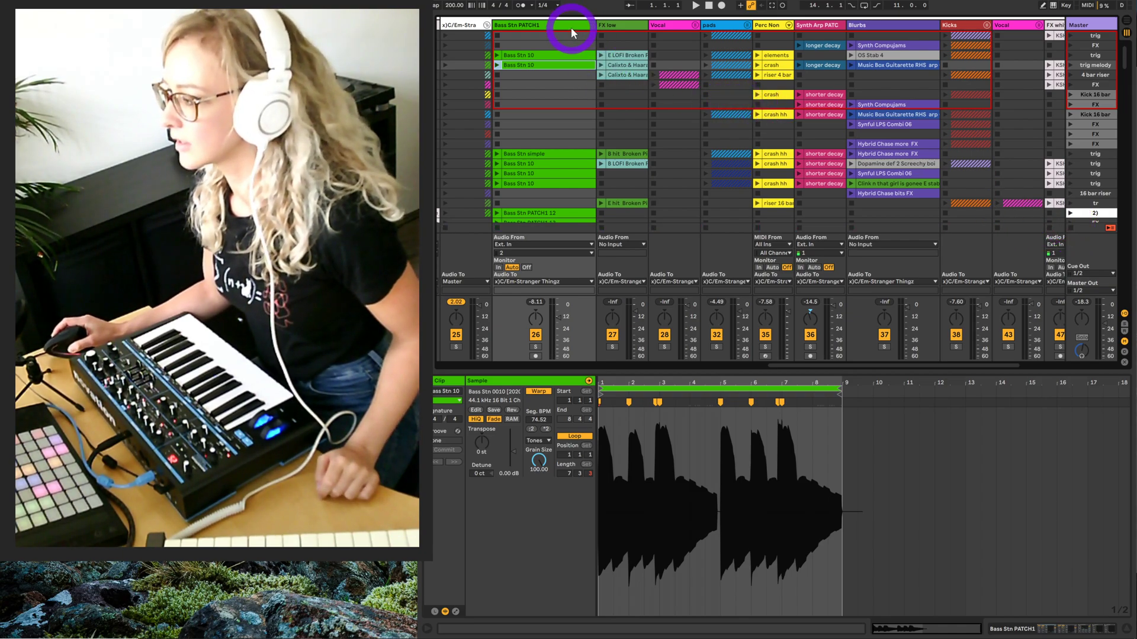
# Select the Bass Stn PATCH1 track to display its compressor, room and limiter devices.
pyautogui.click(823, 25)
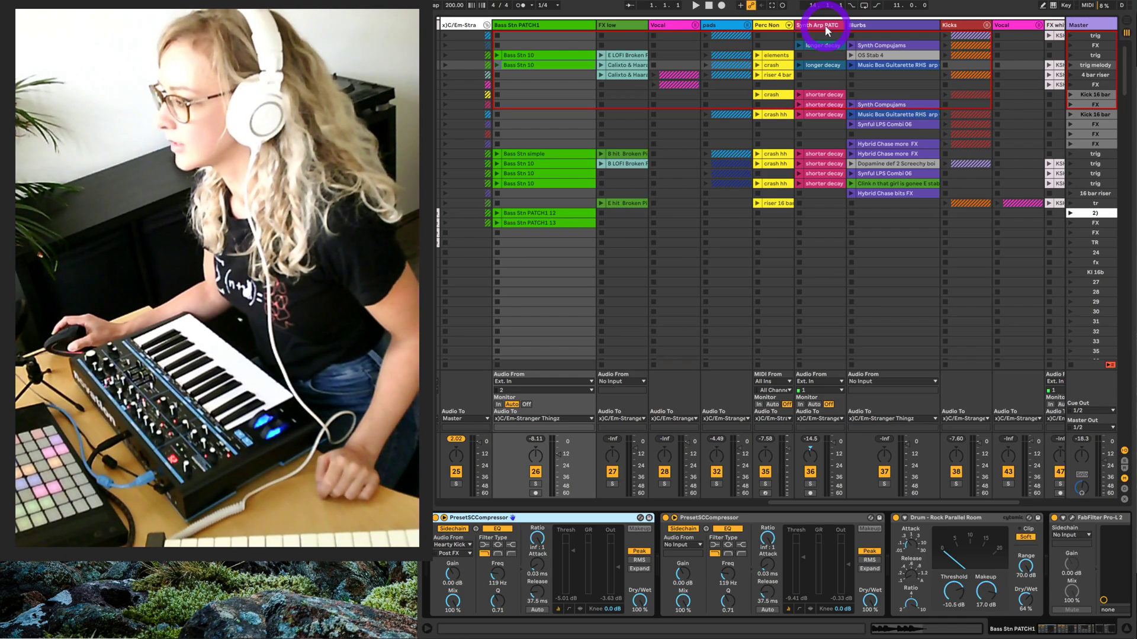
# Reposition the Synth Arp PATCH2 track header right after Bass Stn PATCH1 in Session View.
pyautogui.click(609, 25)
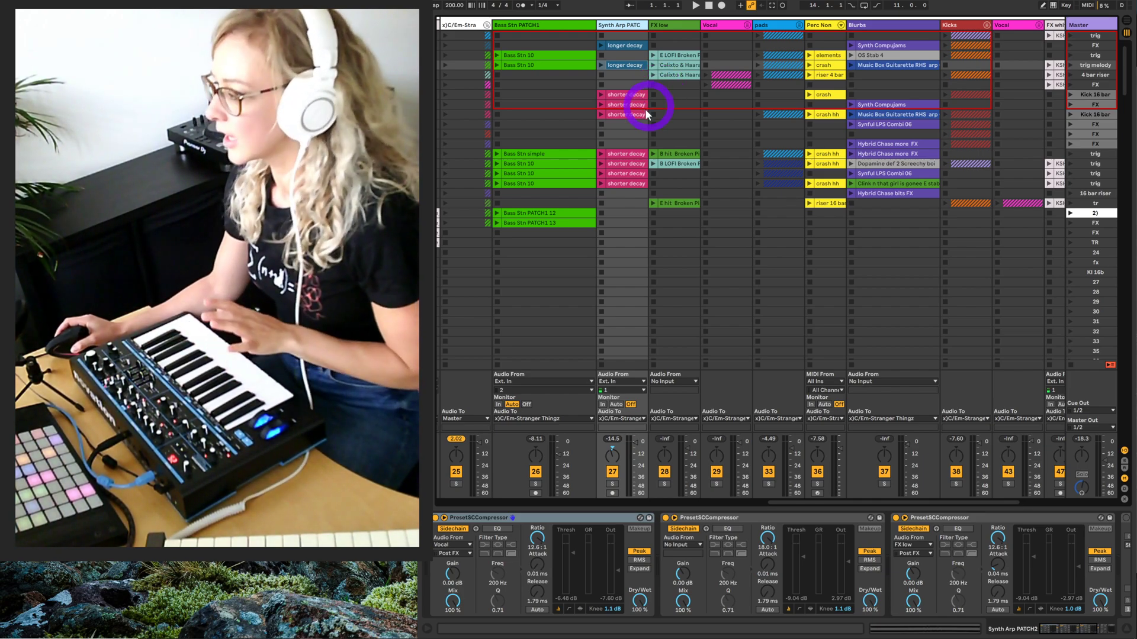
pyautogui.moveTo(660, 148)
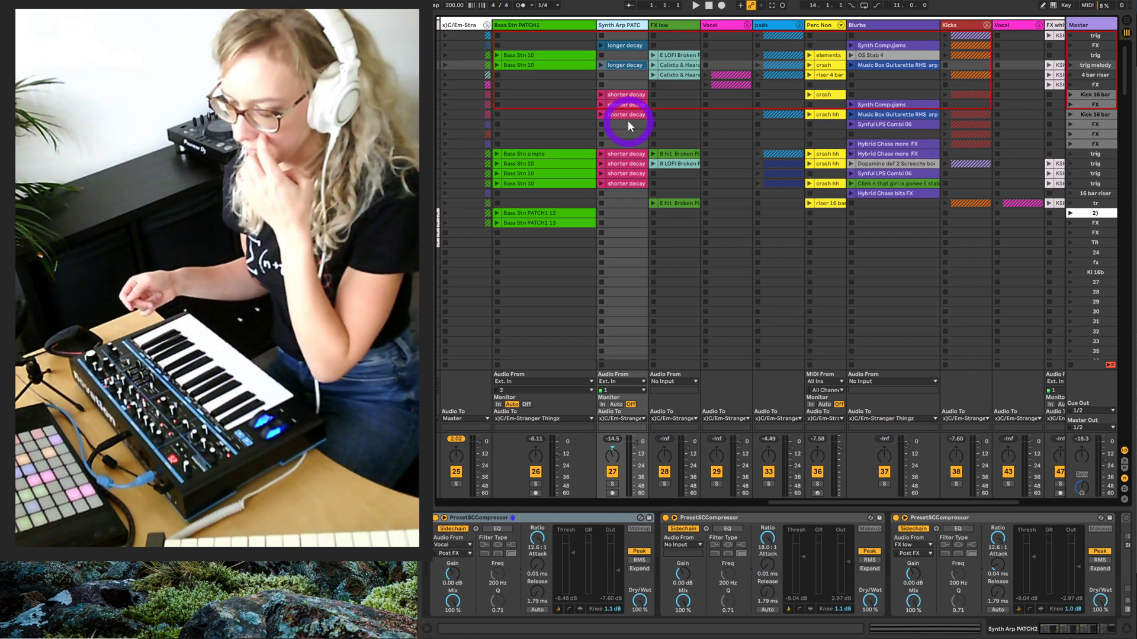
pyautogui.moveTo(633, 213)
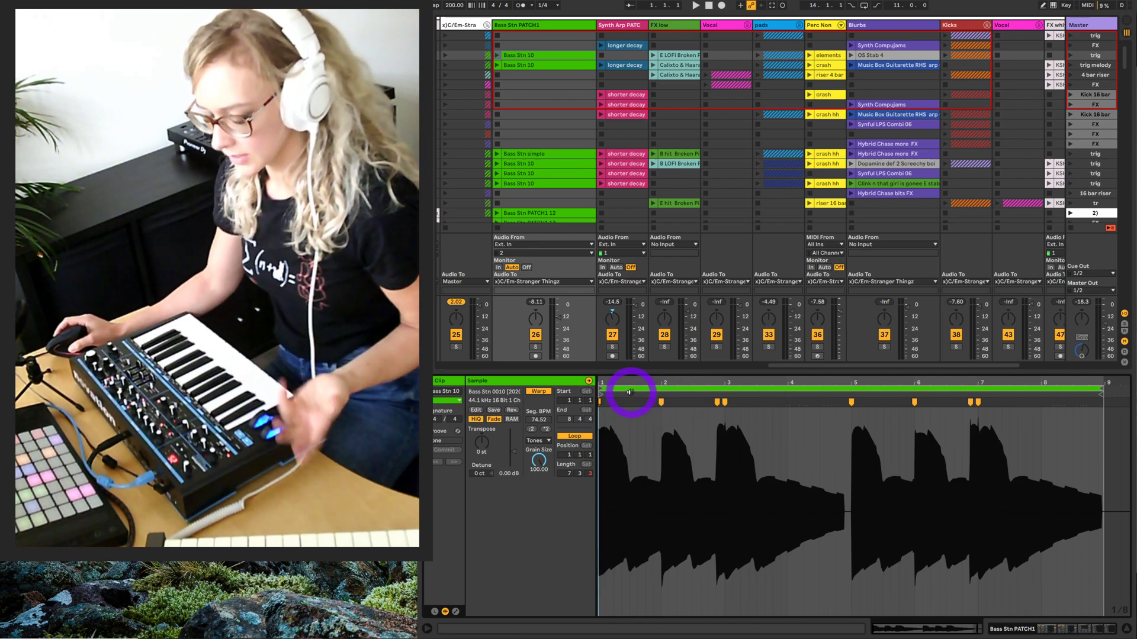
# Zoom the Bass Stn 10 clip's Sample Editor into bar 1 of its waveform.
pyautogui.click(637, 402)
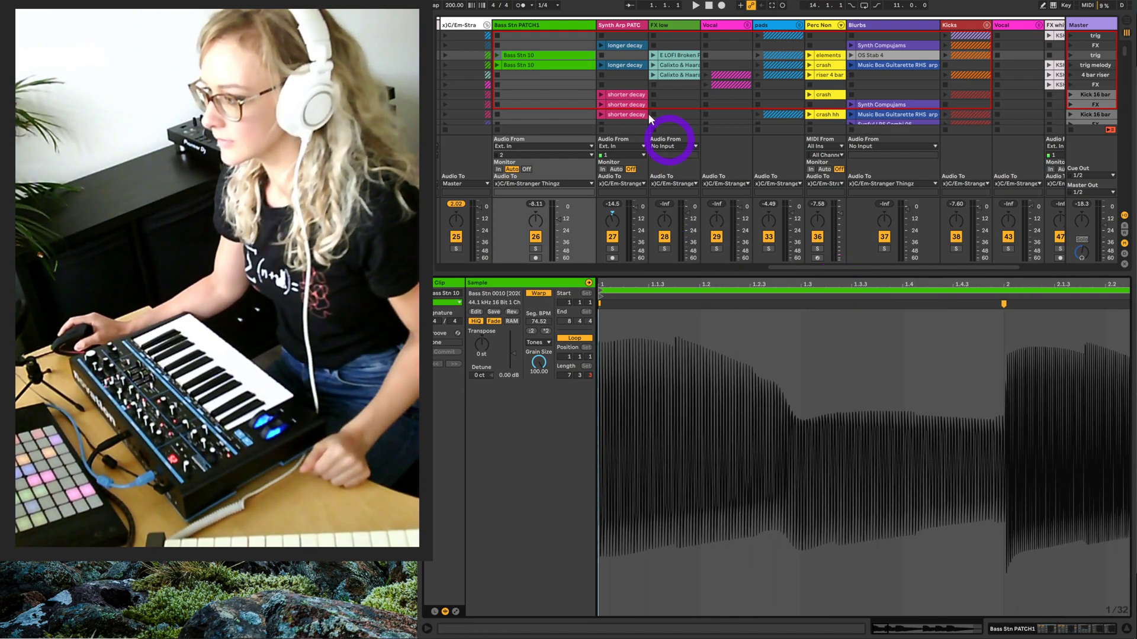
# Launch the Bass Stn 10 clip so the bass reaches the master output.
pyautogui.click(485, 57)
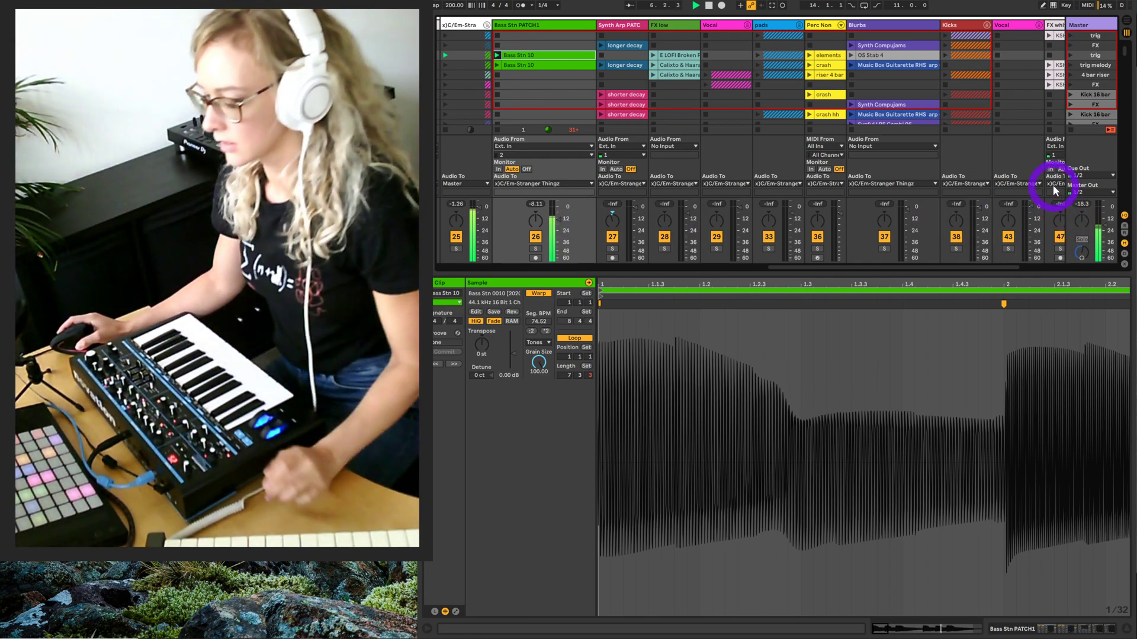
pyautogui.moveTo(834, 272)
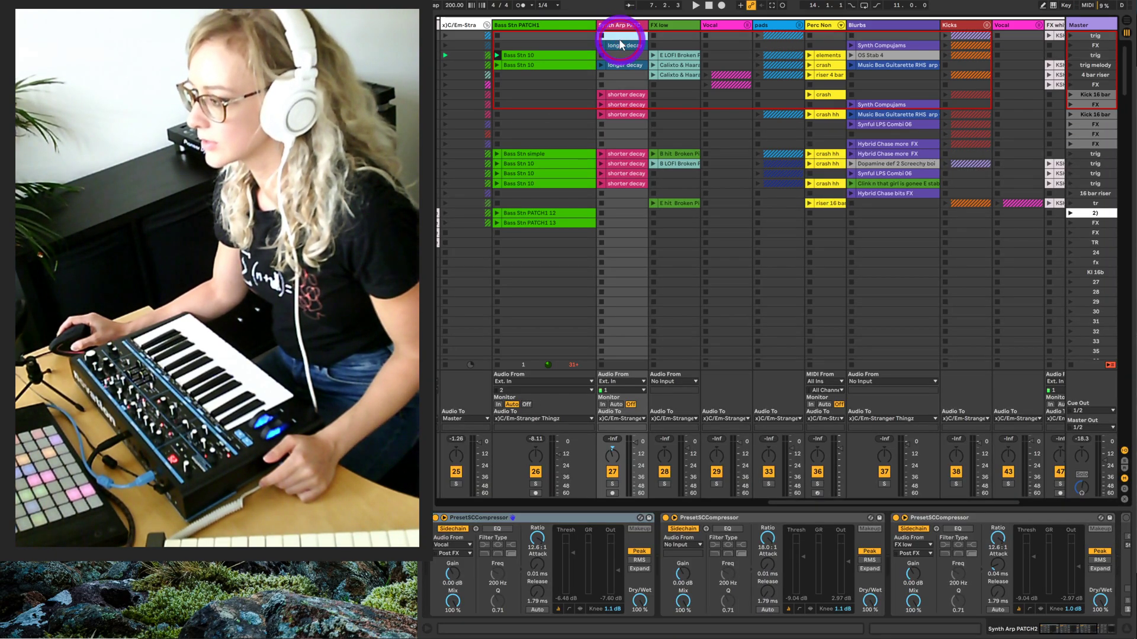
# Open the longer decay clip, pick a new Global Quantization value, and view crash notes.
pyautogui.doubleClick(625, 44)
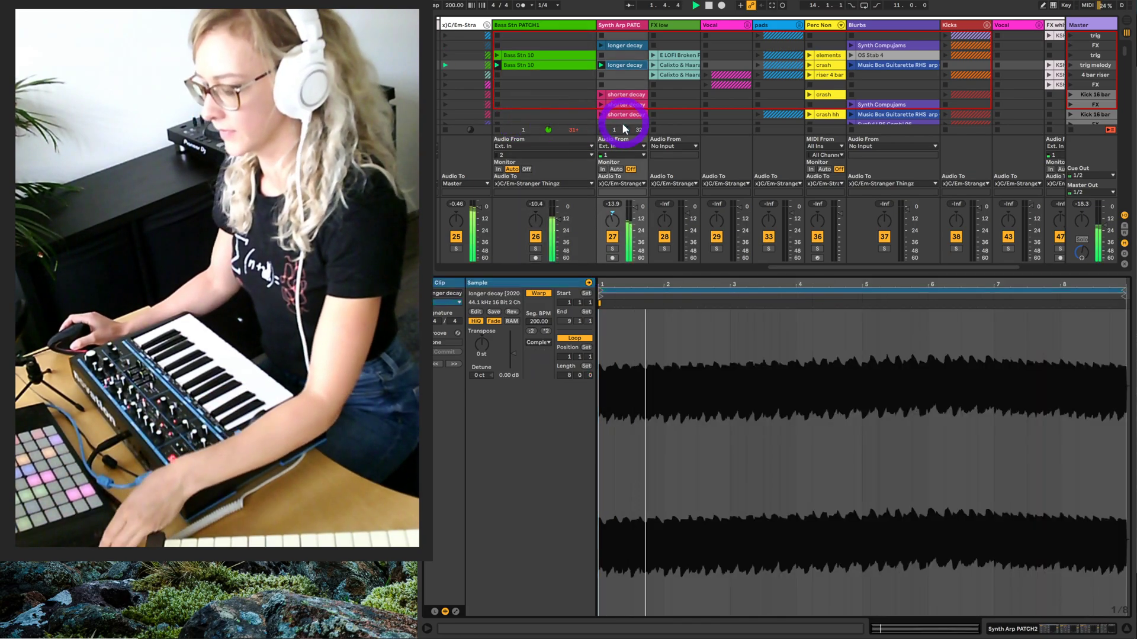
pyautogui.click(555, 5)
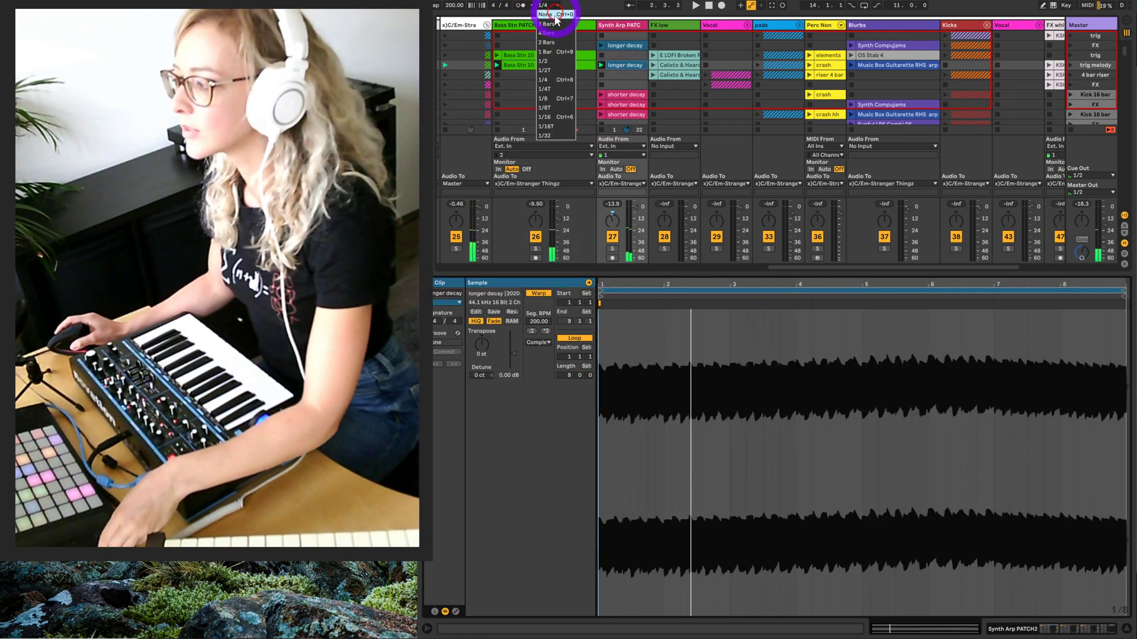
pyautogui.click(543, 13)
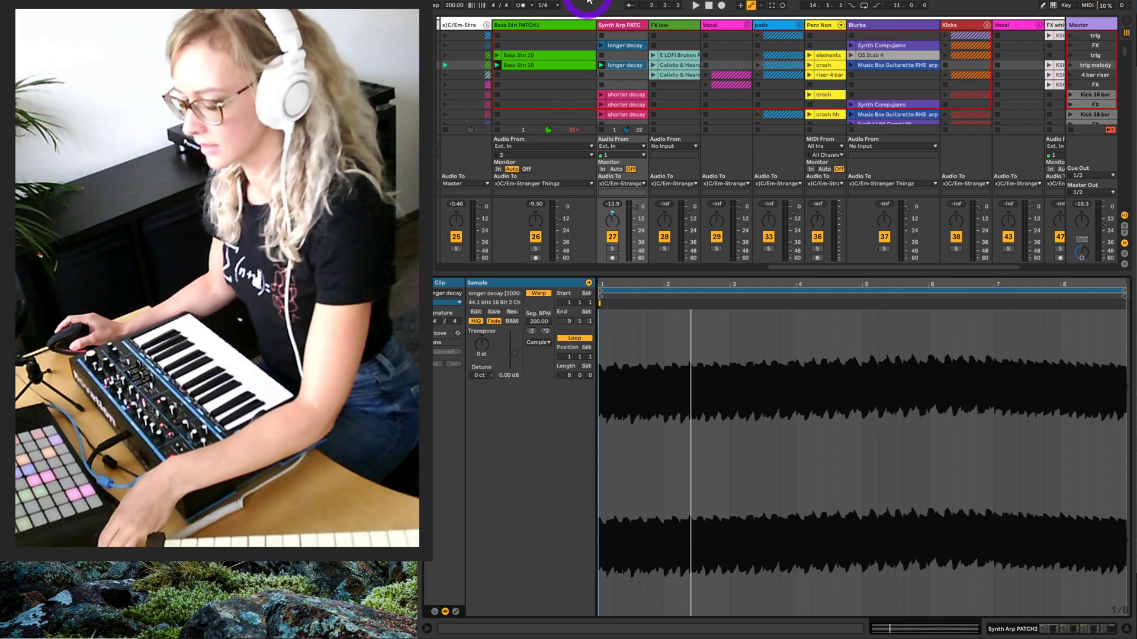
pyautogui.click(694, 6)
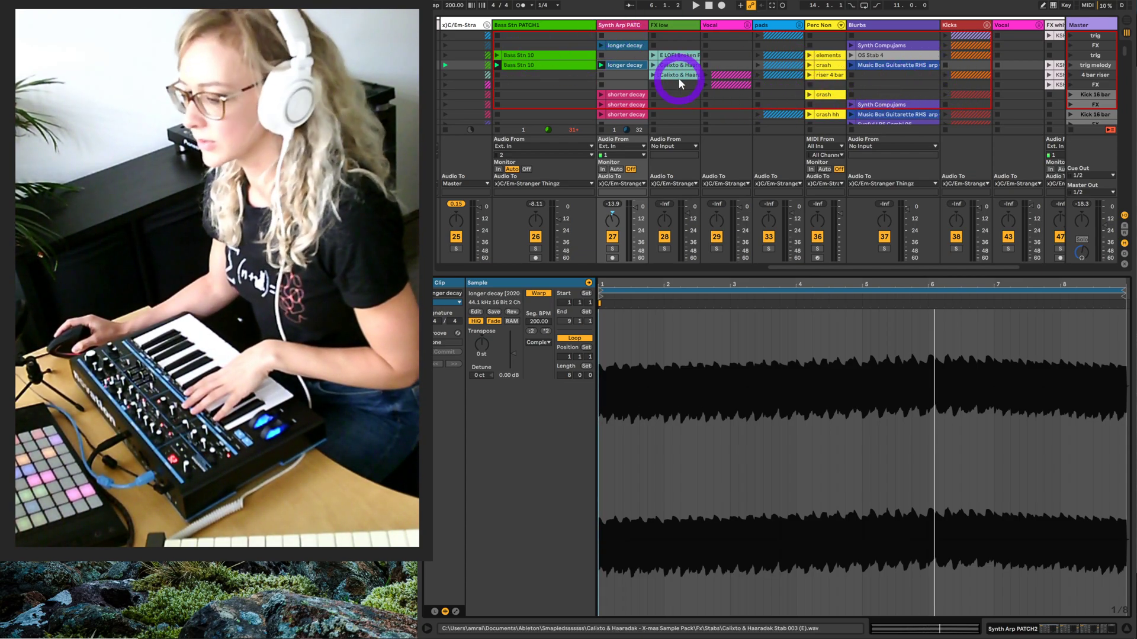
pyautogui.moveTo(1080, 70)
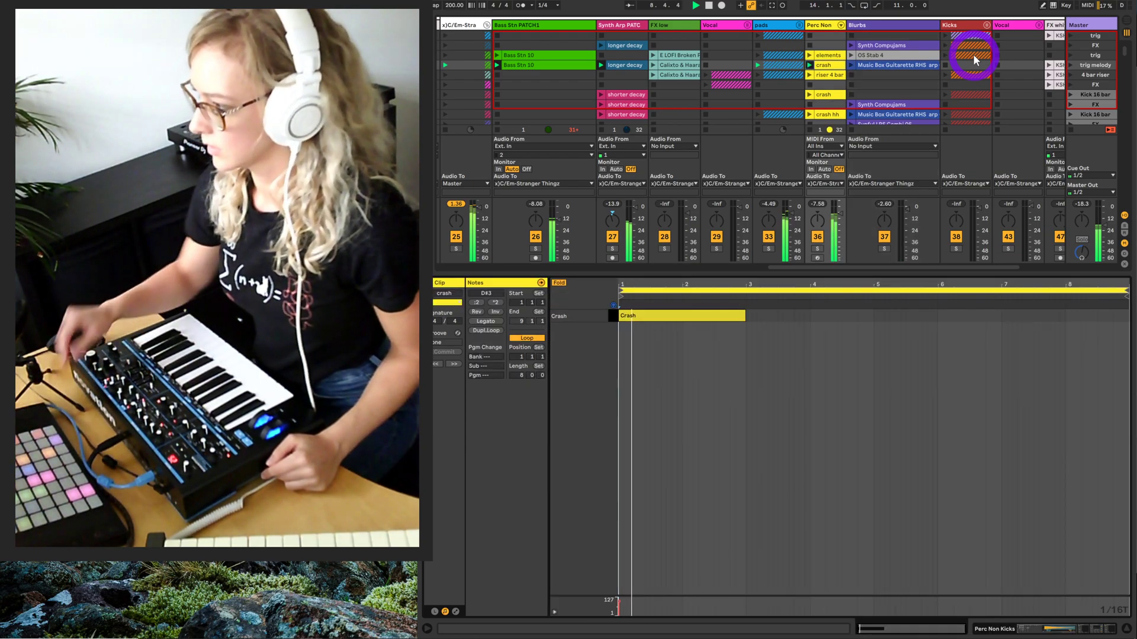
# View the elements clip's crash and stab notes and launch it in Perc Non.
pyautogui.click(667, 65)
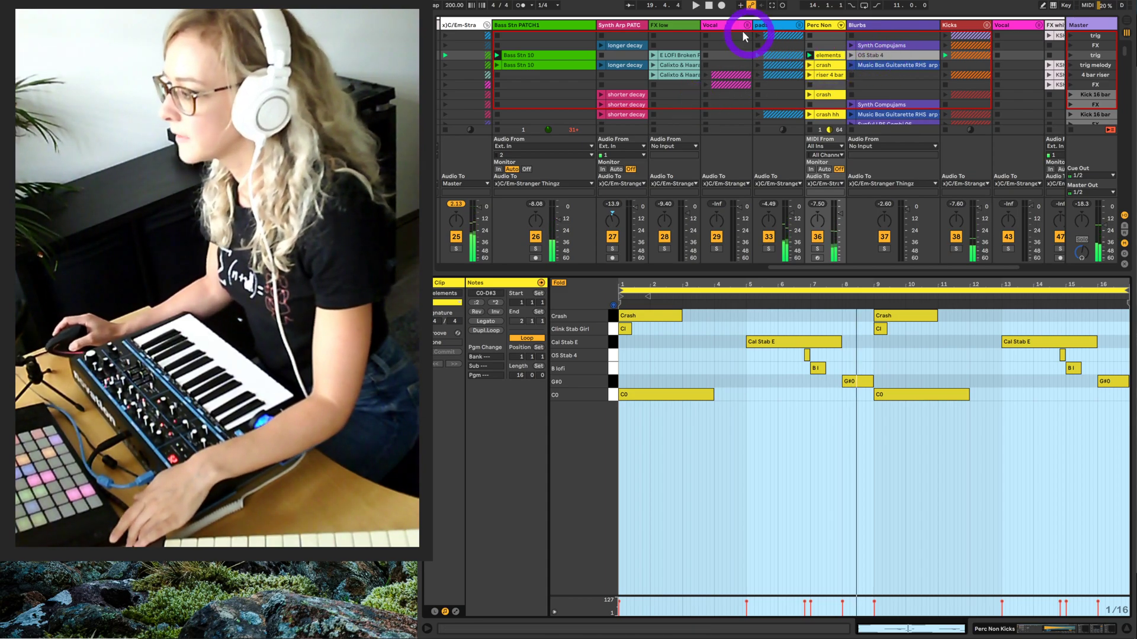
pyautogui.click(820, 25)
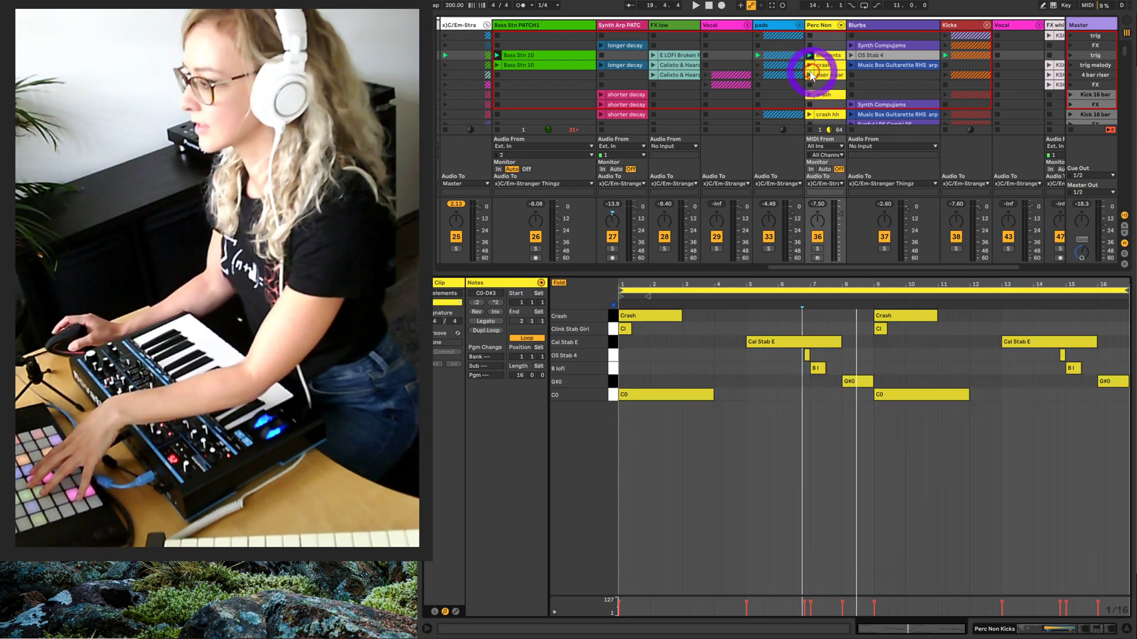
pyautogui.click(849, 464)
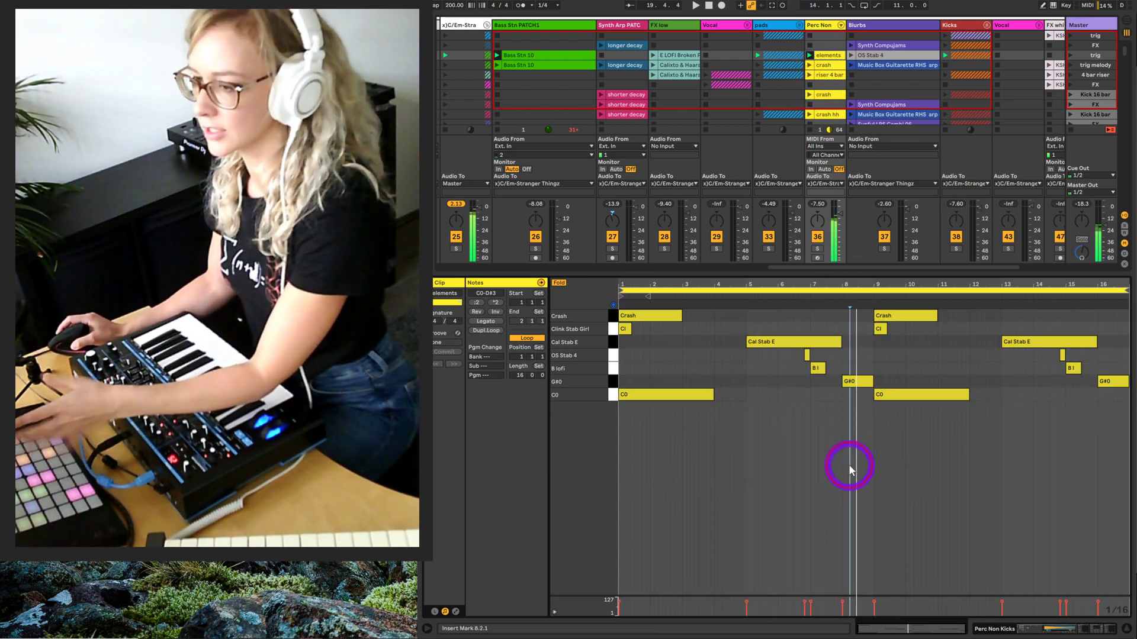
pyautogui.moveTo(852, 263)
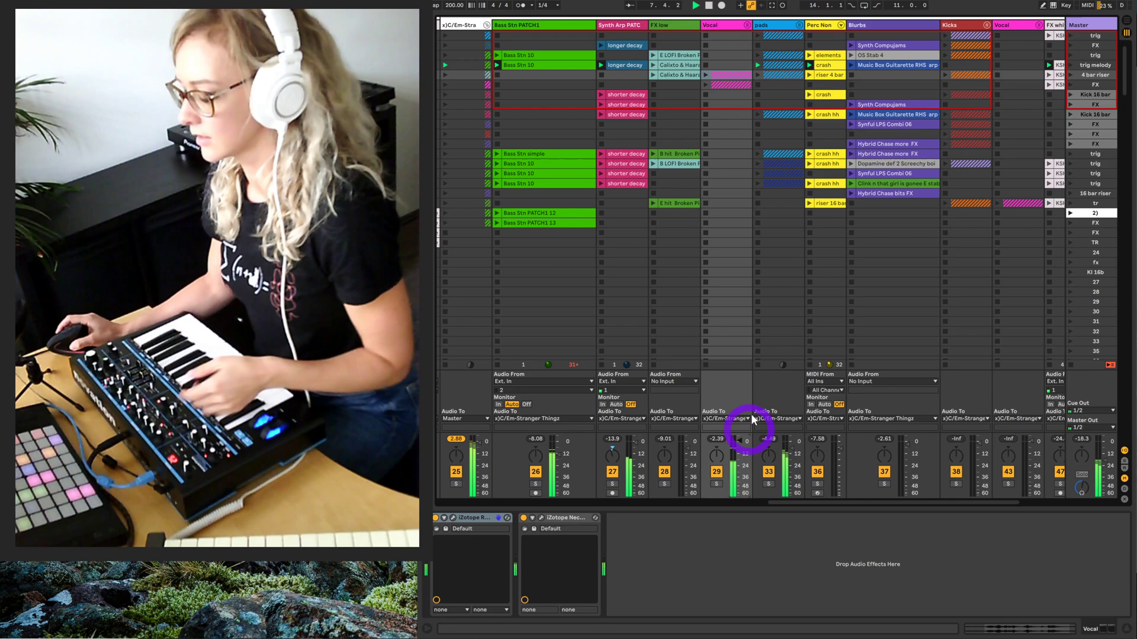
pyautogui.moveTo(505, 288)
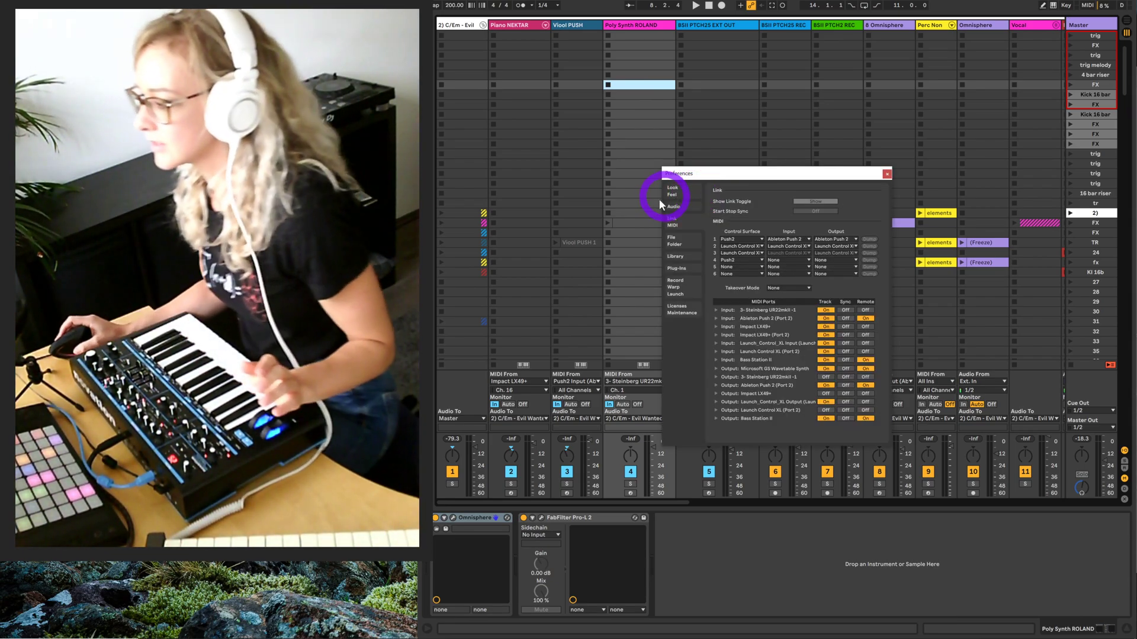
# Switch Preferences to the Audio tab and move the window left to read latency.
pyautogui.click(673, 207)
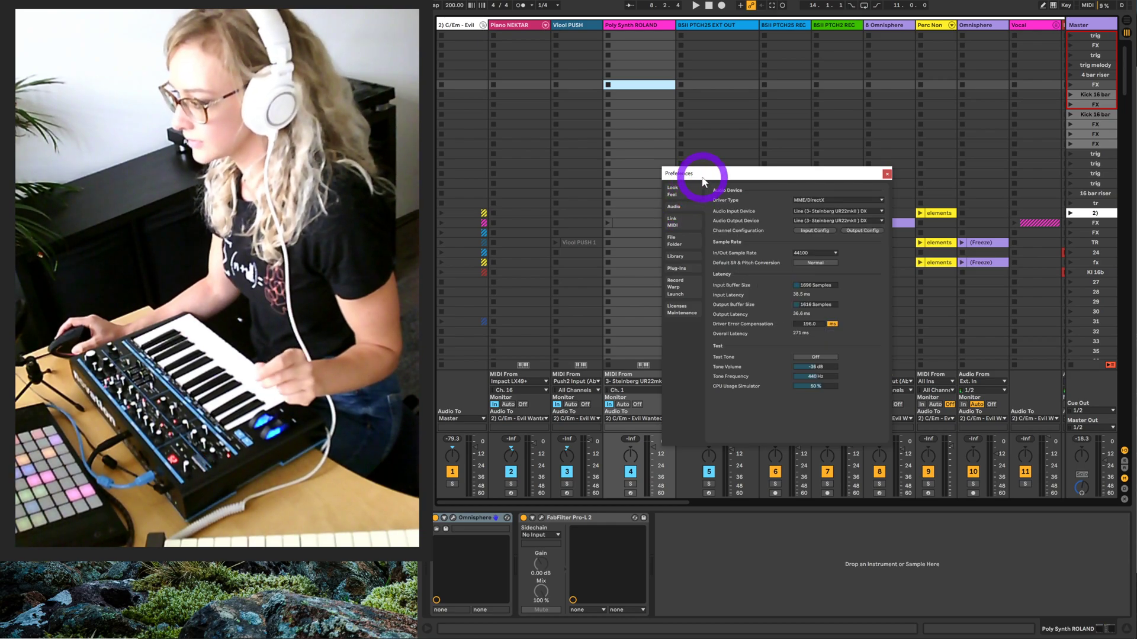
pyautogui.moveTo(703, 173); pyautogui.dragTo(597, 151)
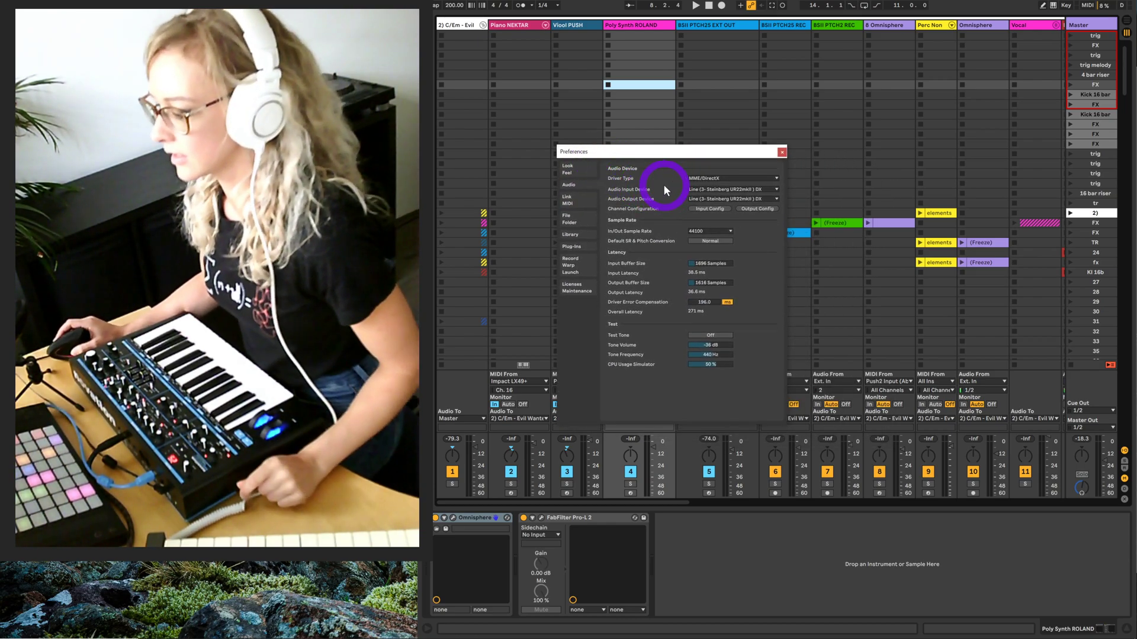
pyautogui.moveTo(692, 206)
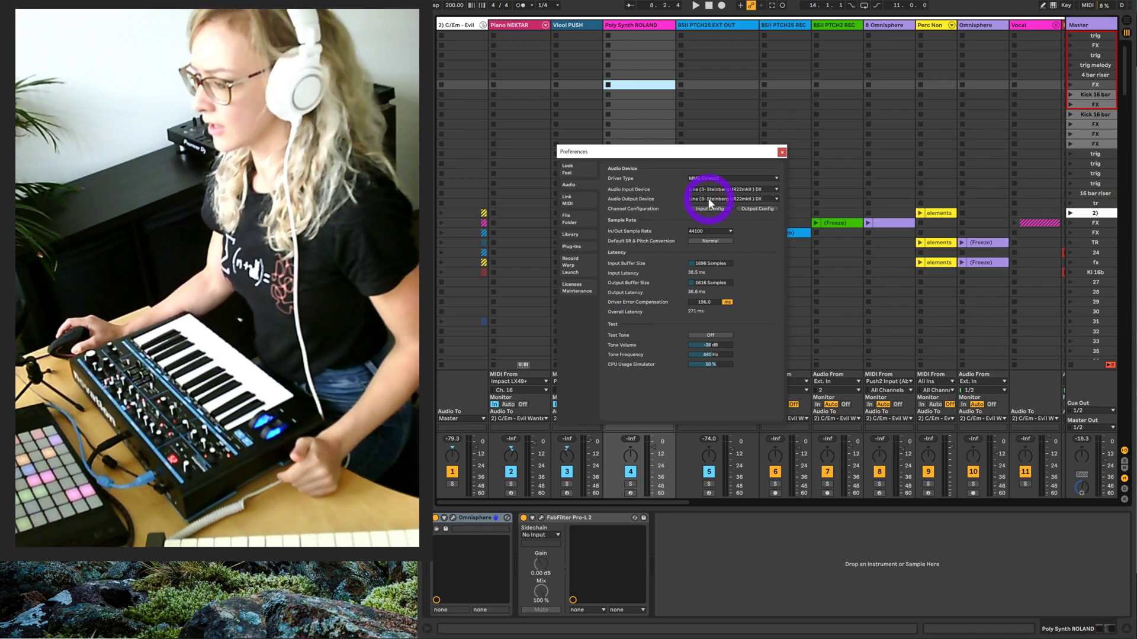
pyautogui.moveTo(678, 266)
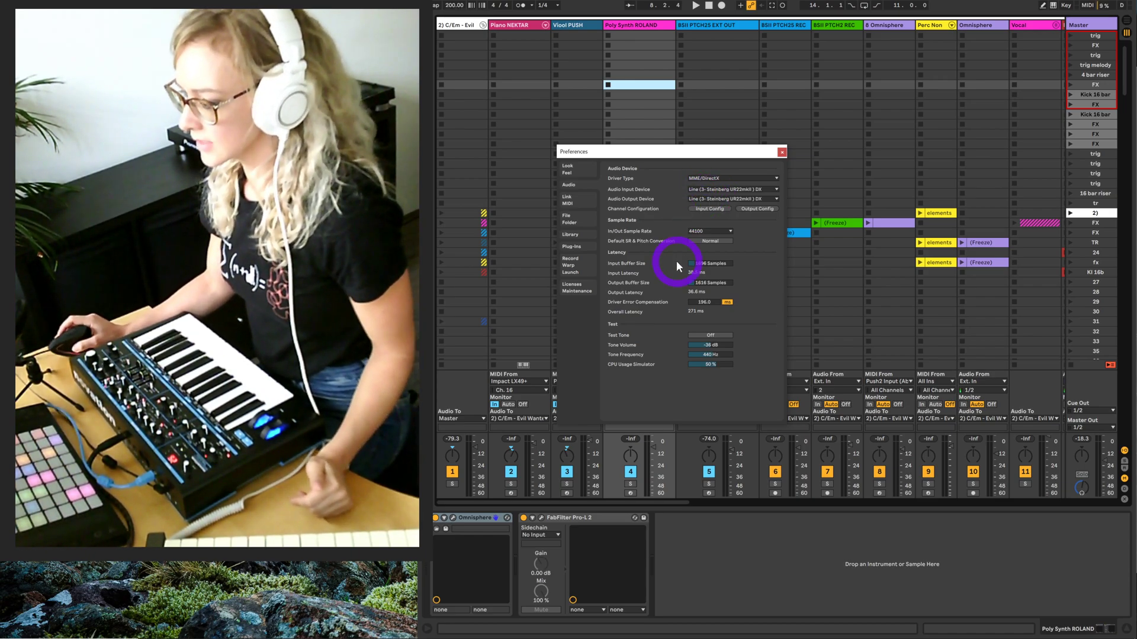
pyautogui.moveTo(660, 162)
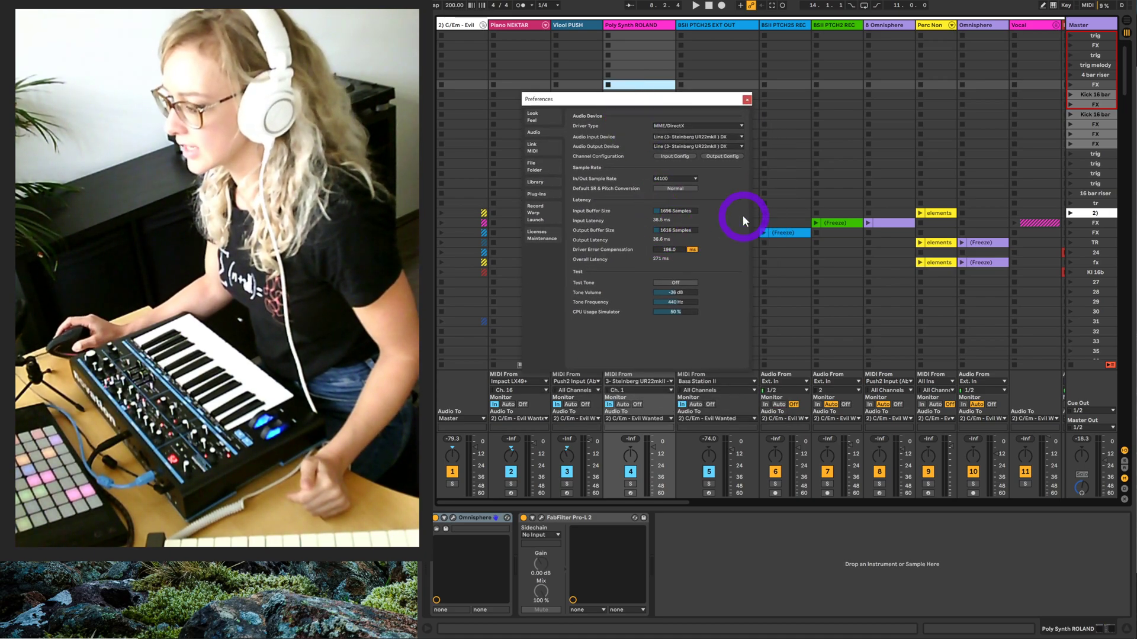
pyautogui.moveTo(717, 227)
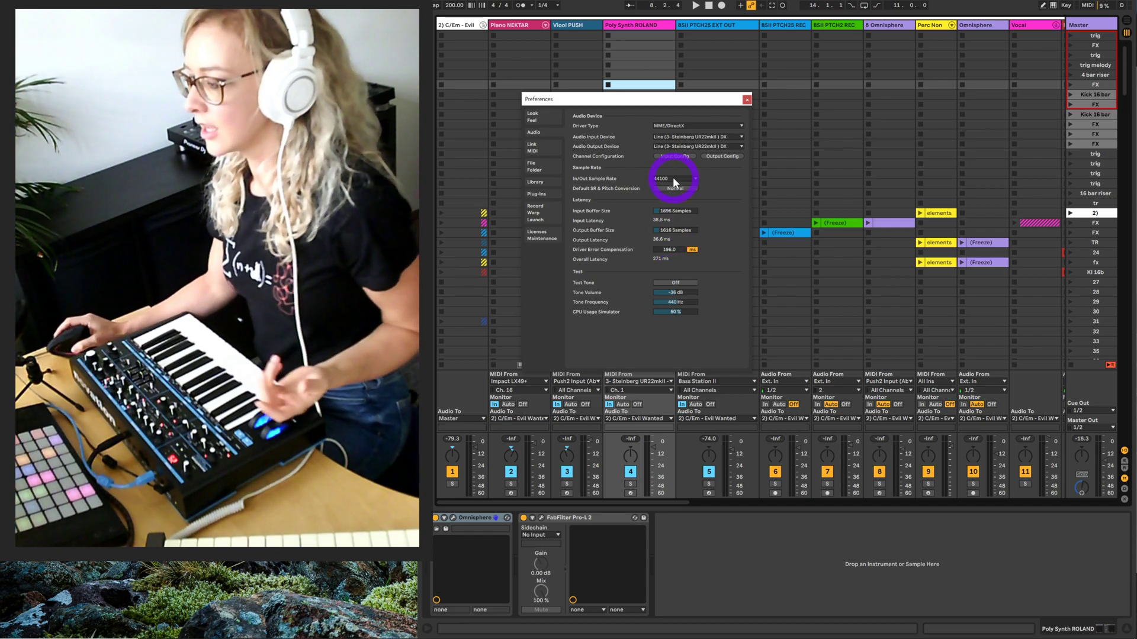
pyautogui.moveTo(666, 146)
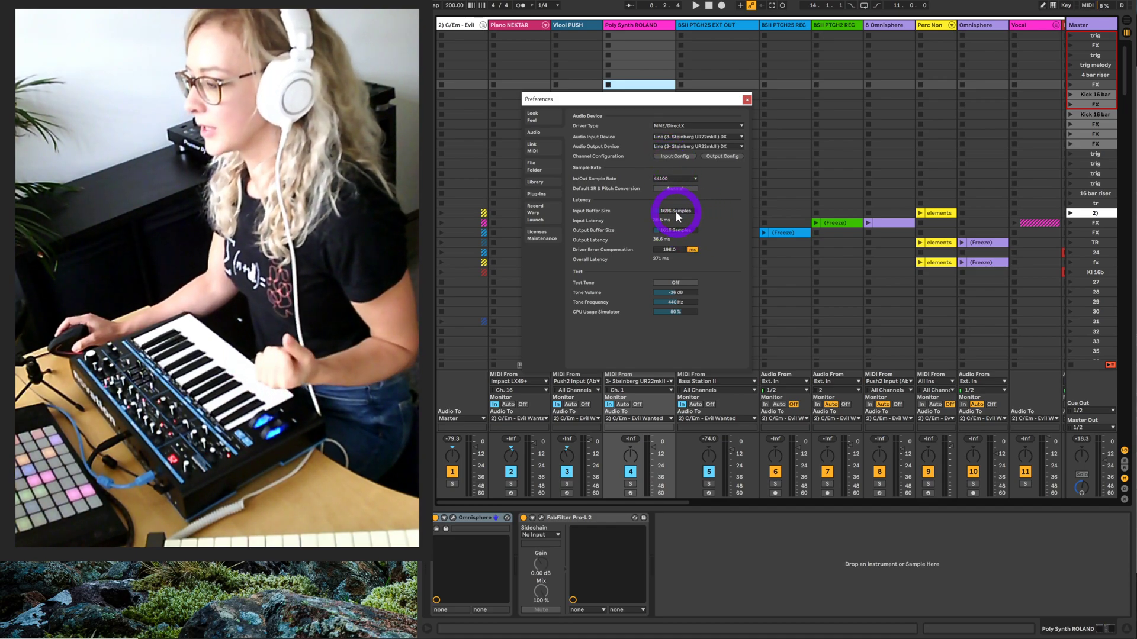
pyautogui.moveTo(593, 259)
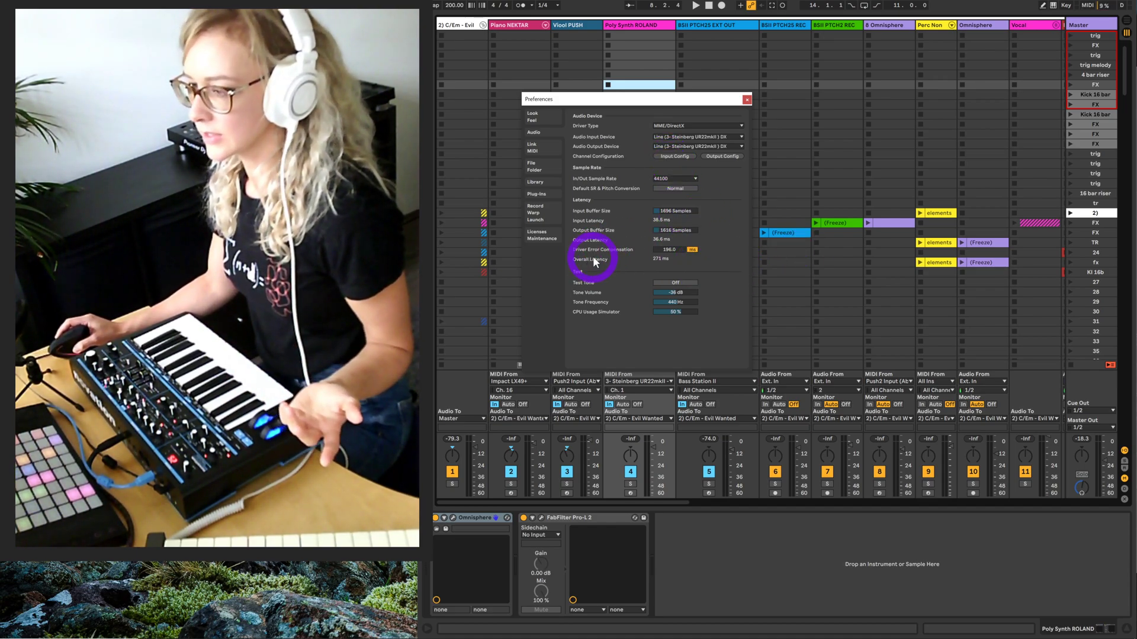
pyautogui.moveTo(663, 206)
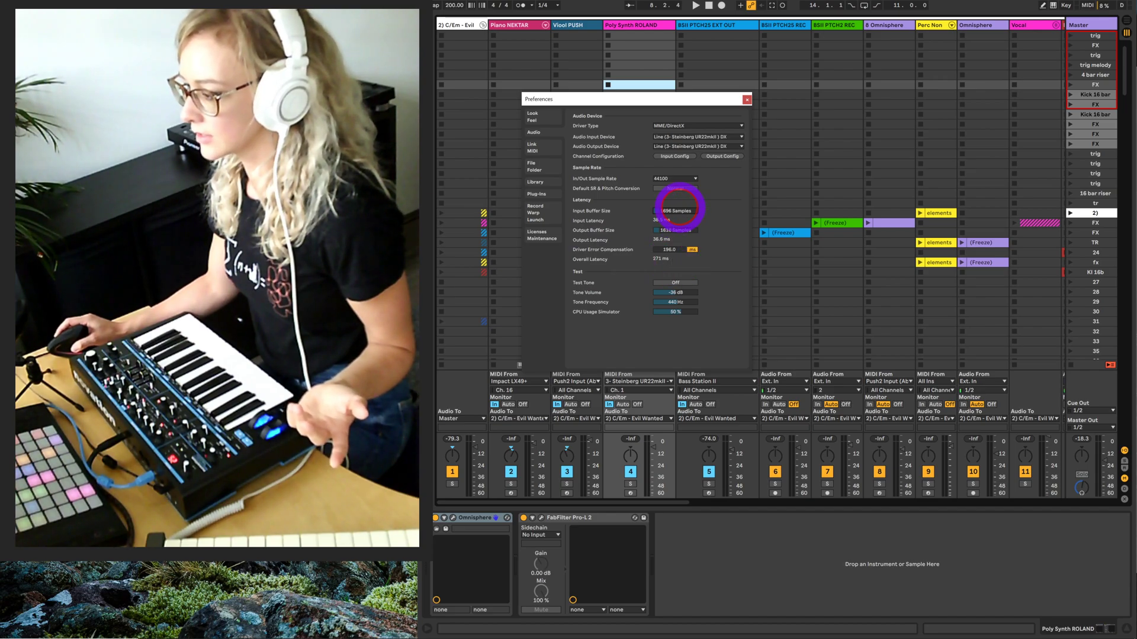
# Raise the Input Buffer Size to 3232 samples in Preferences > Audio.
pyautogui.click(674, 210)
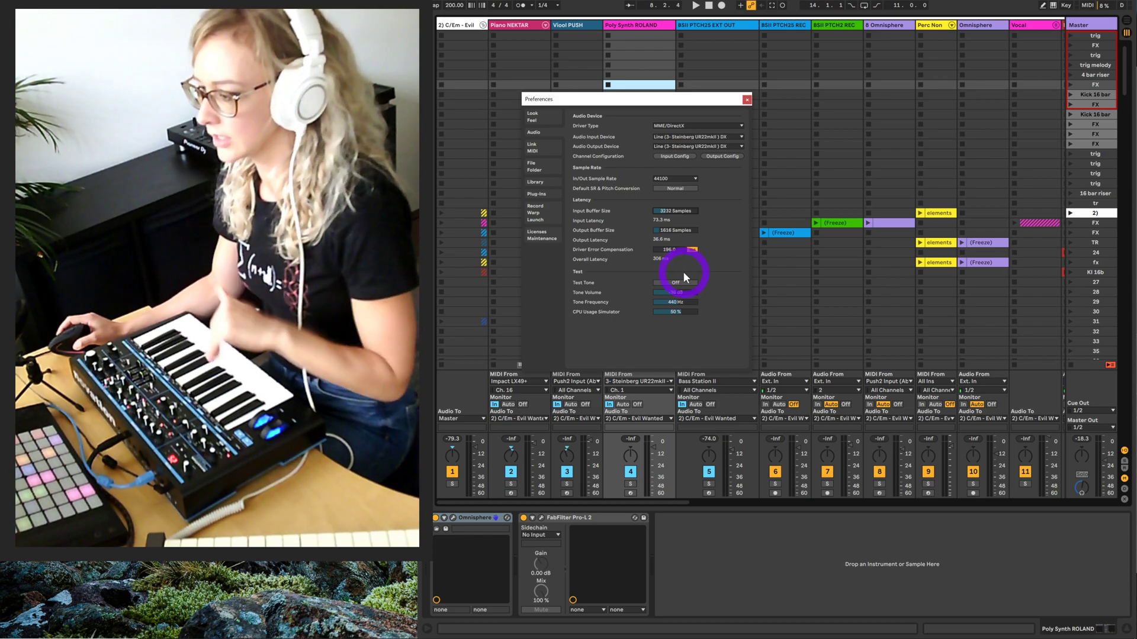
pyautogui.moveTo(723, 263)
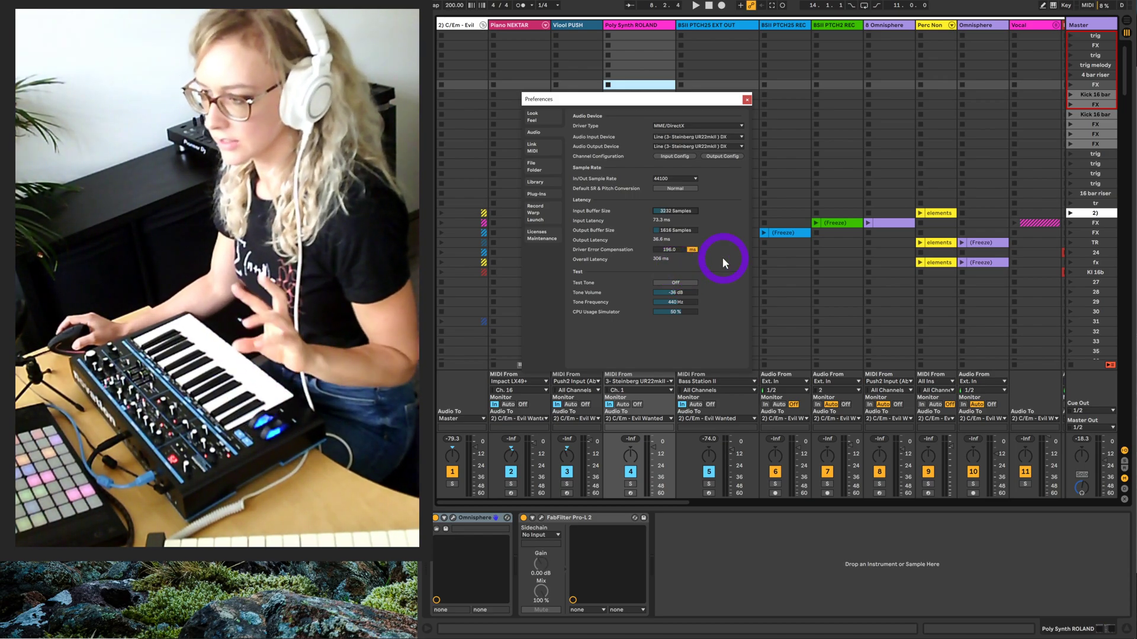
pyautogui.moveTo(725, 262)
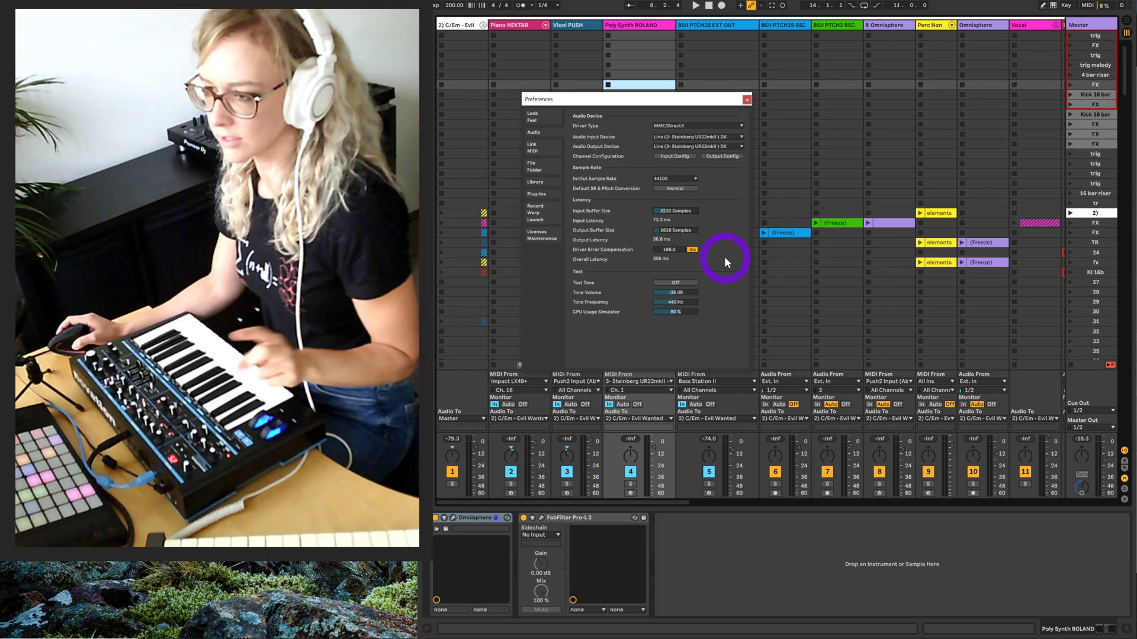
pyautogui.moveTo(620, 249)
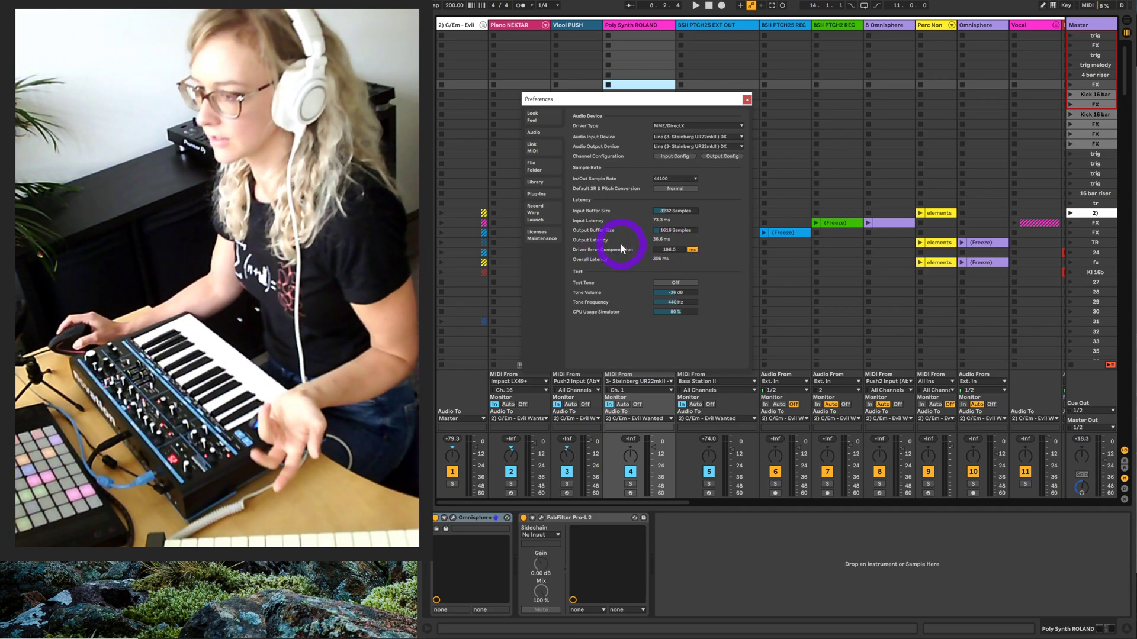
pyautogui.moveTo(671, 220)
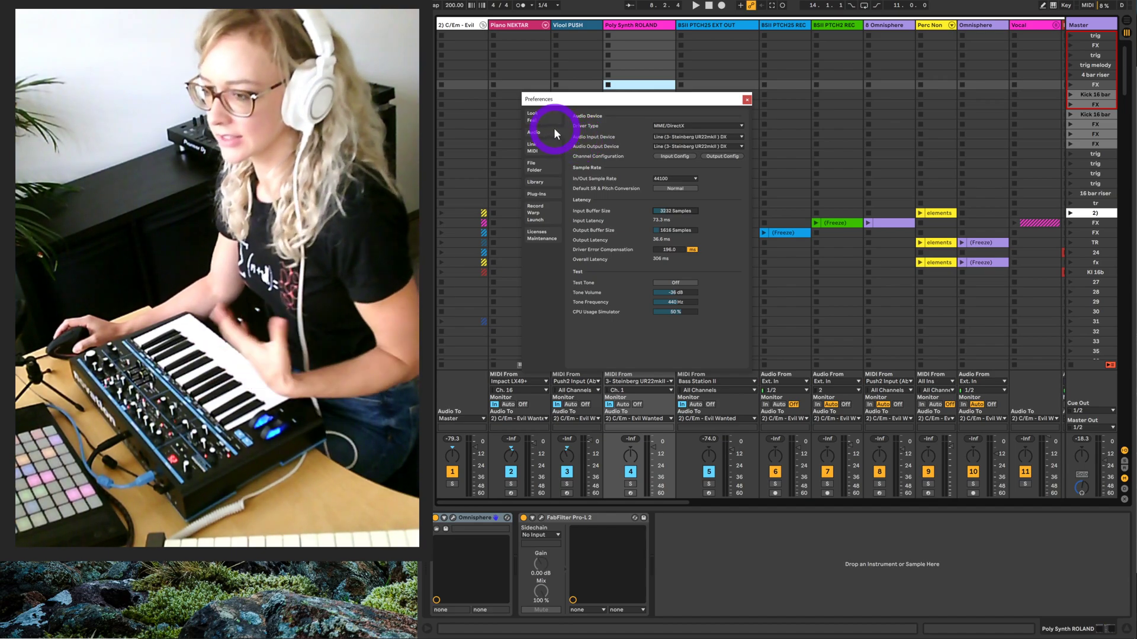
pyautogui.moveTo(525, 137)
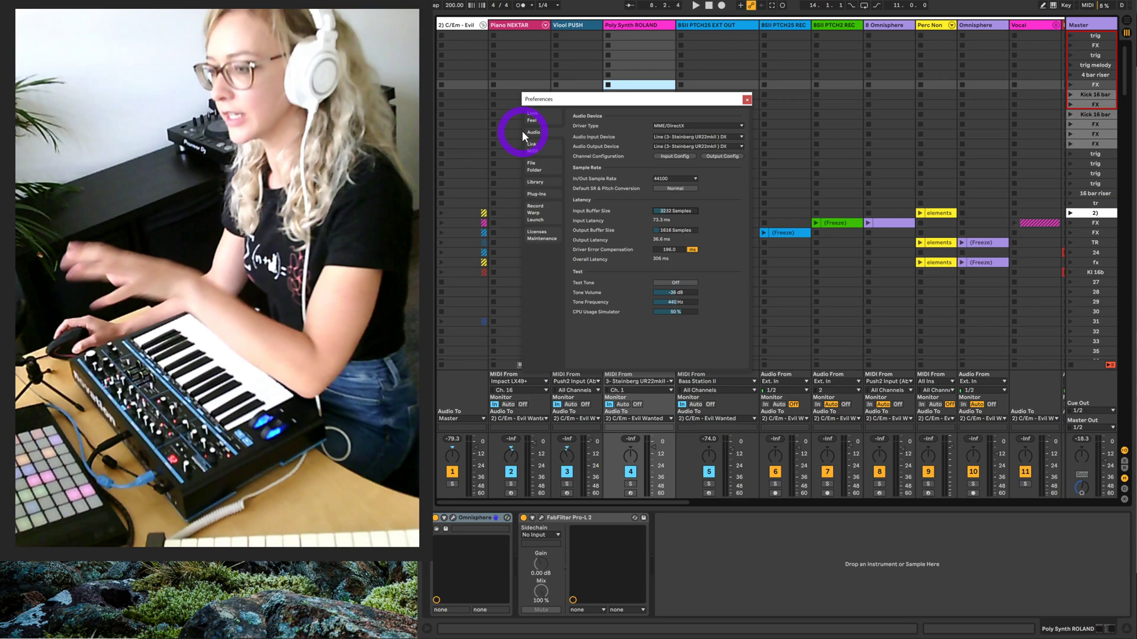
pyautogui.moveTo(537, 164)
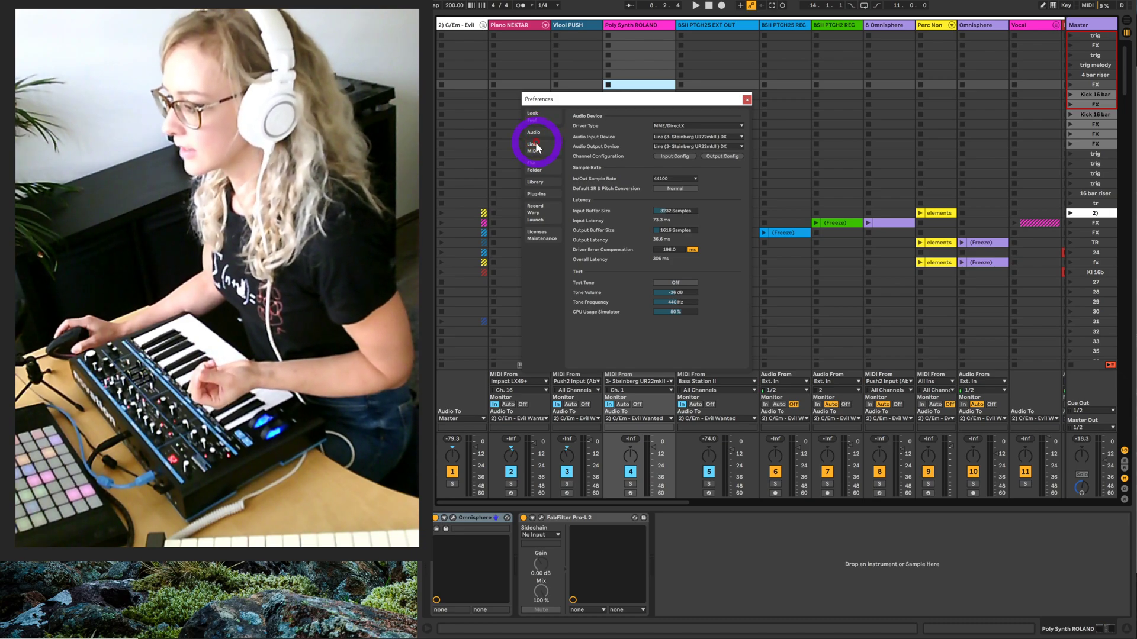
# Check the Link/MIDI tab's Bass Station II port settings, then close Preferences.
pyautogui.click(534, 143)
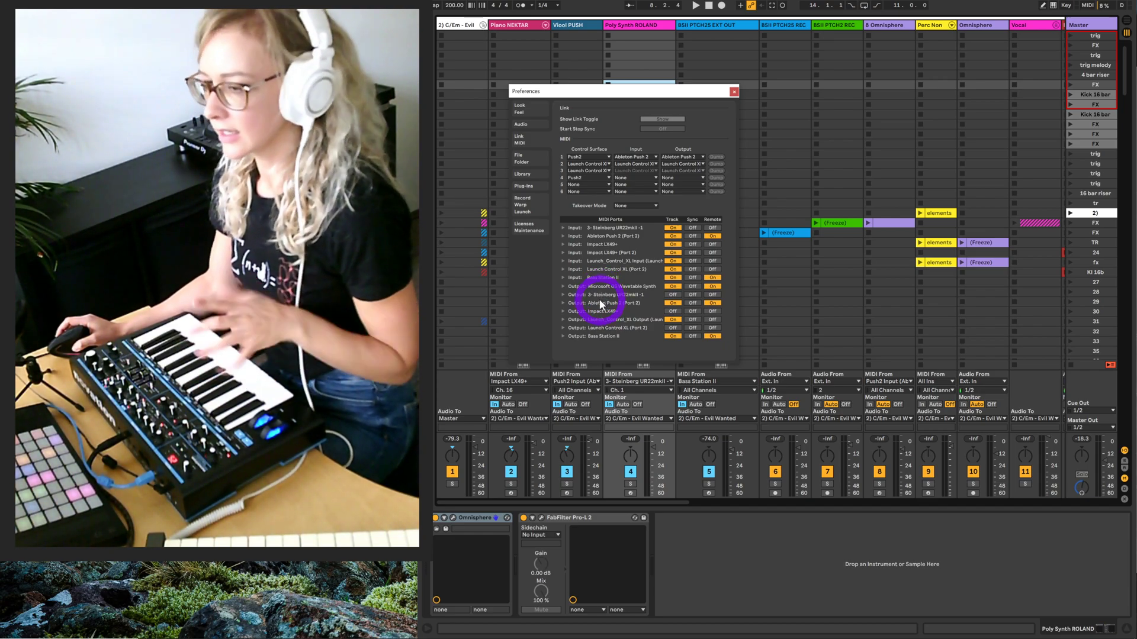
pyautogui.moveTo(682, 101)
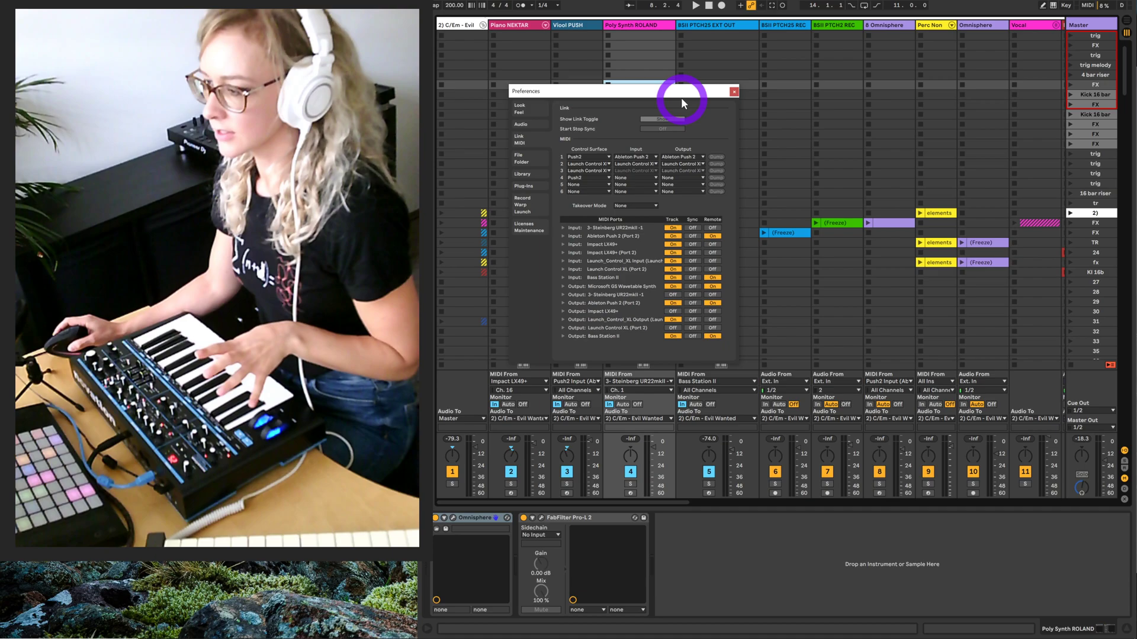
pyautogui.moveTo(689, 226)
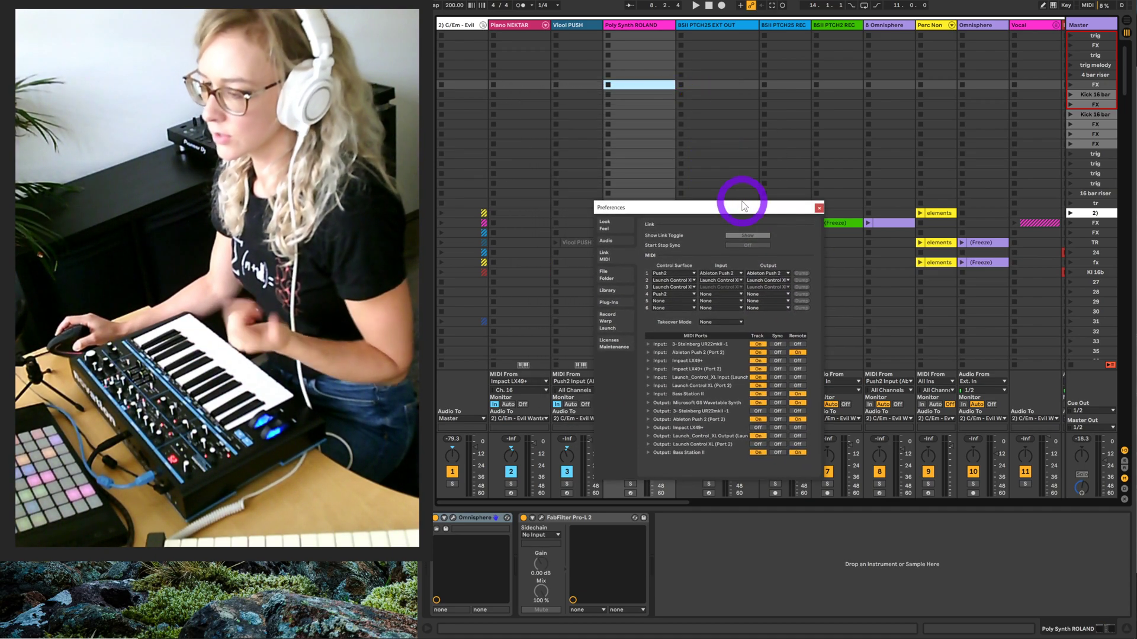
pyautogui.moveTo(736, 196)
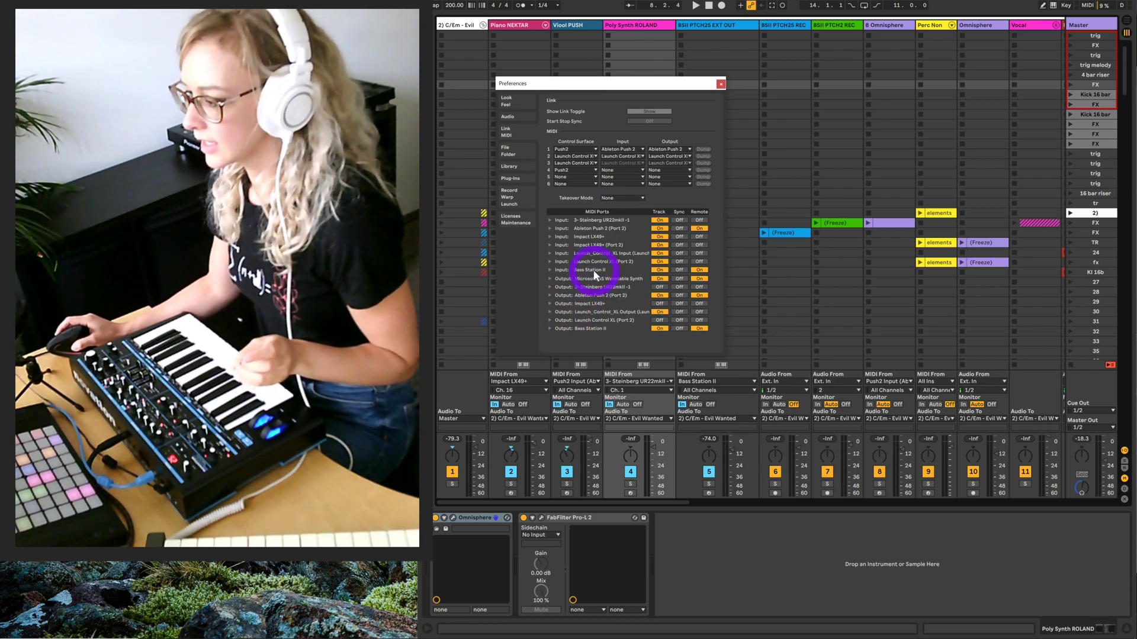
pyautogui.moveTo(569, 332)
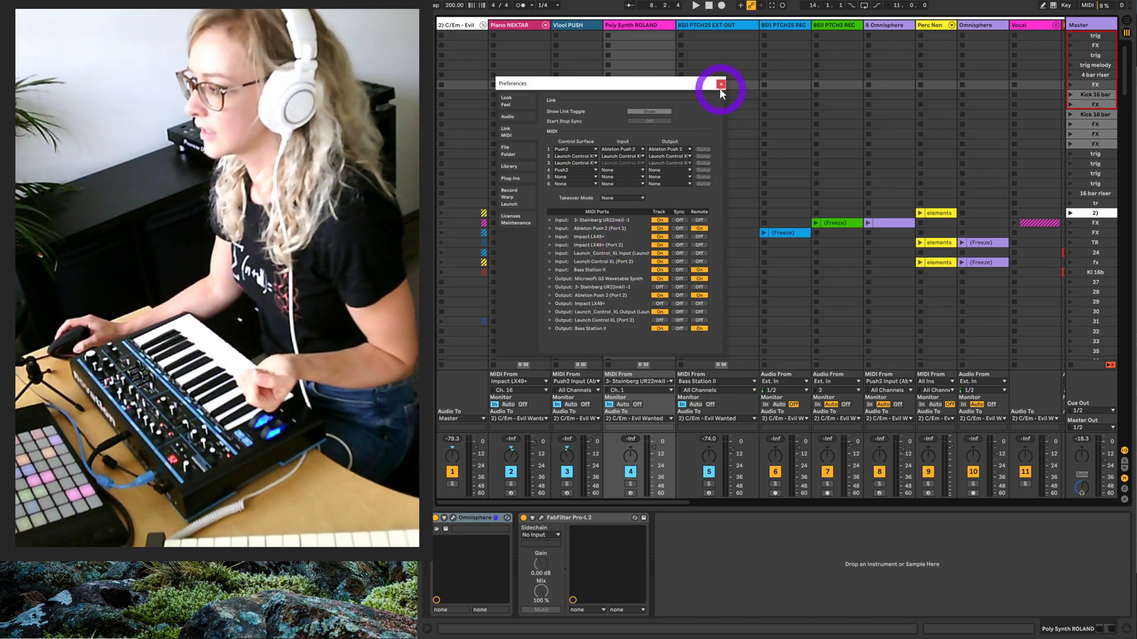
pyautogui.click(720, 83)
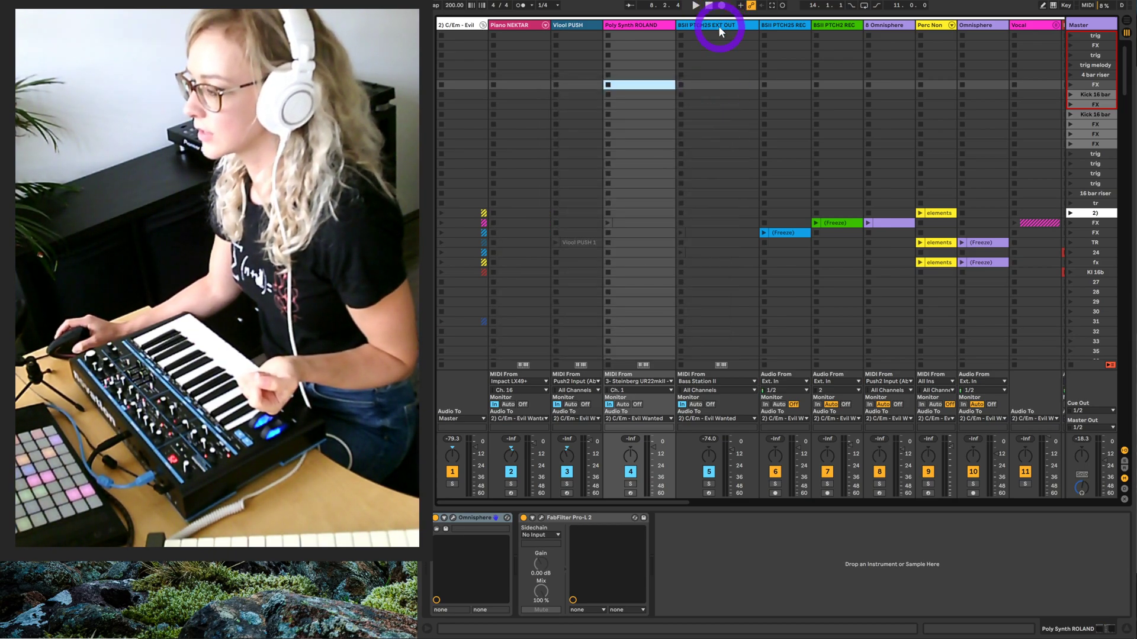
# Select the BSII PTCH2S EXT OUT track and show its External Instrument device.
pyautogui.click(714, 25)
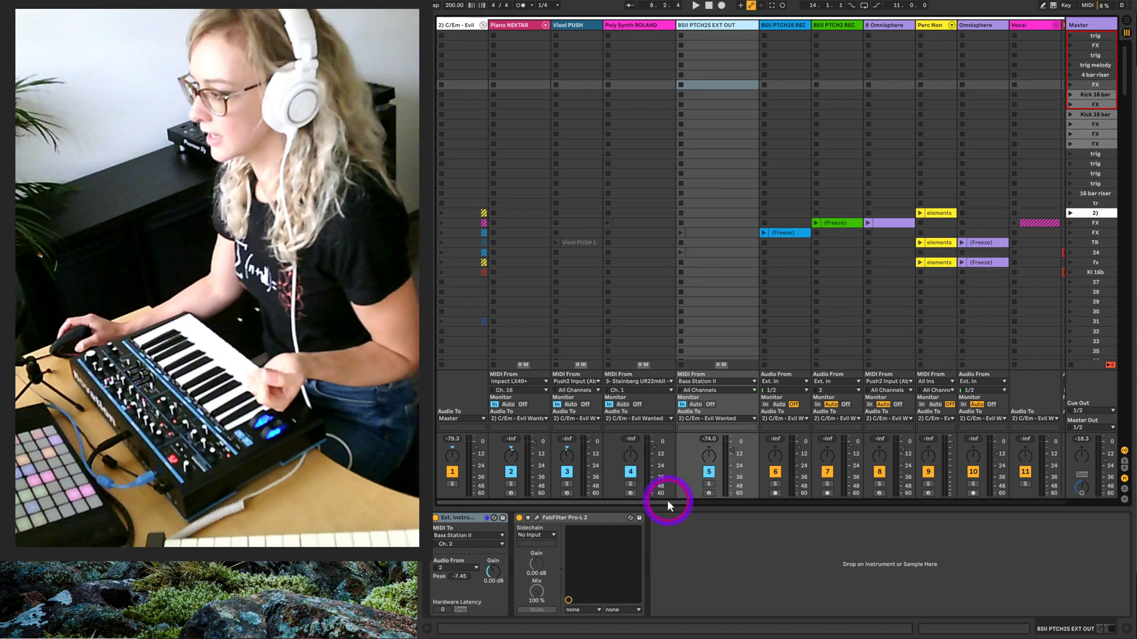
pyautogui.hscroll(3)
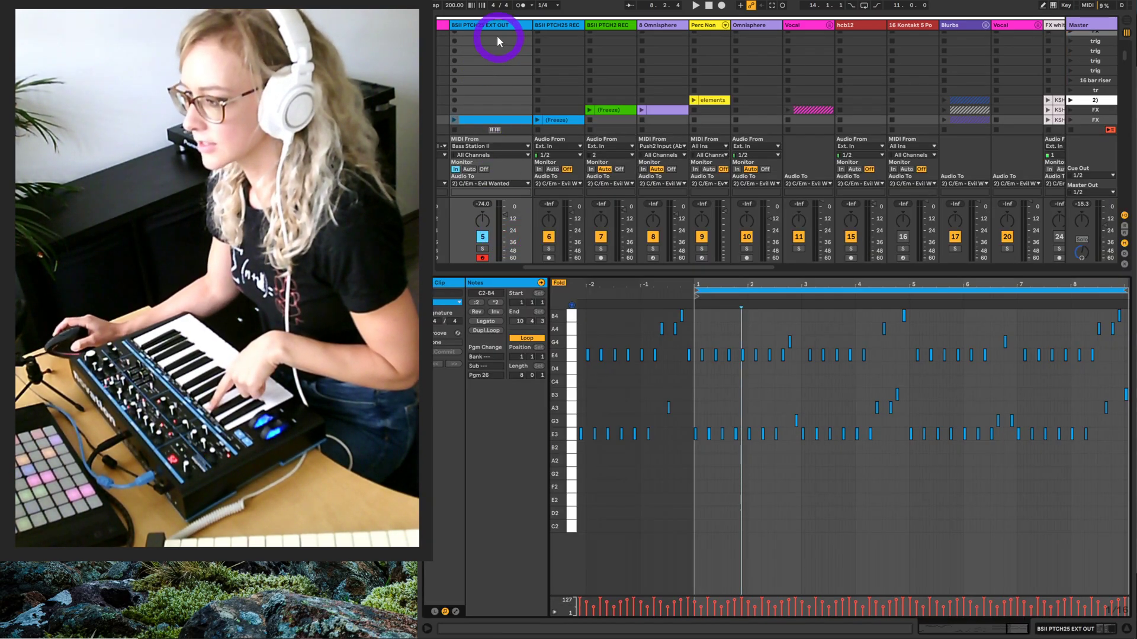
pyautogui.moveTo(524, 38)
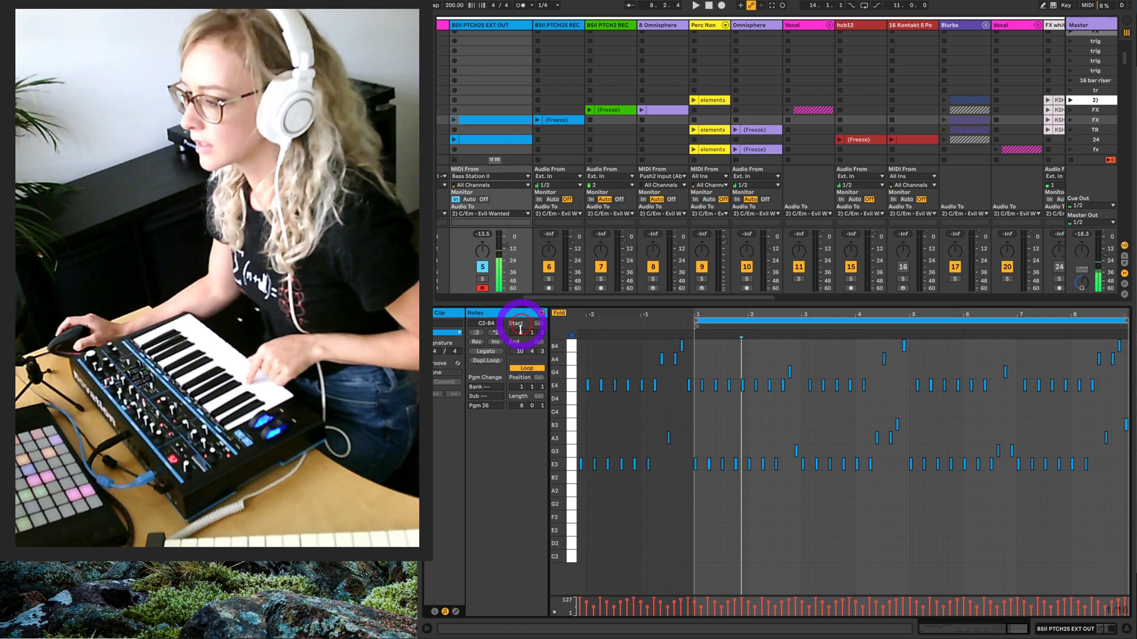
pyautogui.click(481, 25)
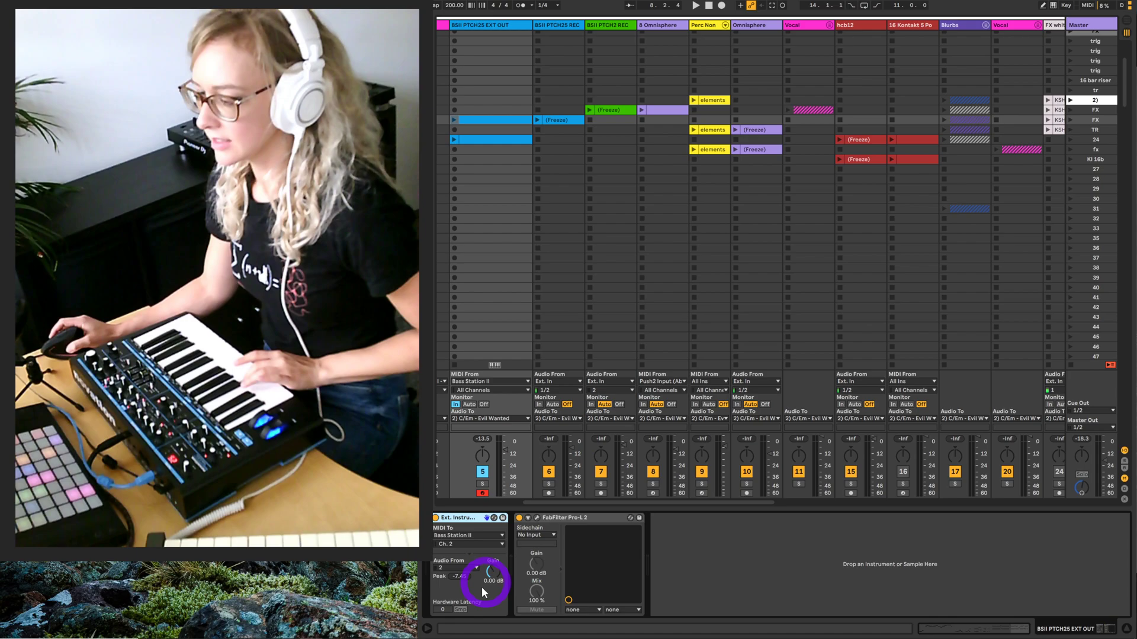
pyautogui.moveTo(468, 540)
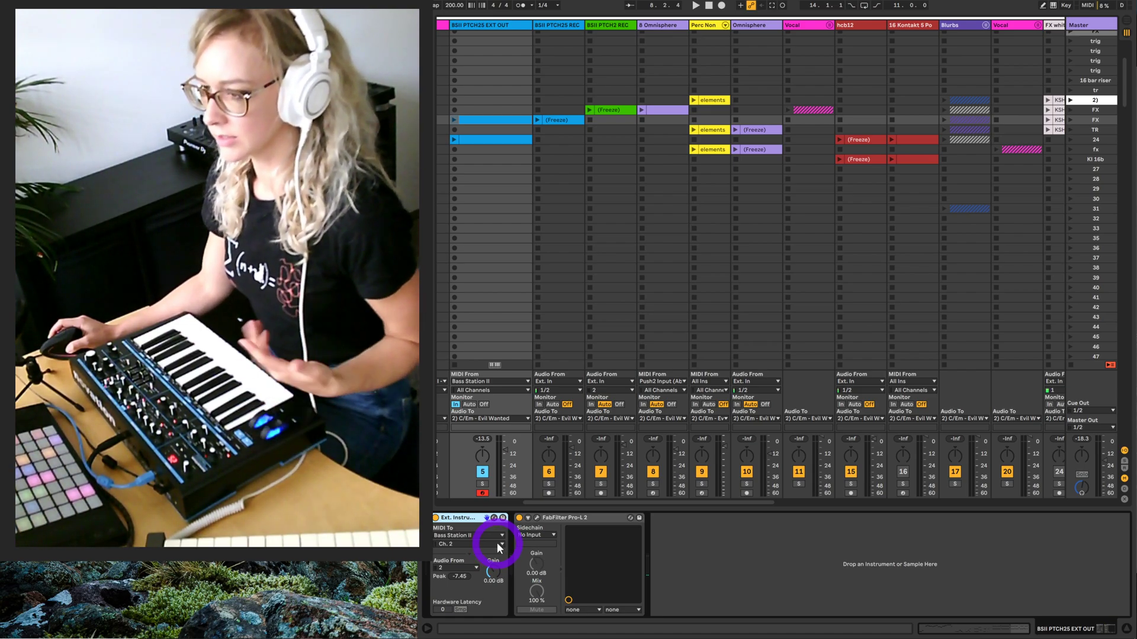
pyautogui.moveTo(498, 549)
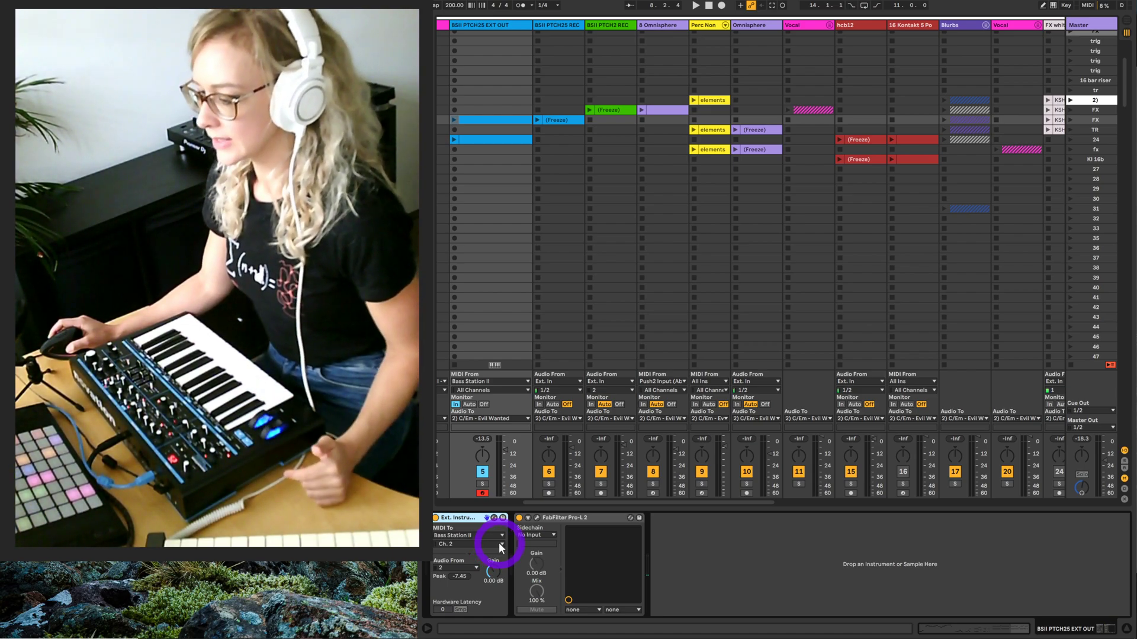
pyautogui.click(470, 545)
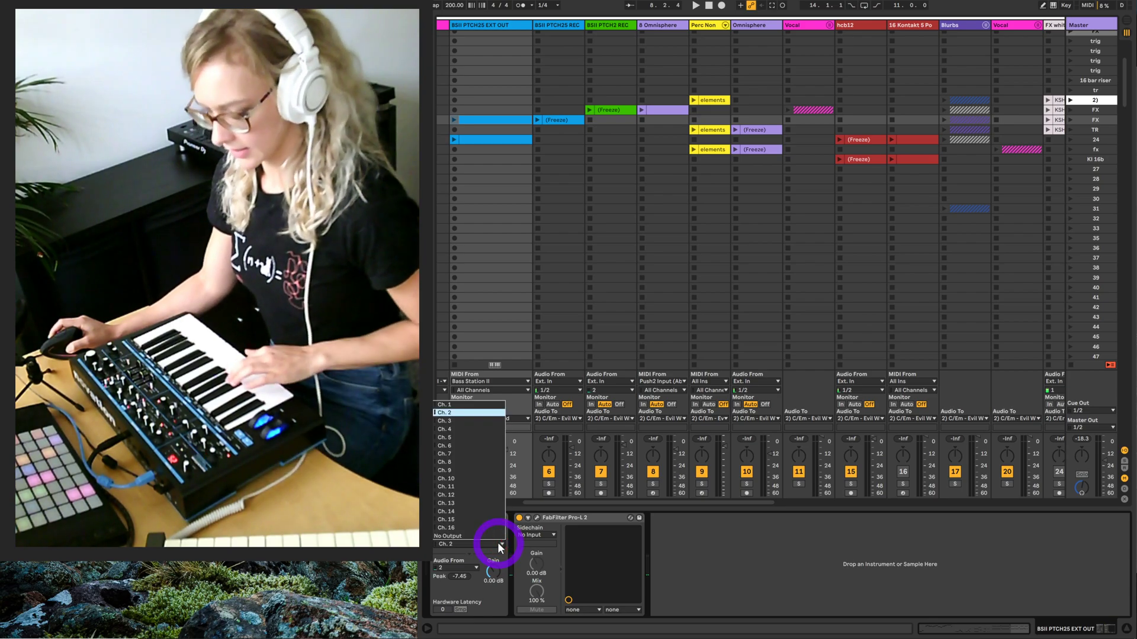
pyautogui.click(444, 544)
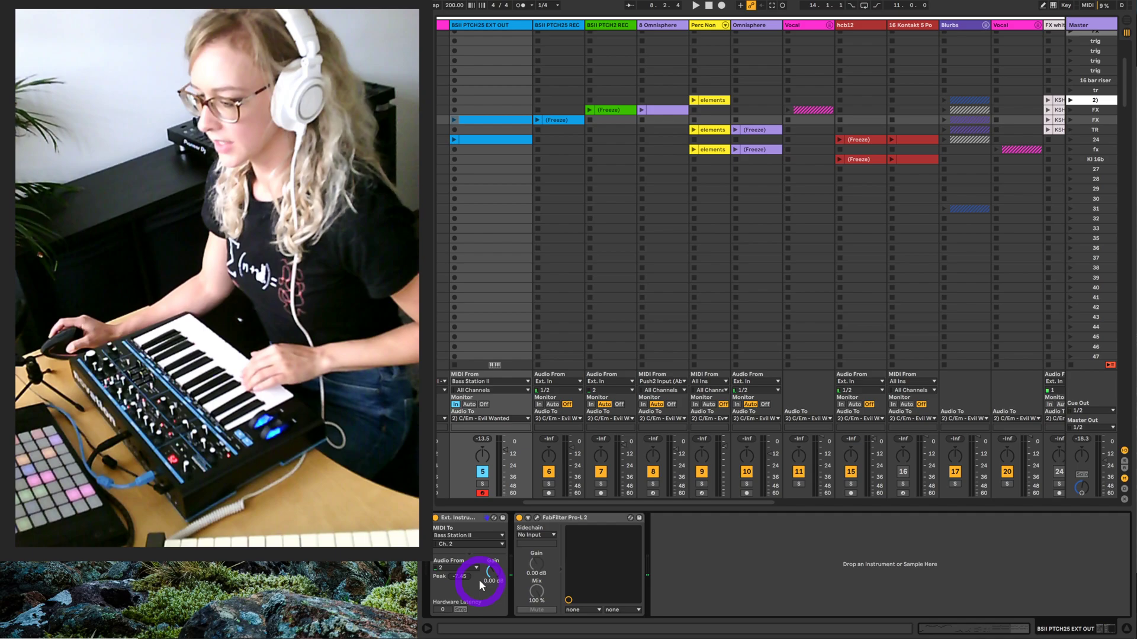
pyautogui.click(484, 568)
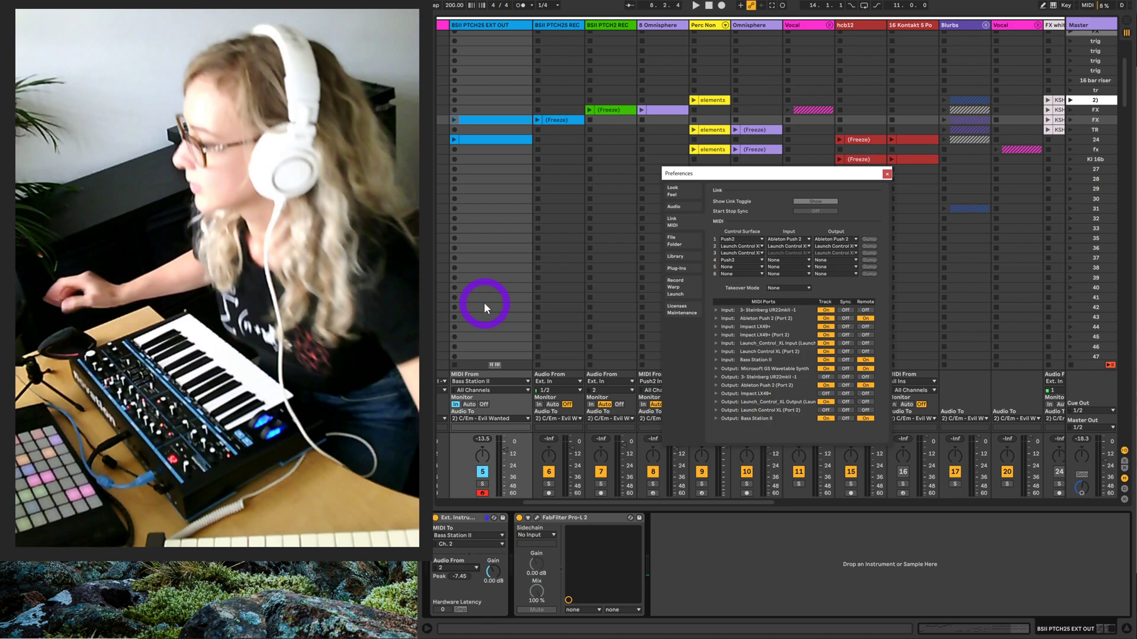
pyautogui.click(673, 206)
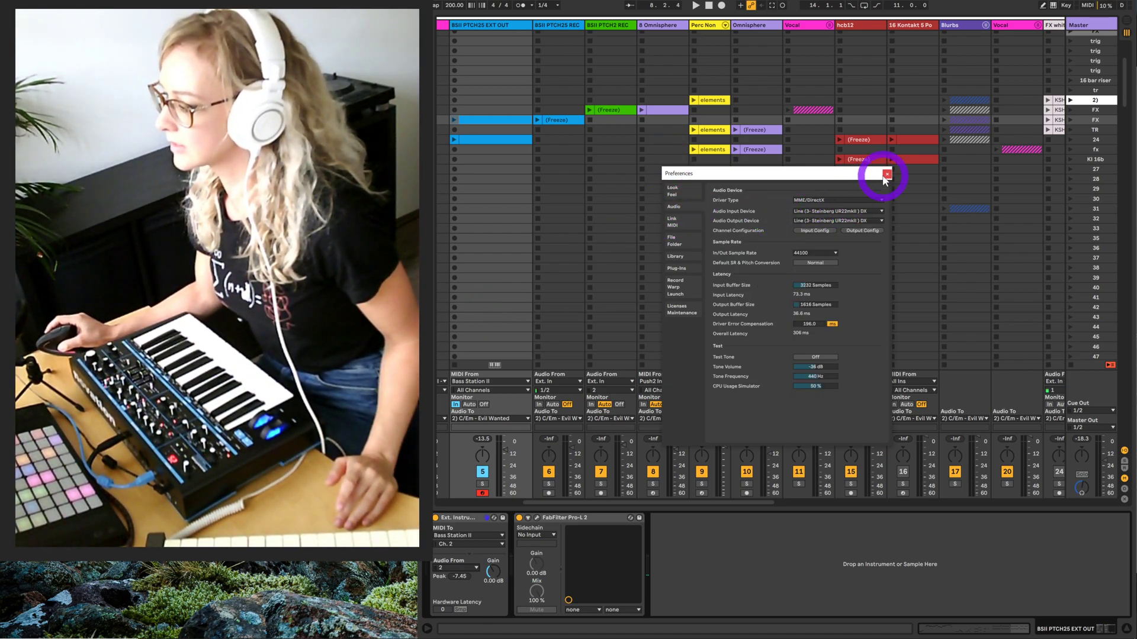
pyautogui.click(885, 174)
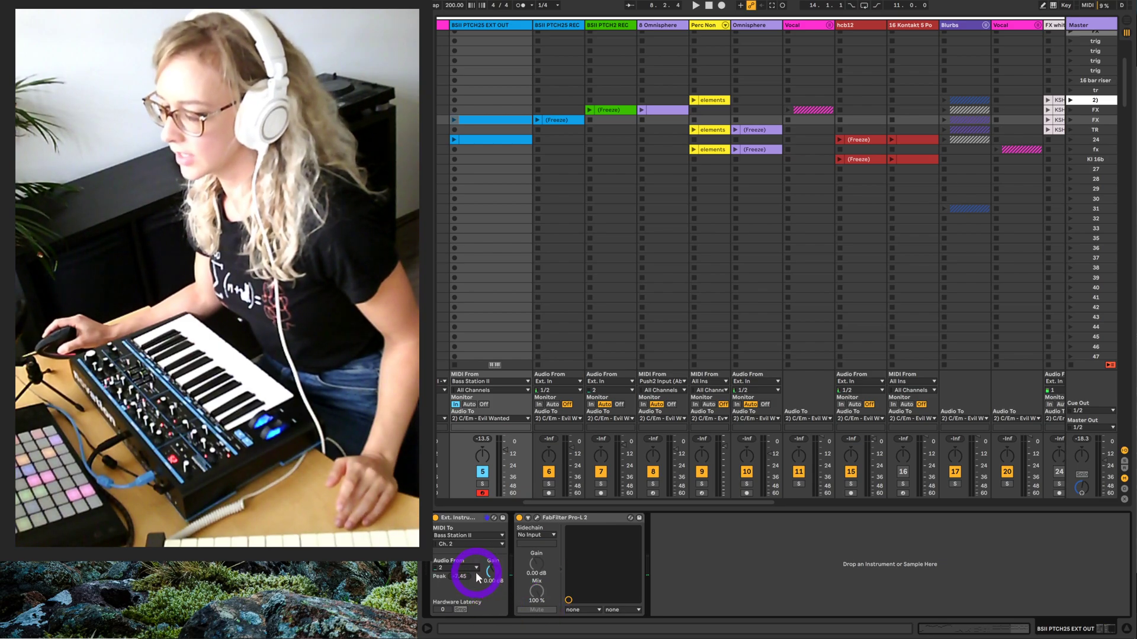
pyautogui.click(476, 566)
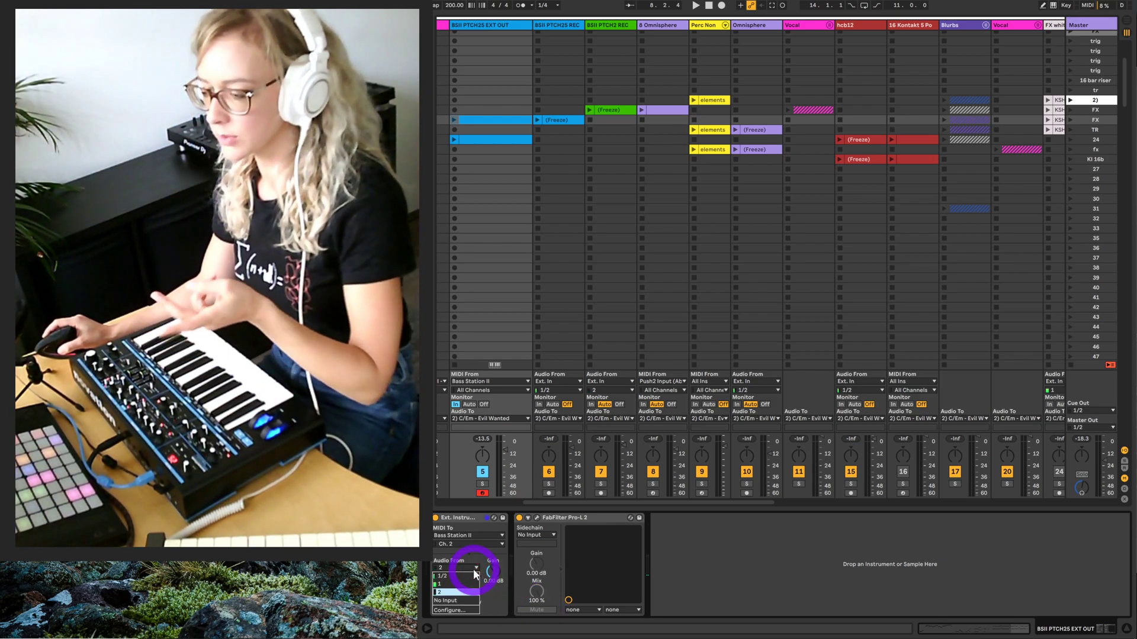
pyautogui.click(458, 583)
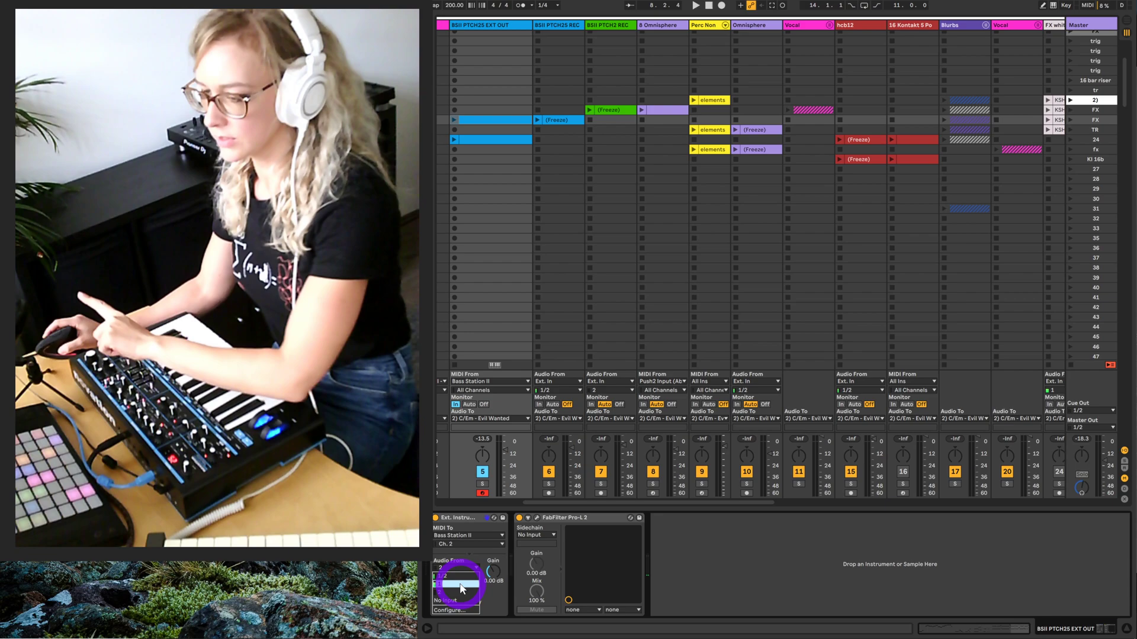
pyautogui.click(469, 571)
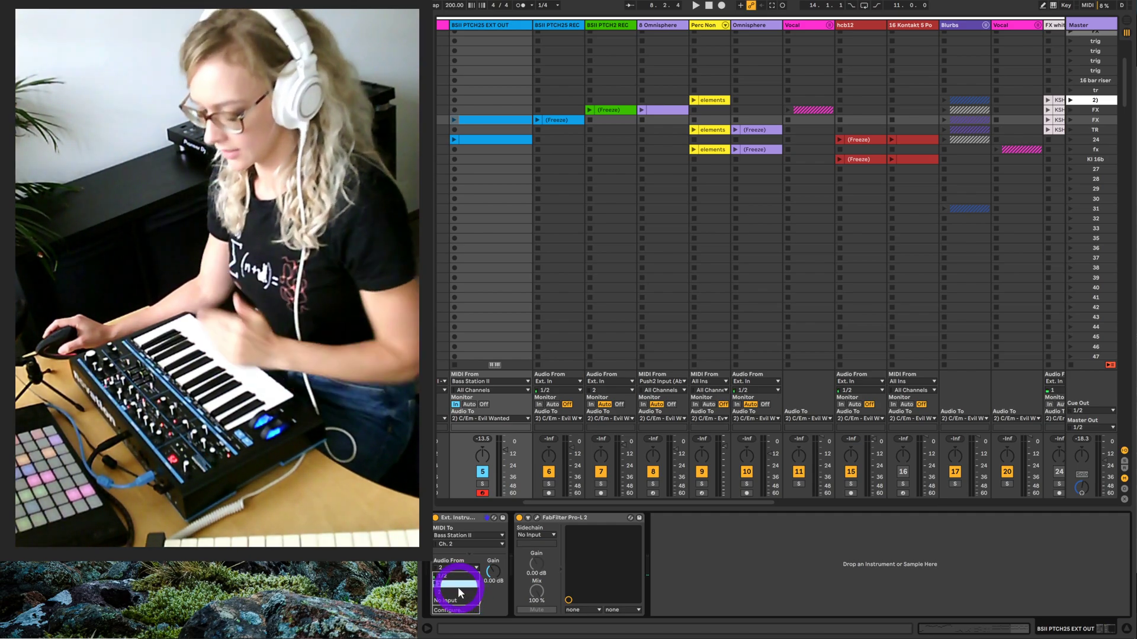
pyautogui.click(457, 587)
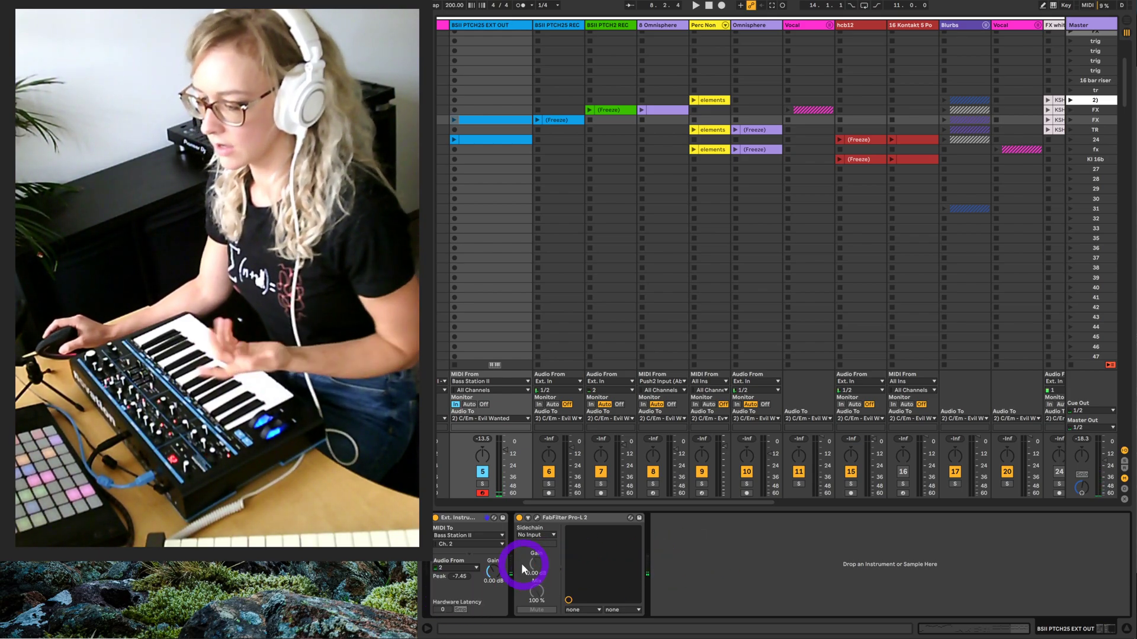
pyautogui.click(455, 567)
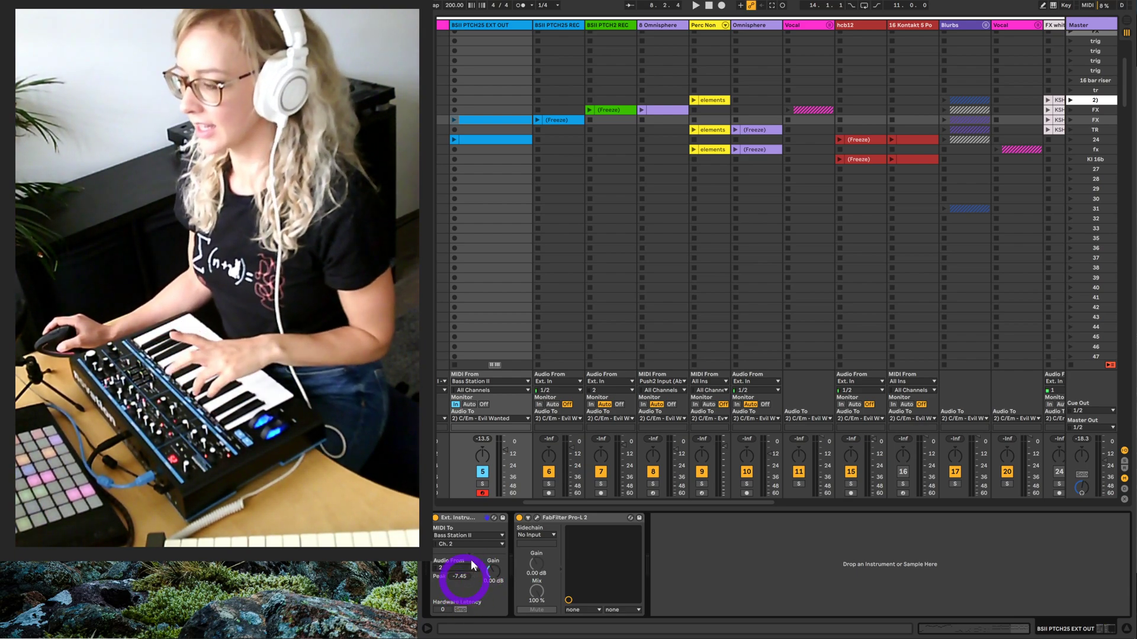
pyautogui.moveTo(466, 608)
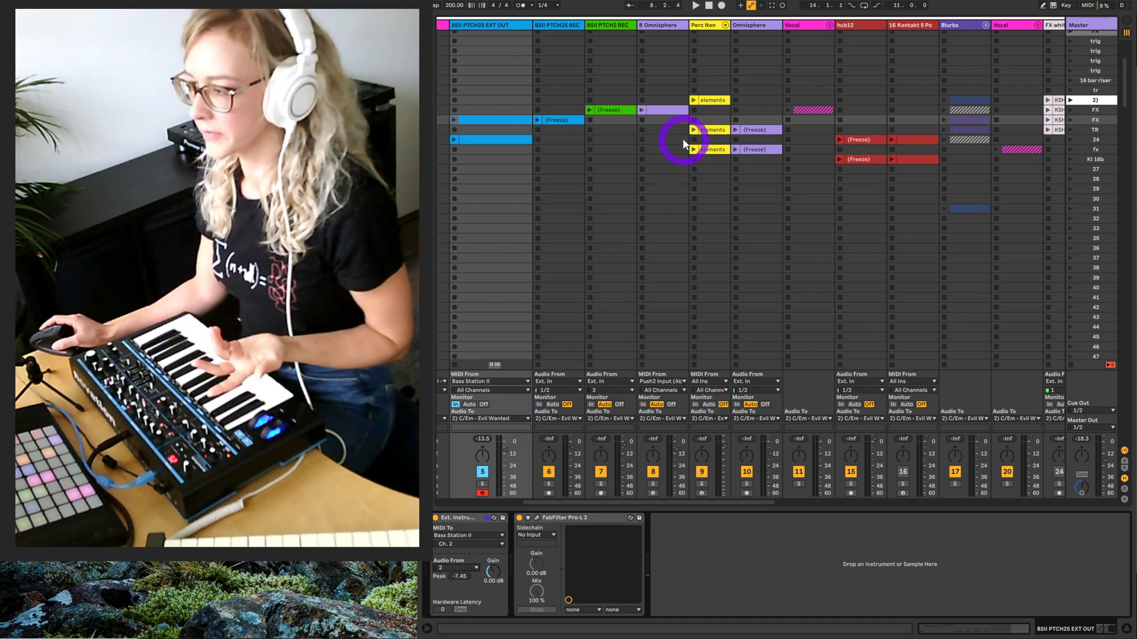
pyautogui.moveTo(605, 261)
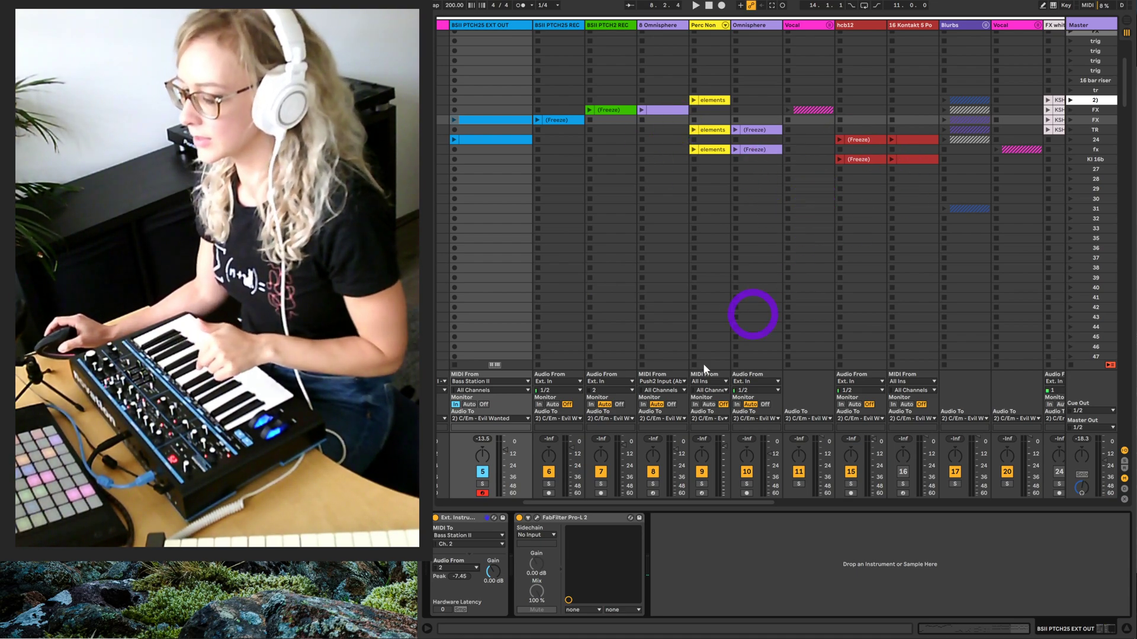
pyautogui.moveTo(652, 507)
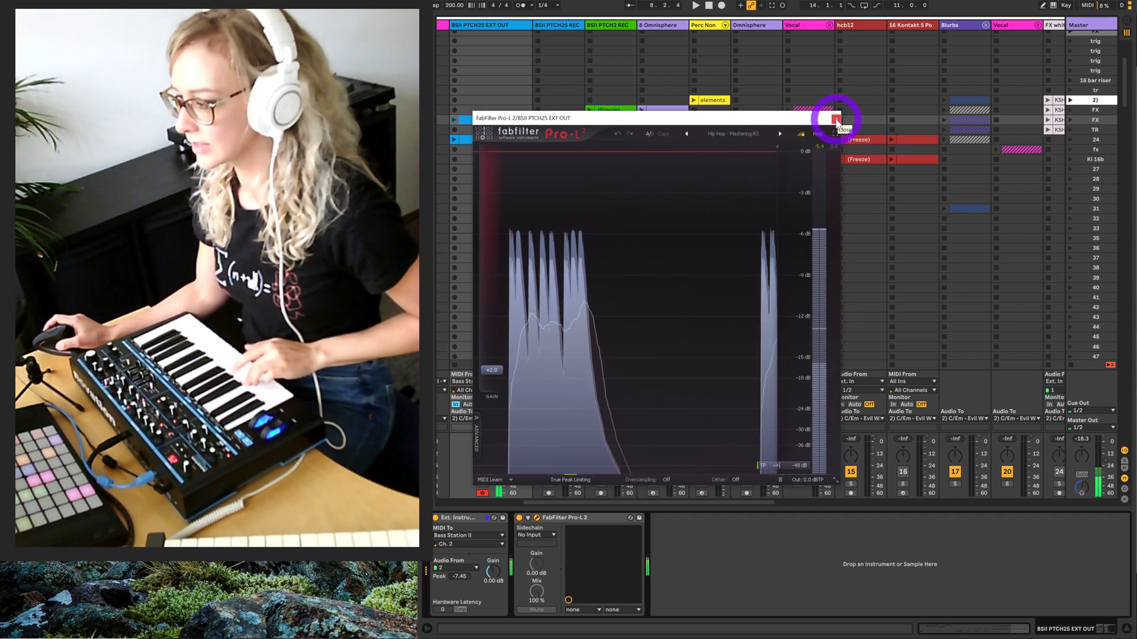
pyautogui.click(835, 120)
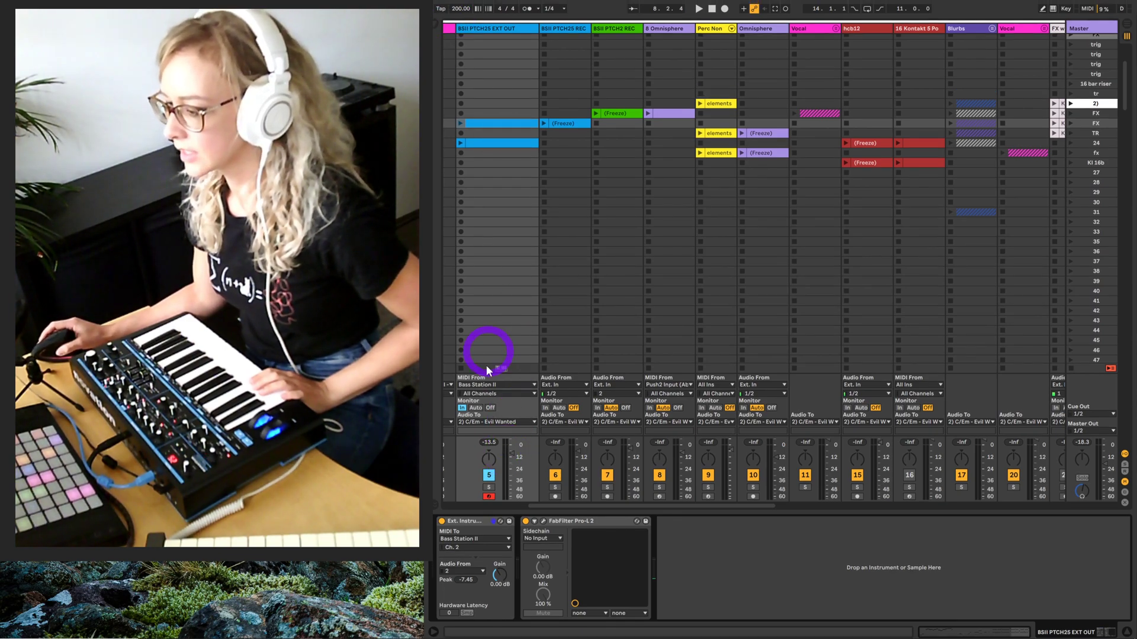
pyautogui.click(497, 384)
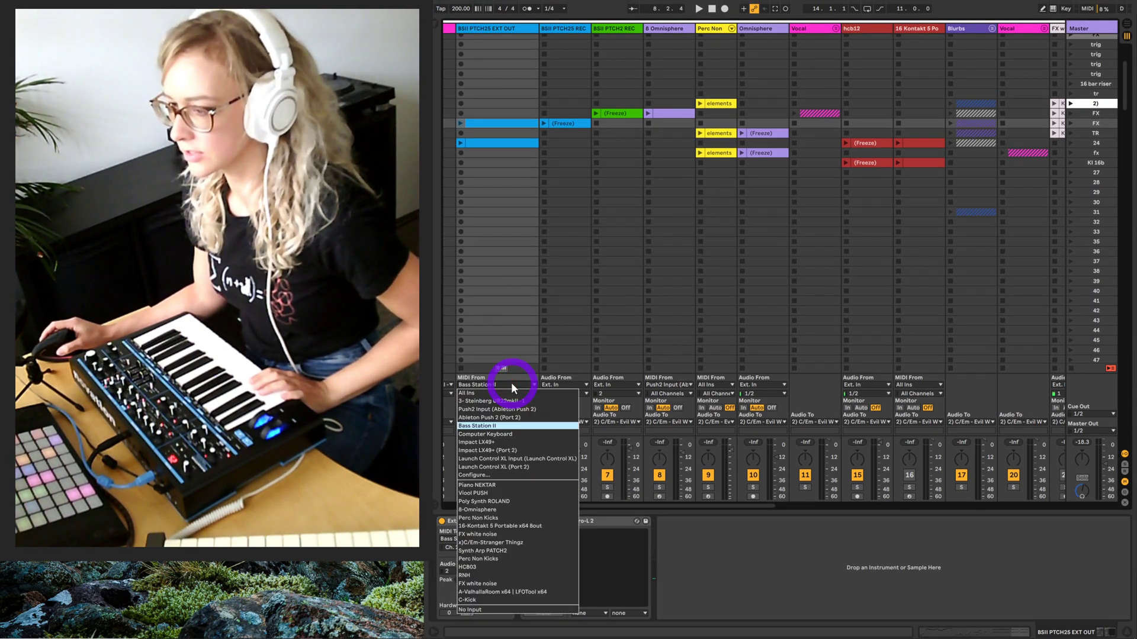
pyautogui.moveTo(521, 427)
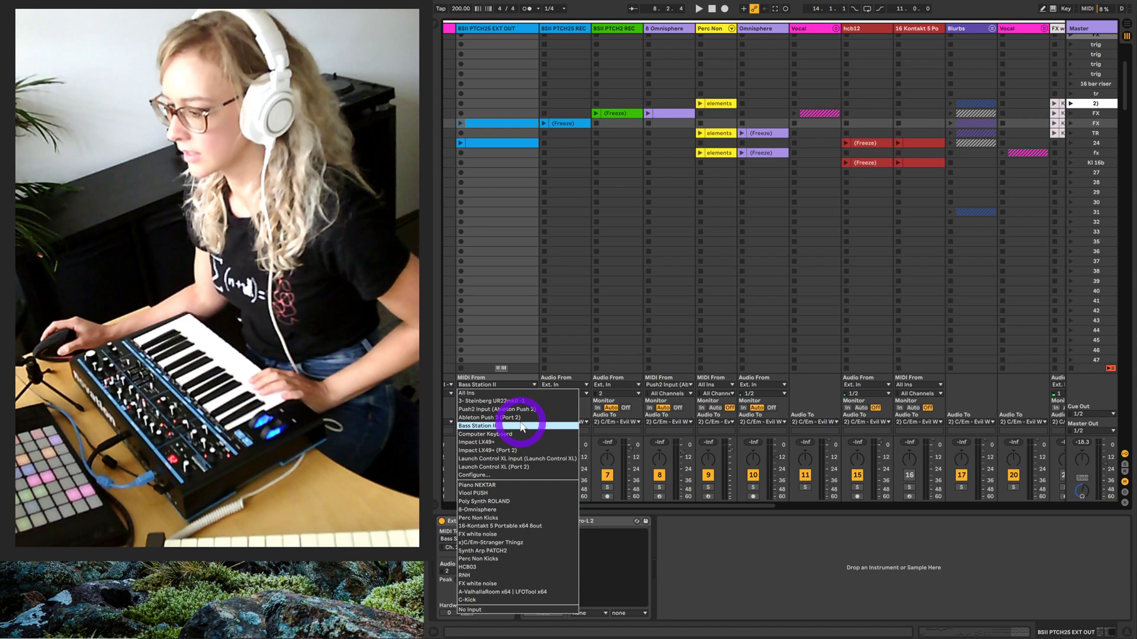
pyautogui.click(476, 425)
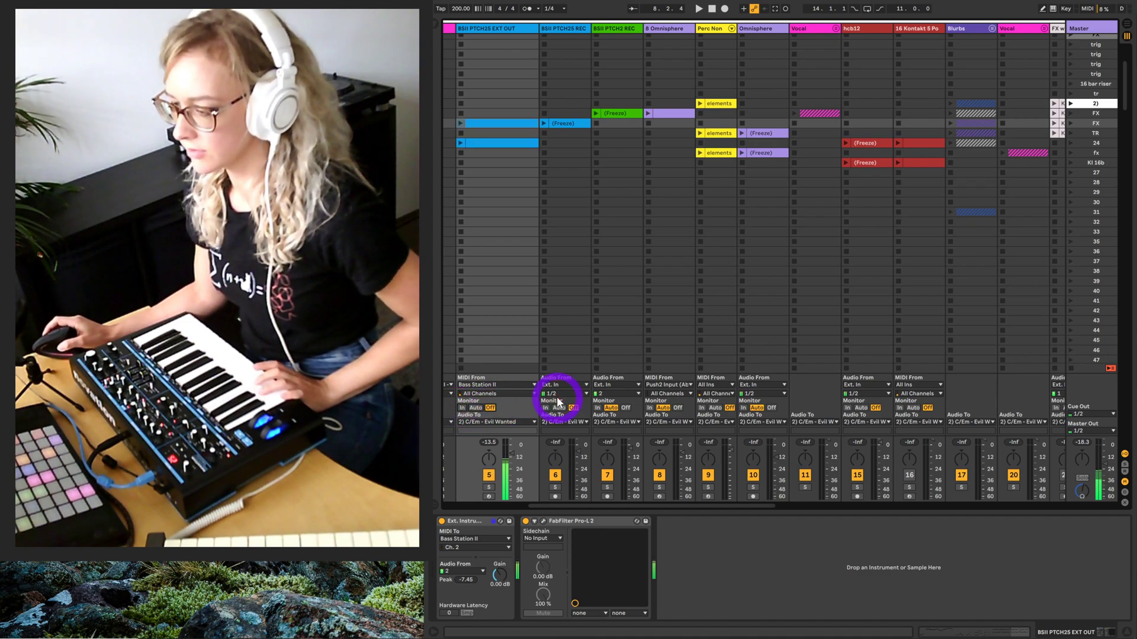
pyautogui.moveTo(535, 416)
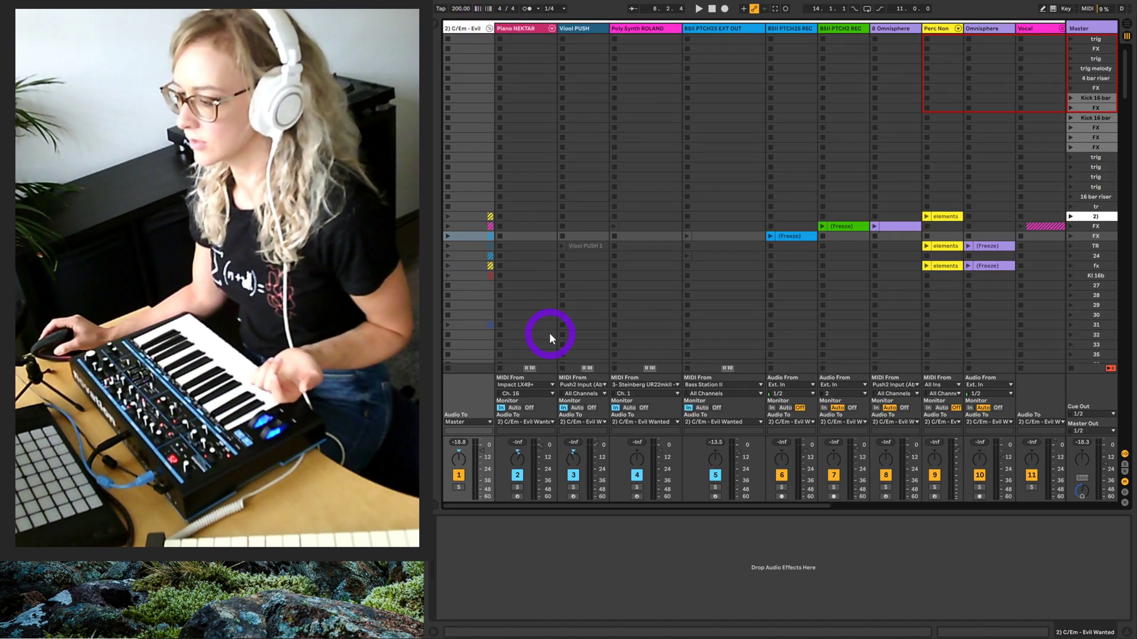
pyautogui.moveTo(652, 415)
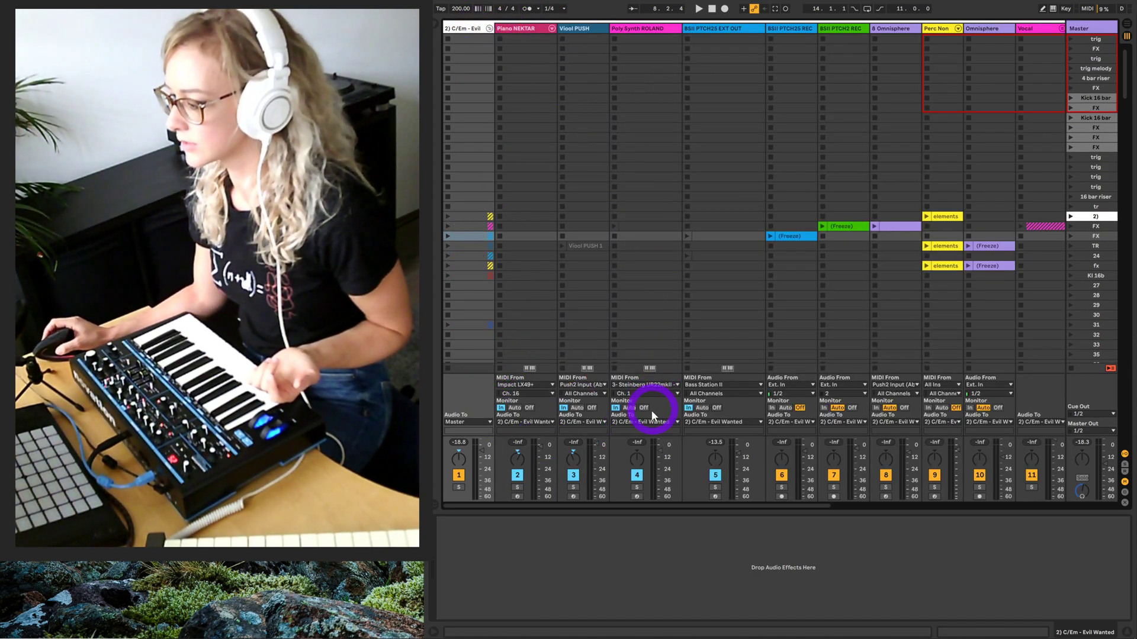
pyautogui.click(644, 415)
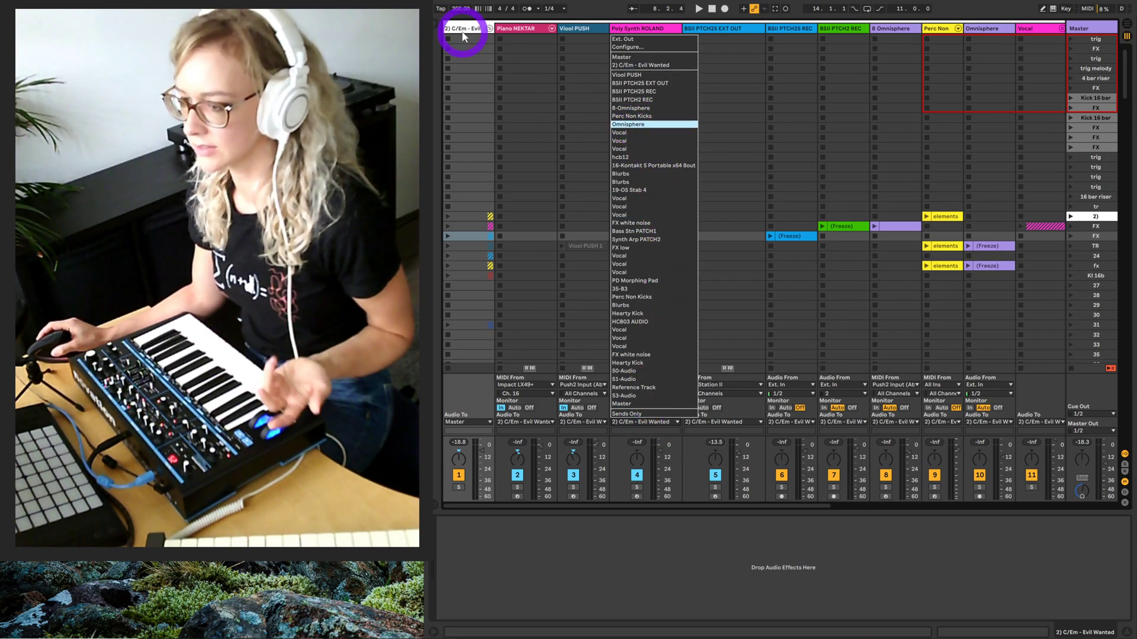
pyautogui.moveTo(461, 429)
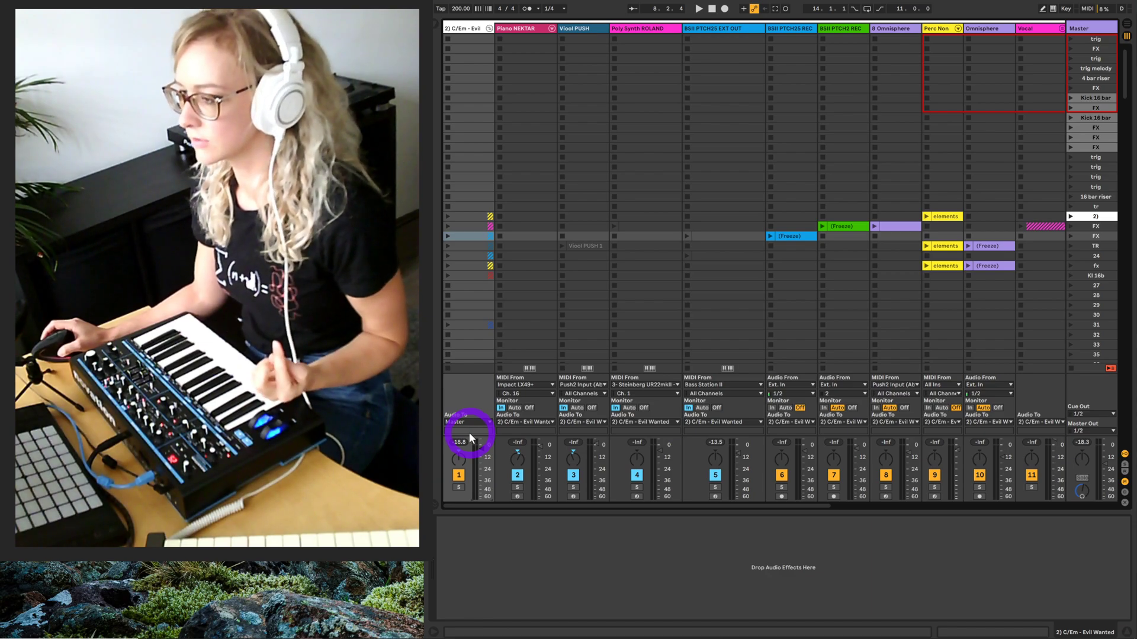
pyautogui.moveTo(585, 304)
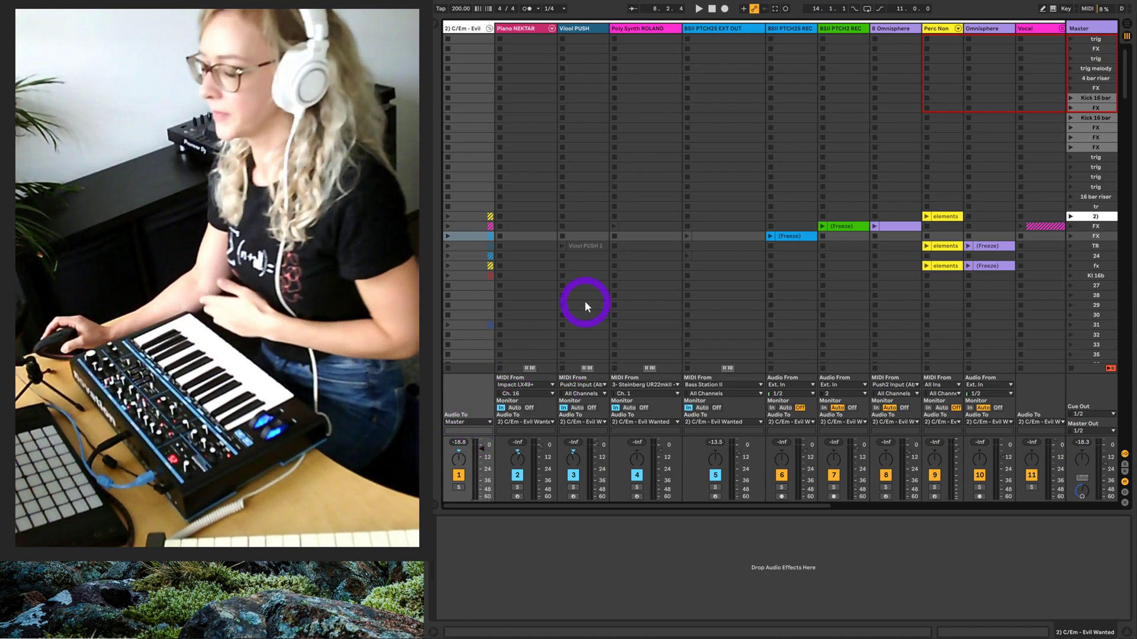
pyautogui.moveTo(659, 43)
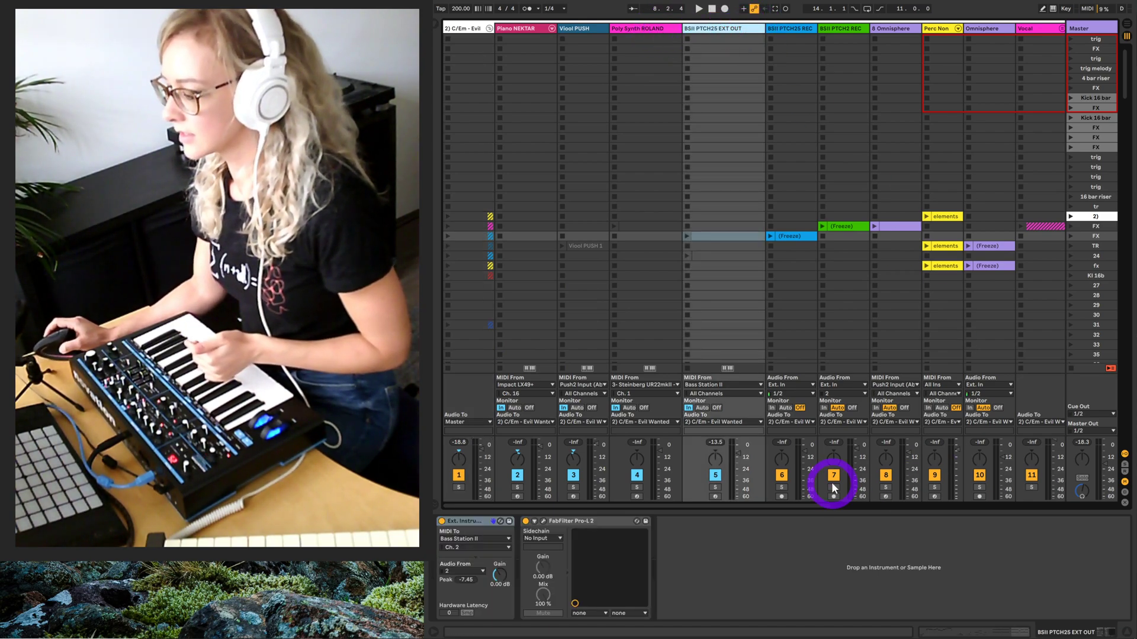
# Launch the Bass Station clip and show the Freeze audio clip's waveform on BSII PTCH25 REC.
pyautogui.hscroll(3)
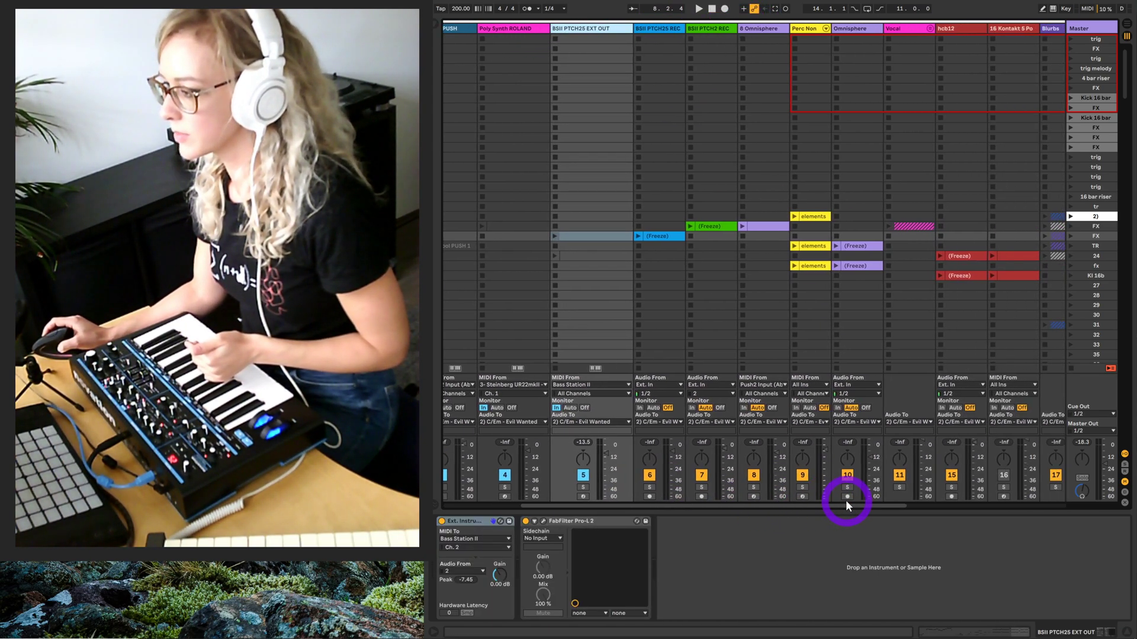
pyautogui.scroll(-3)
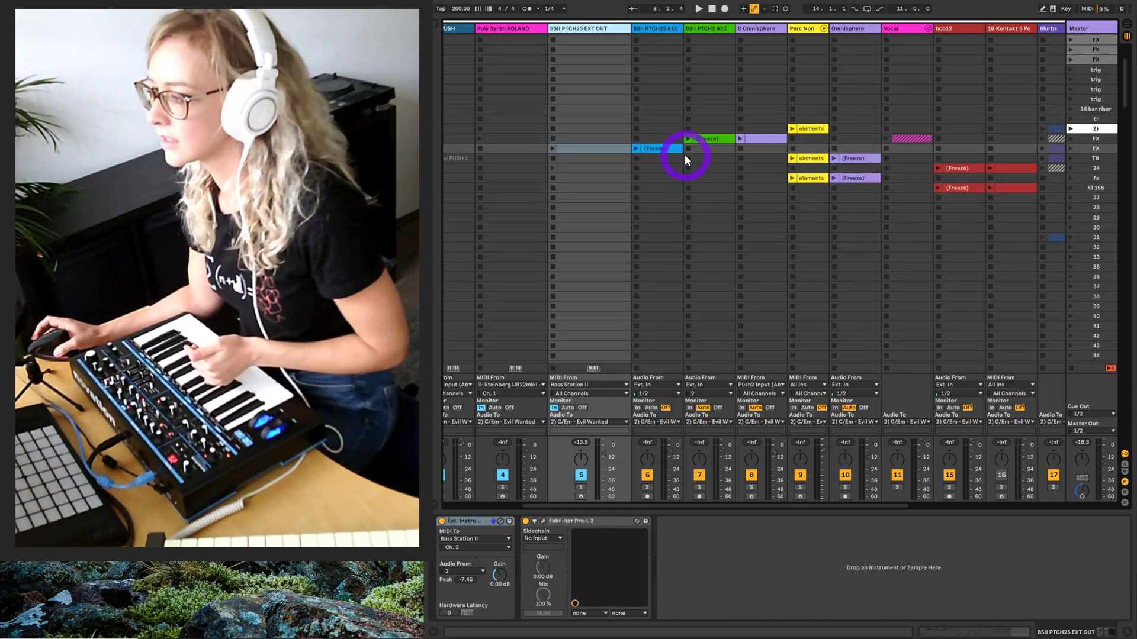
pyautogui.scroll(-3)
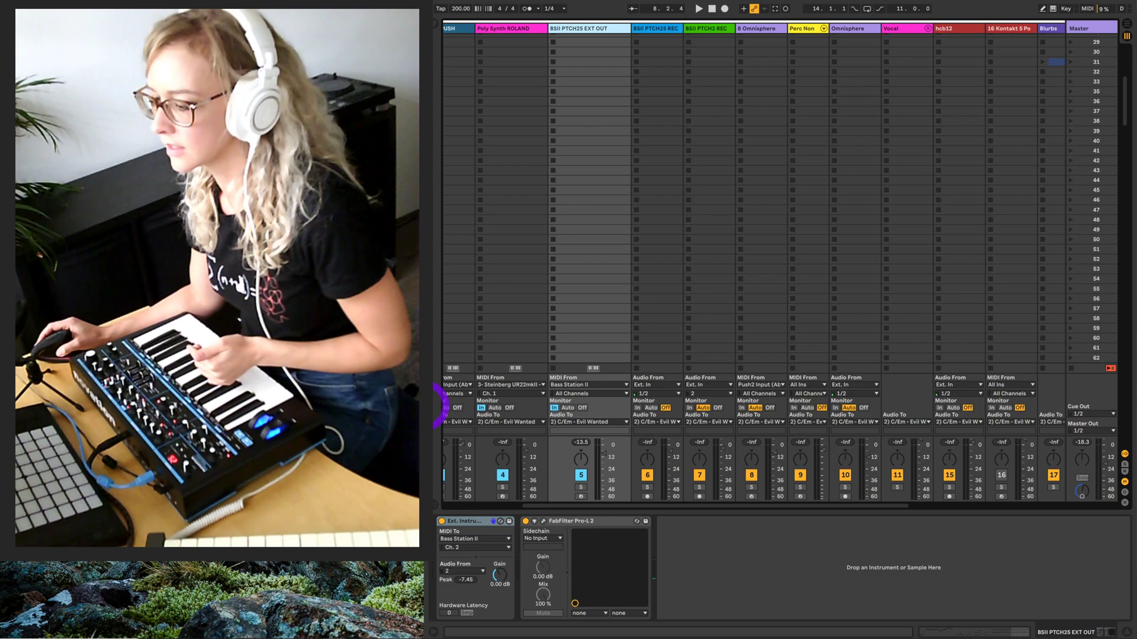
pyautogui.click(678, 226)
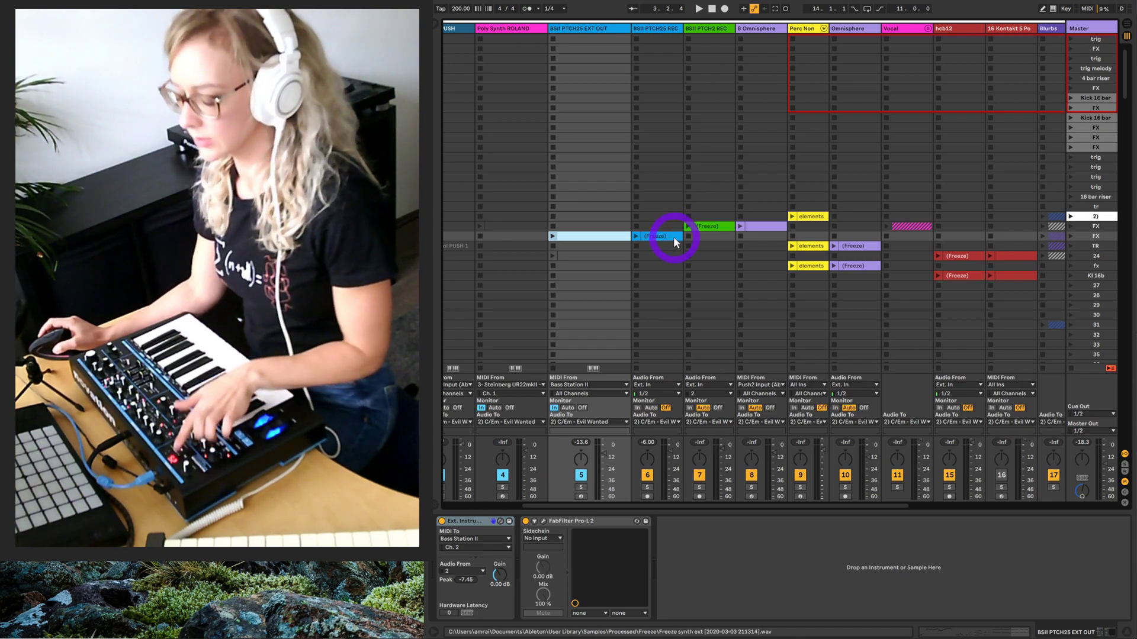
pyautogui.moveTo(652, 76)
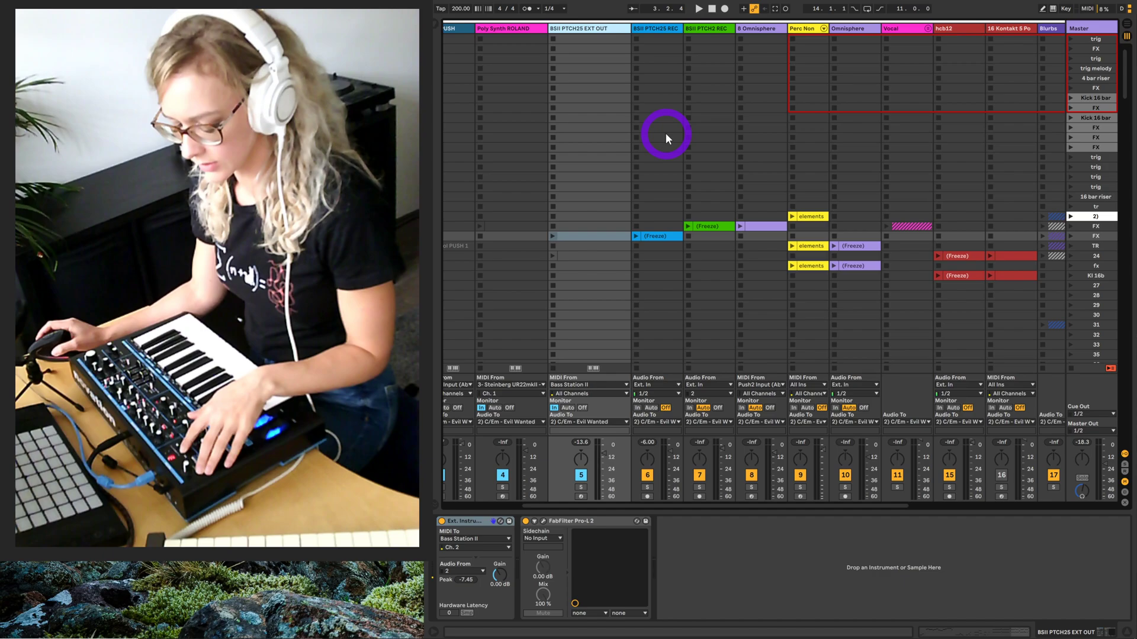
pyautogui.moveTo(587, 32)
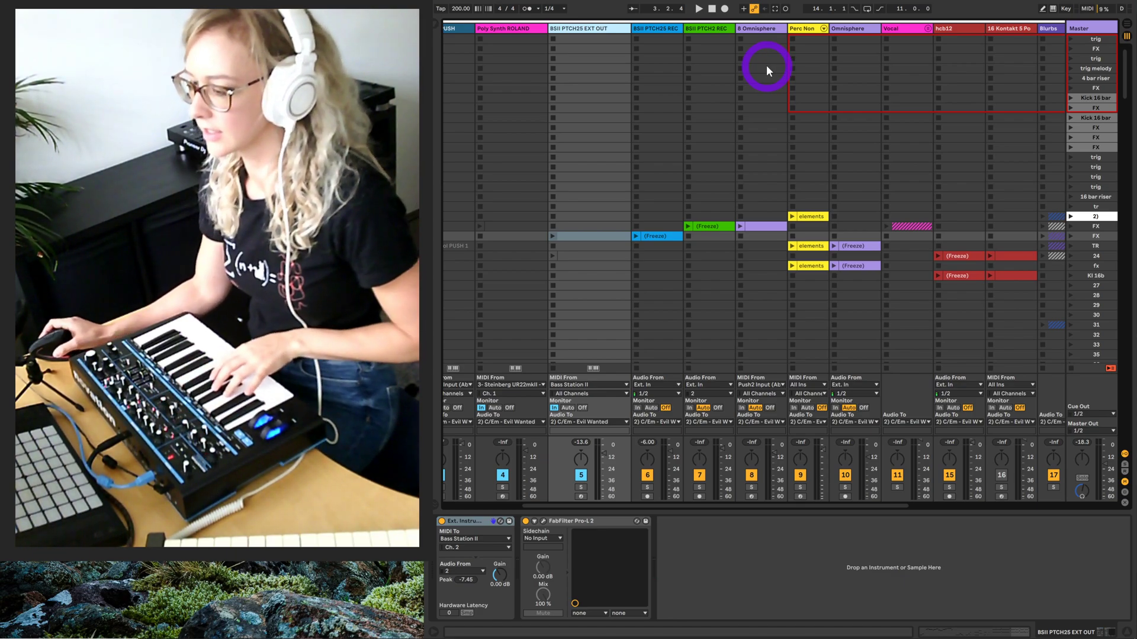
pyautogui.moveTo(647, 152)
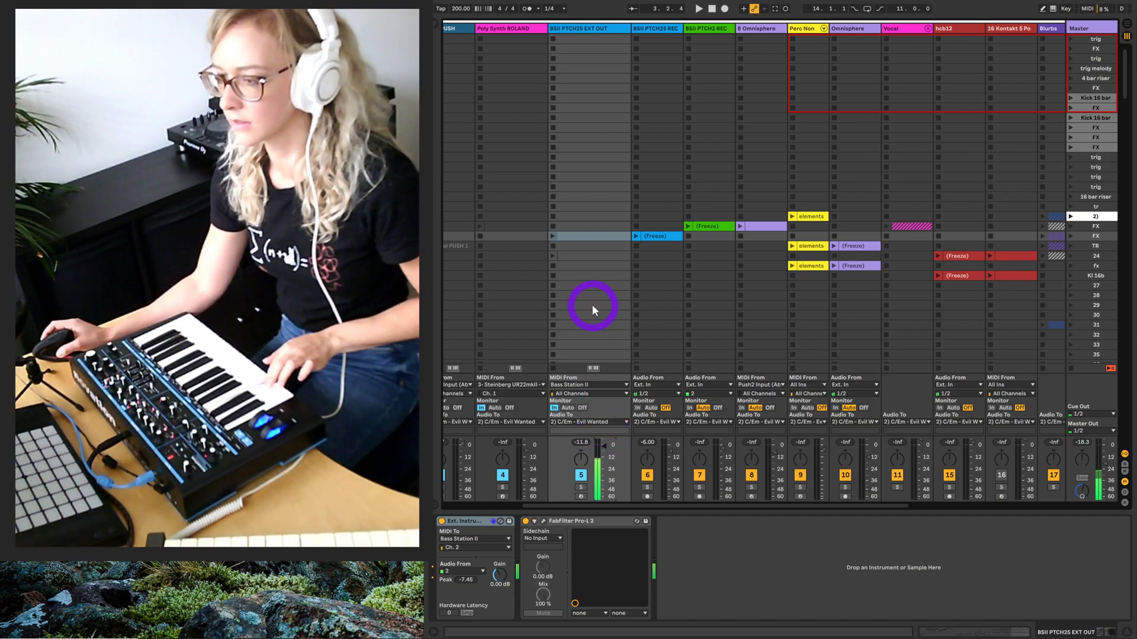
pyautogui.moveTo(639, 101)
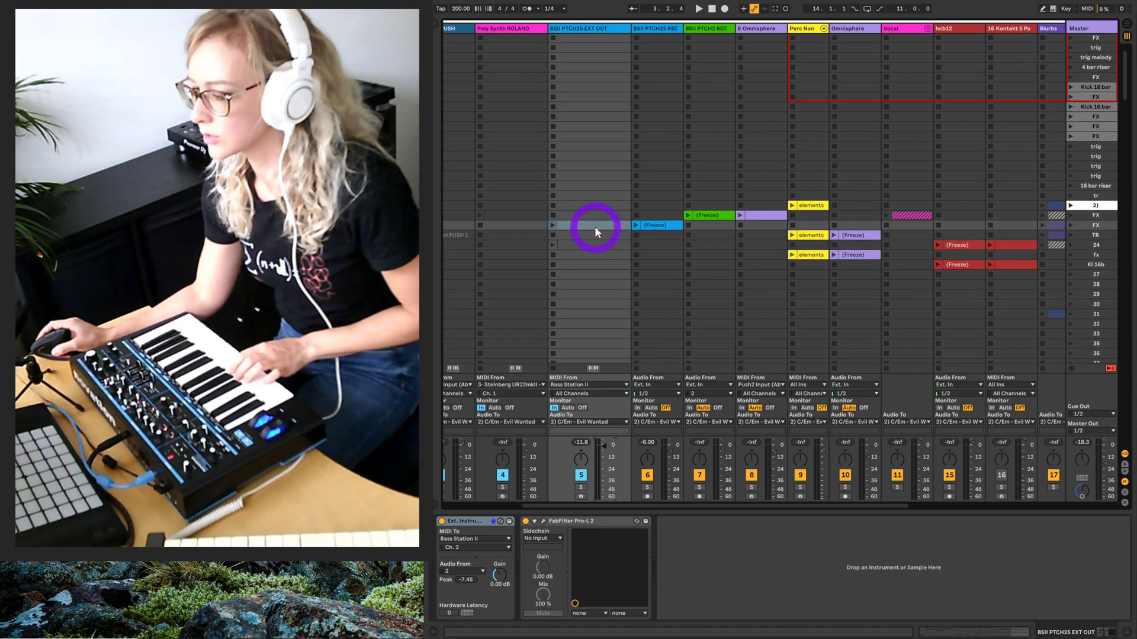
pyautogui.click(656, 225)
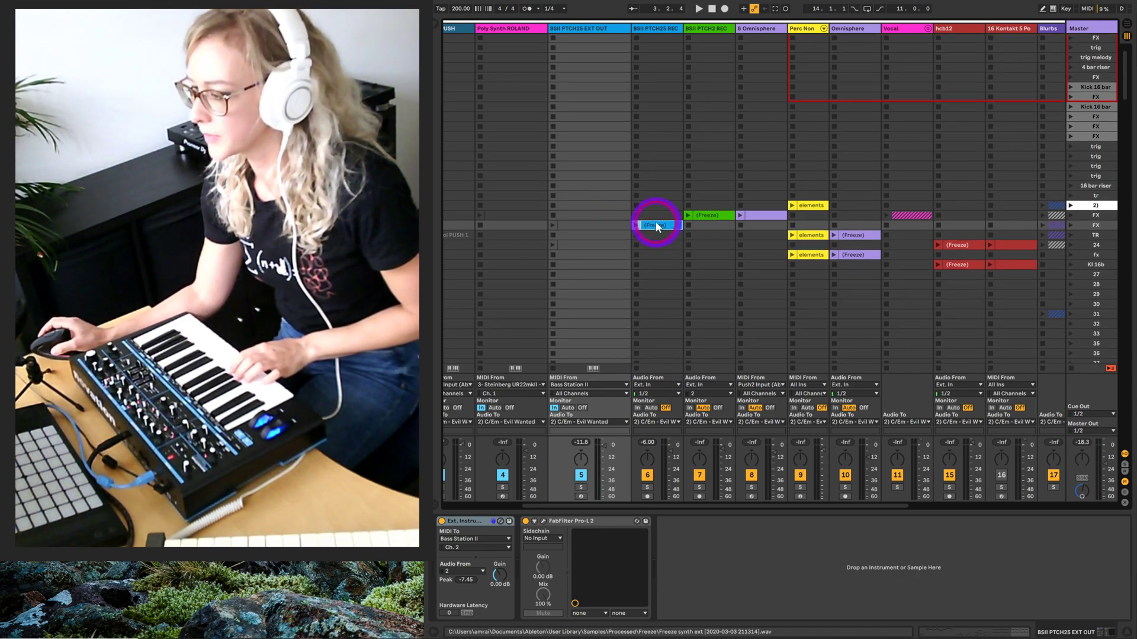
pyautogui.click(656, 225)
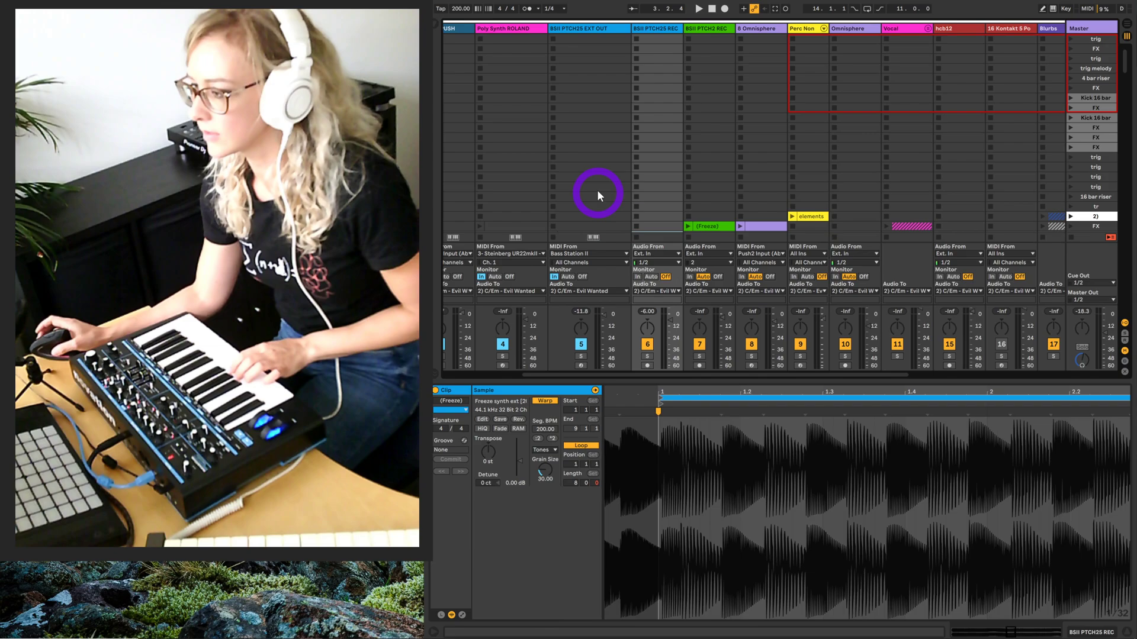
pyautogui.moveTo(591, 107)
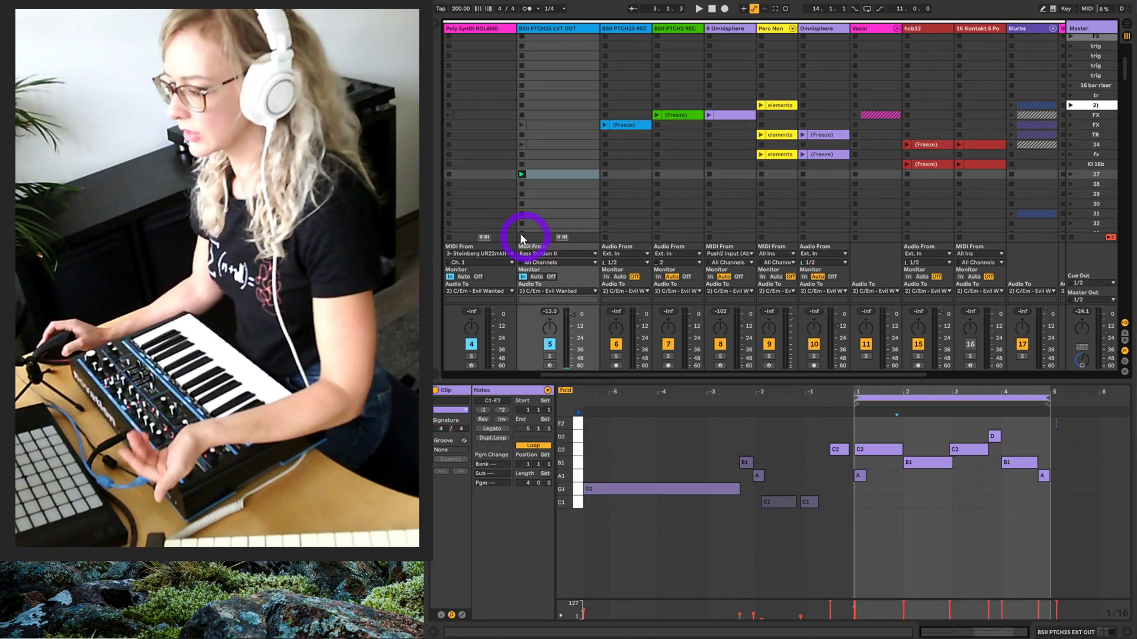
# Launch the blue BSII PTCH25 EXT OUT MIDI clip and select the BSII PTCH25 REC track.
pyautogui.click(549, 119)
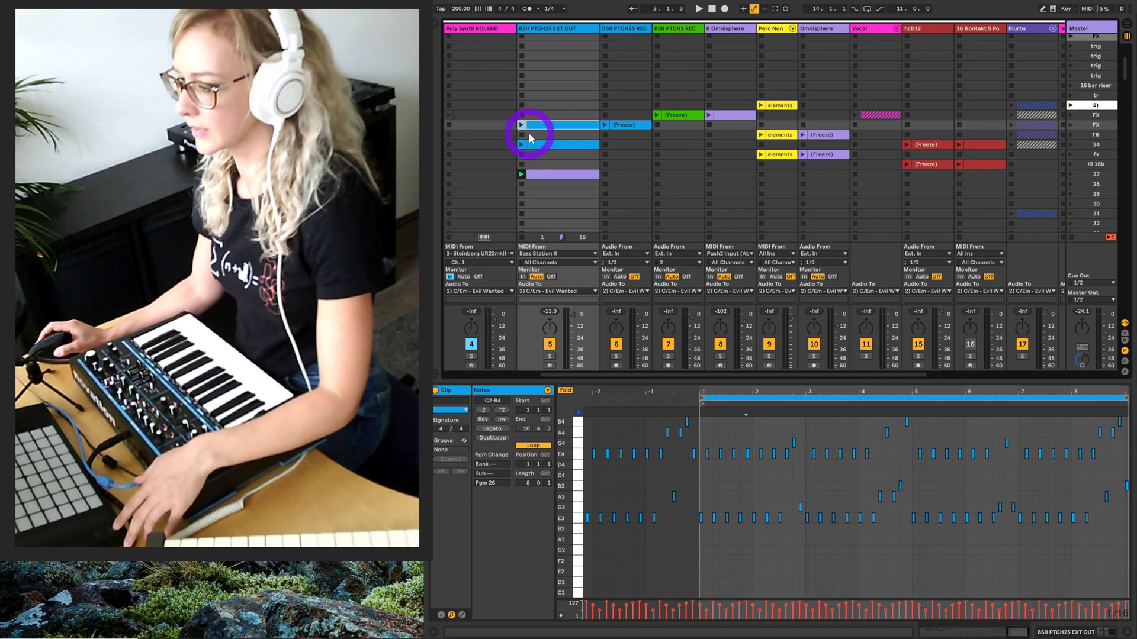
pyautogui.click(520, 145)
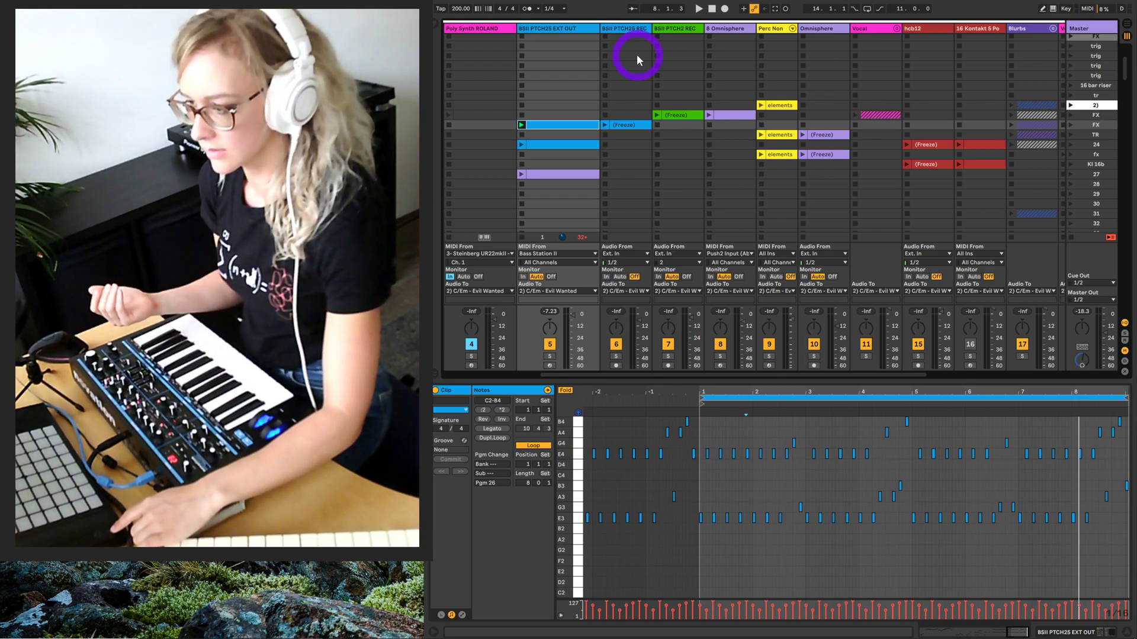
pyautogui.click(698, 8)
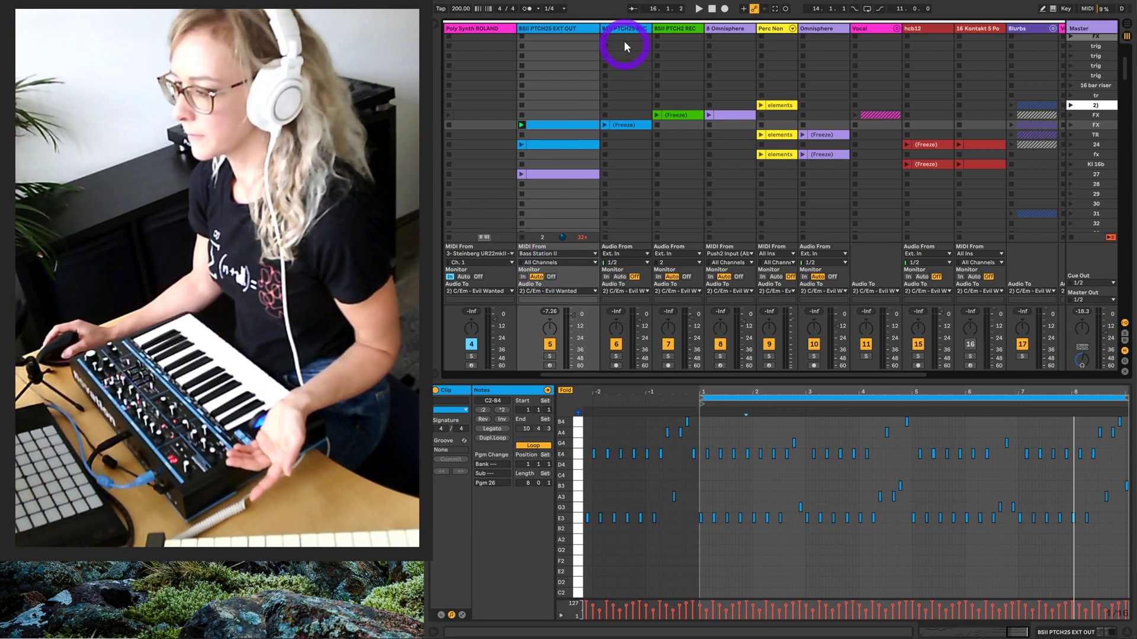
pyautogui.moveTo(627, 35)
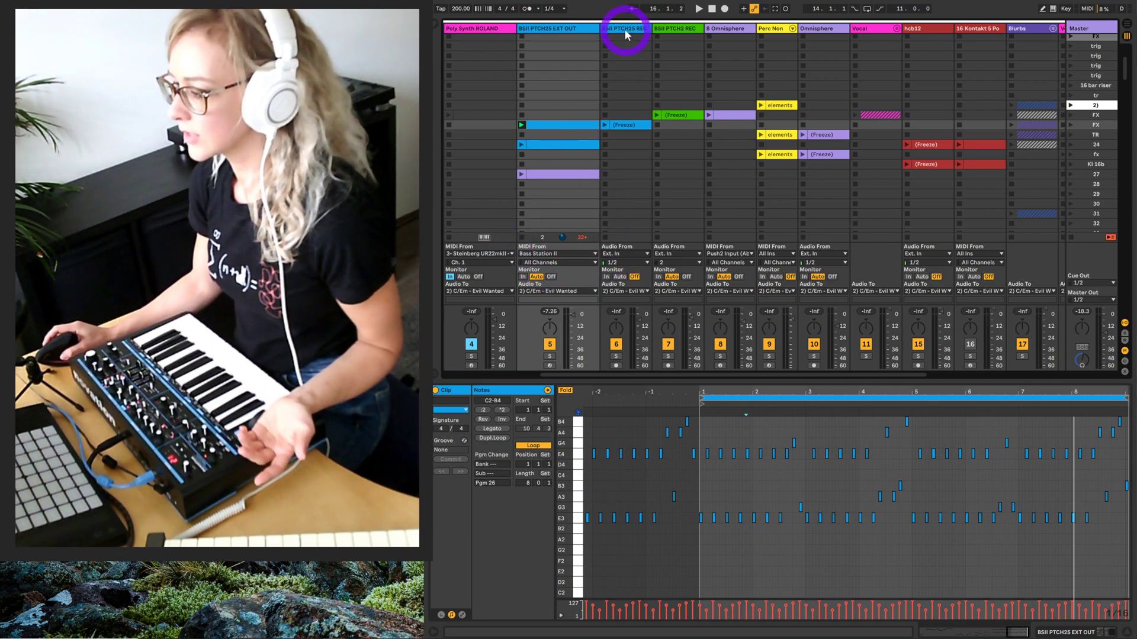
# Set the REC track's Audio From to BSII PTCH25 EXT OUT (Post Mixer) and arm it.
pyautogui.click(558, 174)
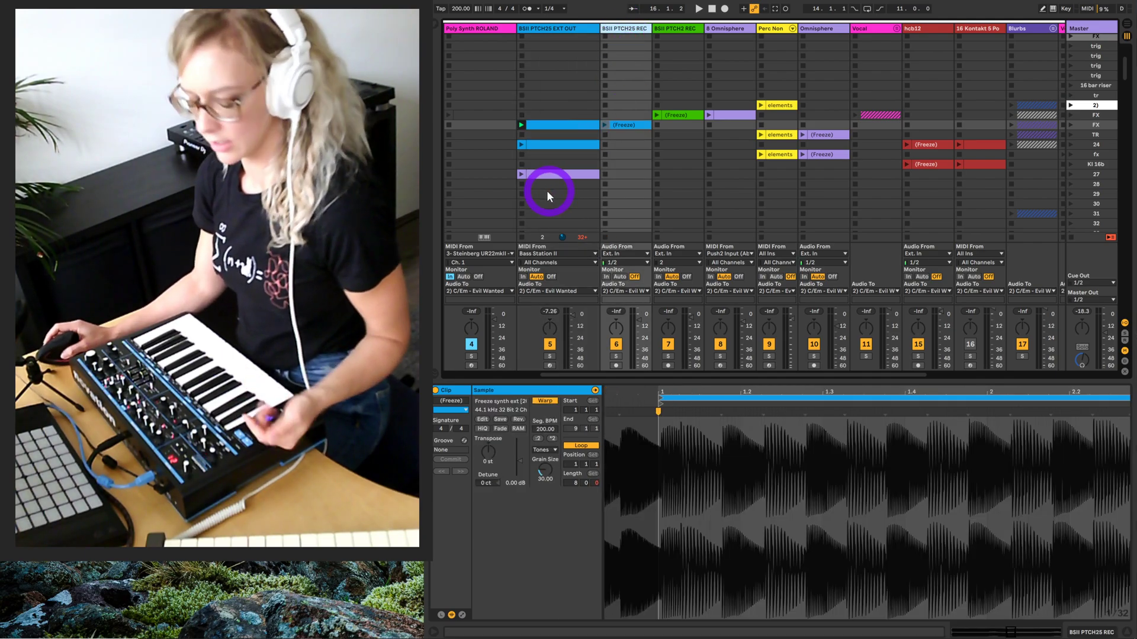
pyautogui.click(698, 8)
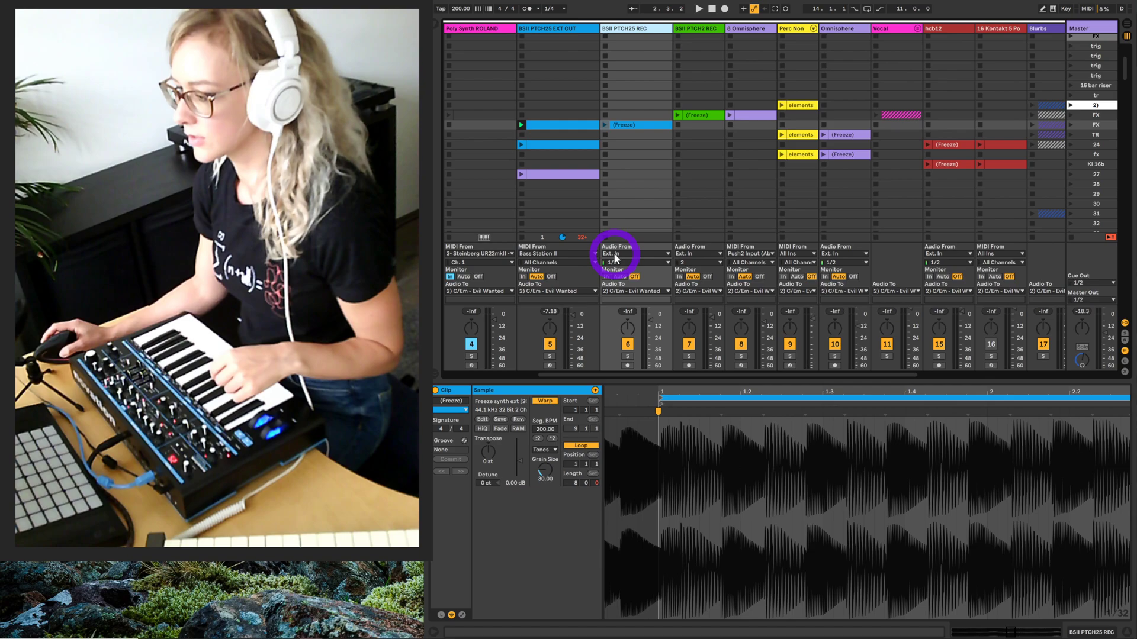
pyautogui.click(644, 254)
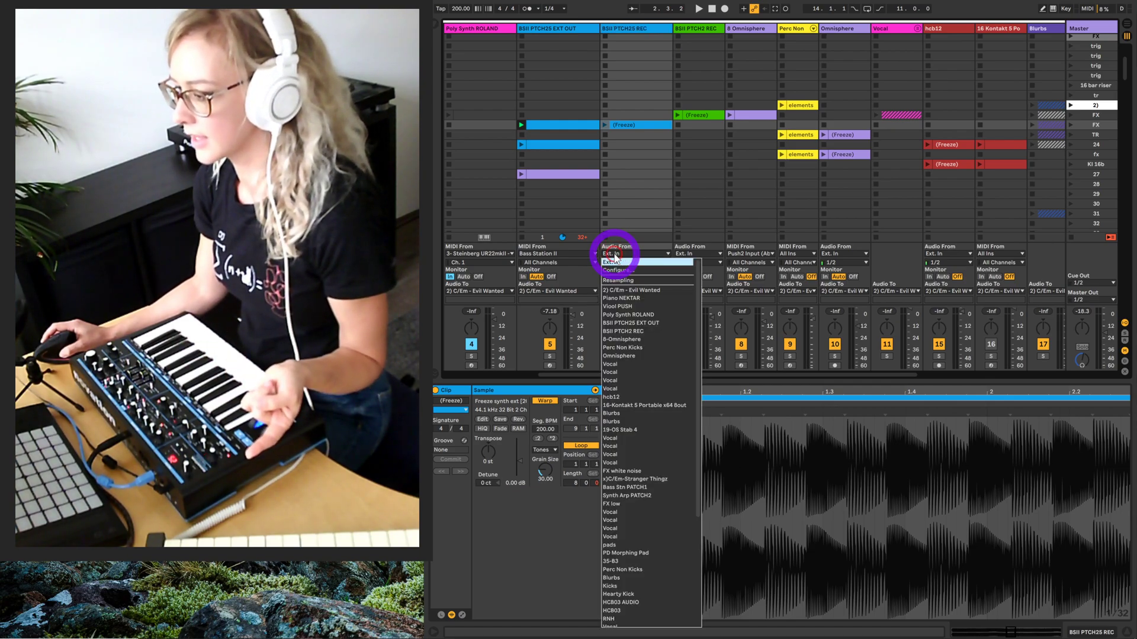
pyautogui.moveTo(647, 332)
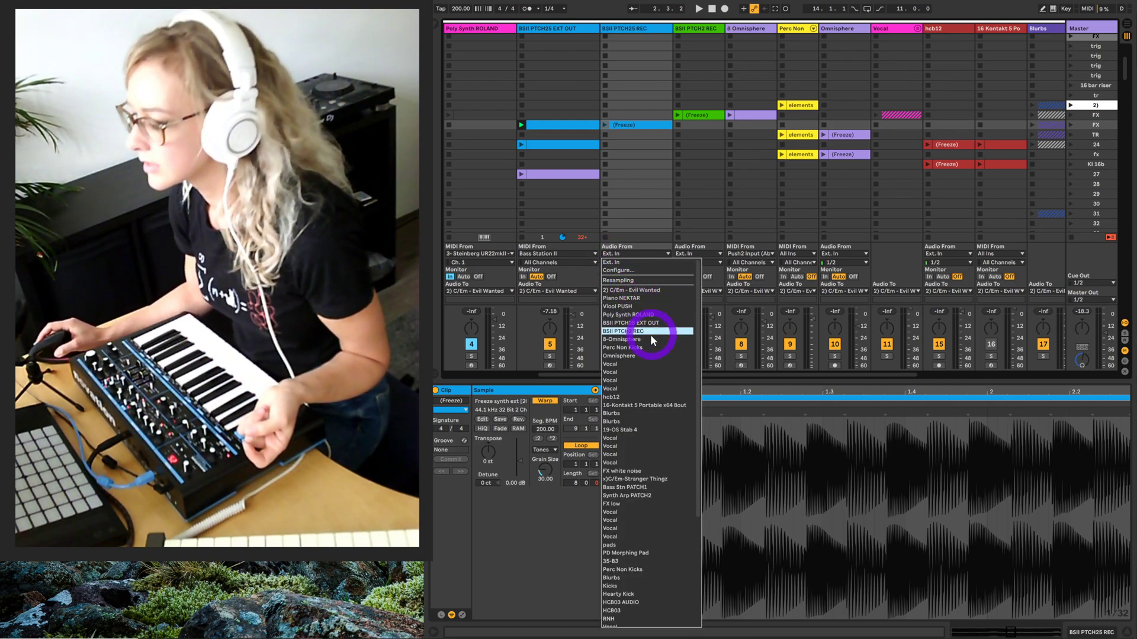
pyautogui.moveTo(645, 298)
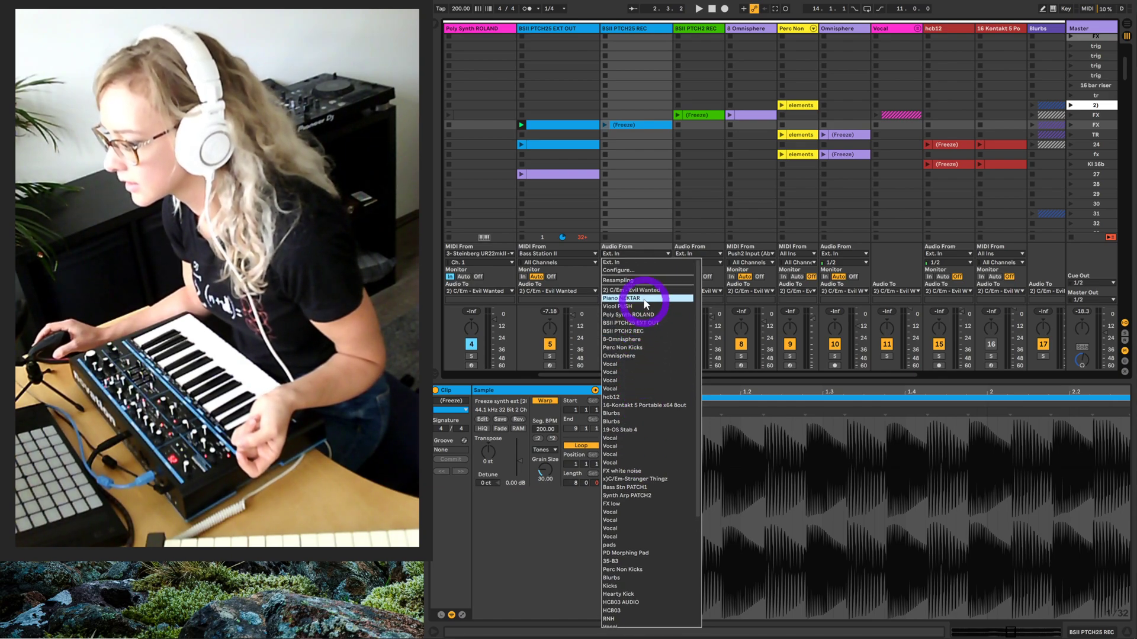
pyautogui.moveTo(646, 323)
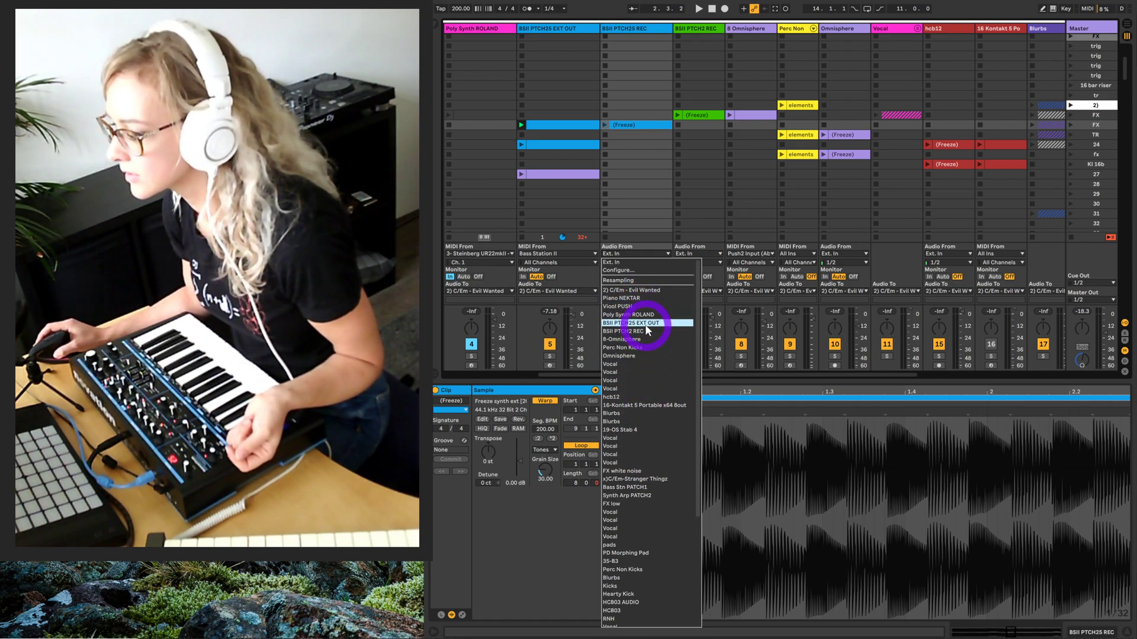
pyautogui.click(629, 323)
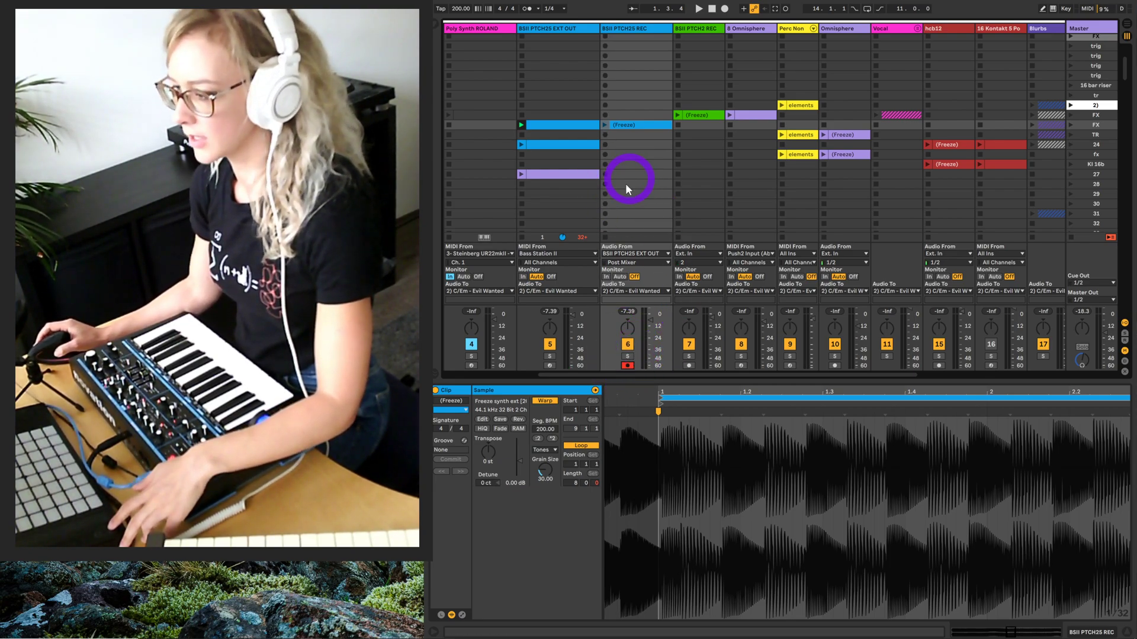
pyautogui.moveTo(666, 154)
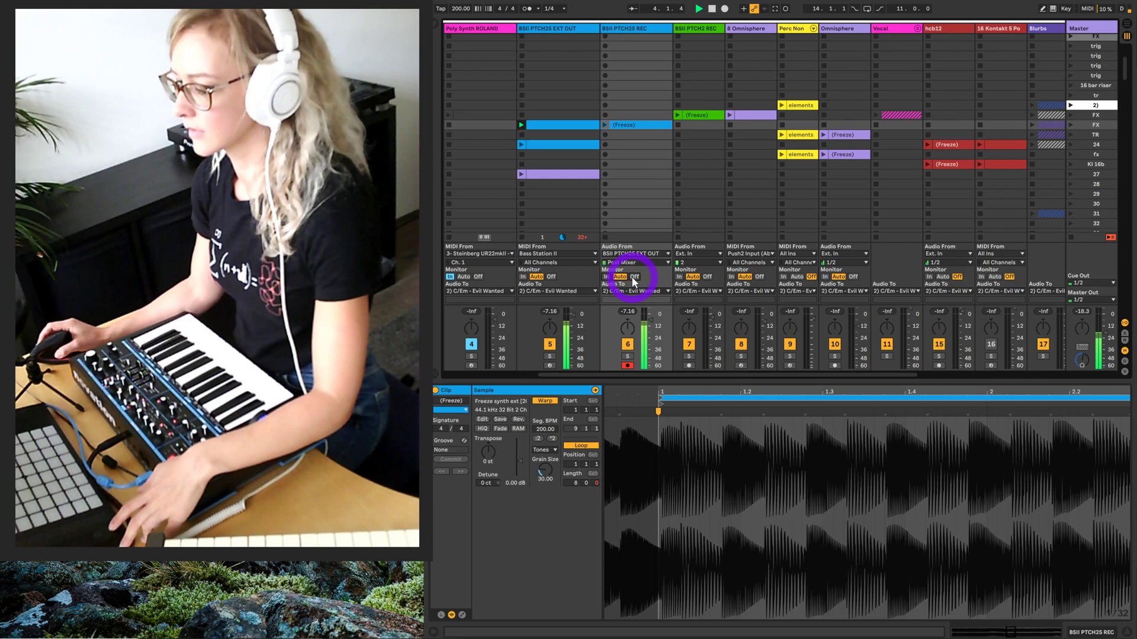
# Record on a REC track slot while launching the blue and purple Bass Station MIDI clips.
pyautogui.click(603, 154)
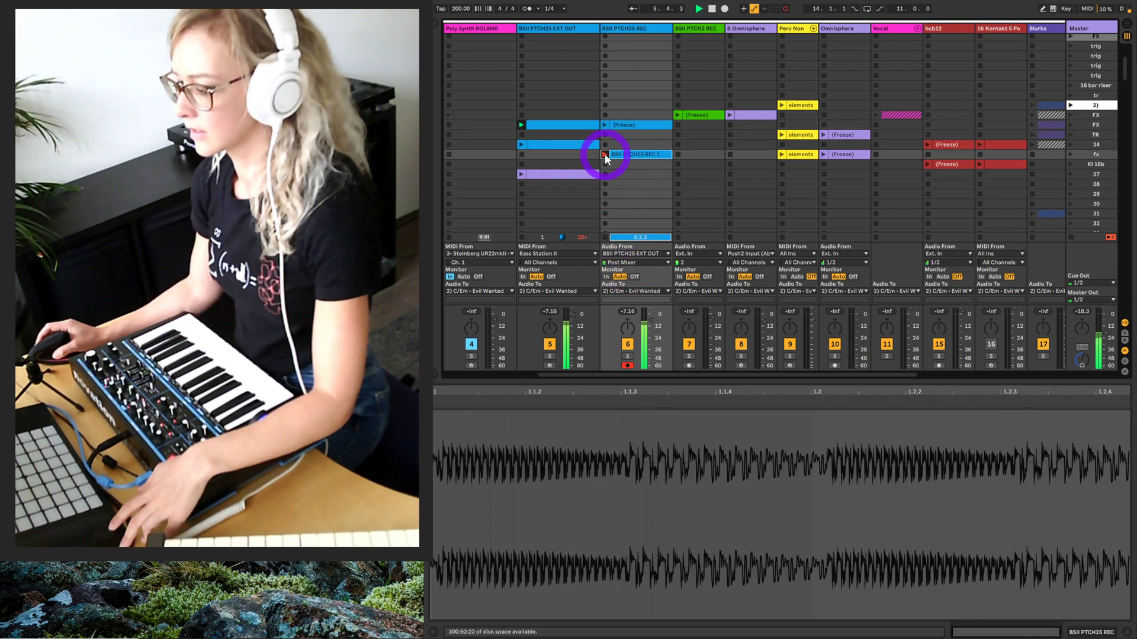
pyautogui.click(604, 154)
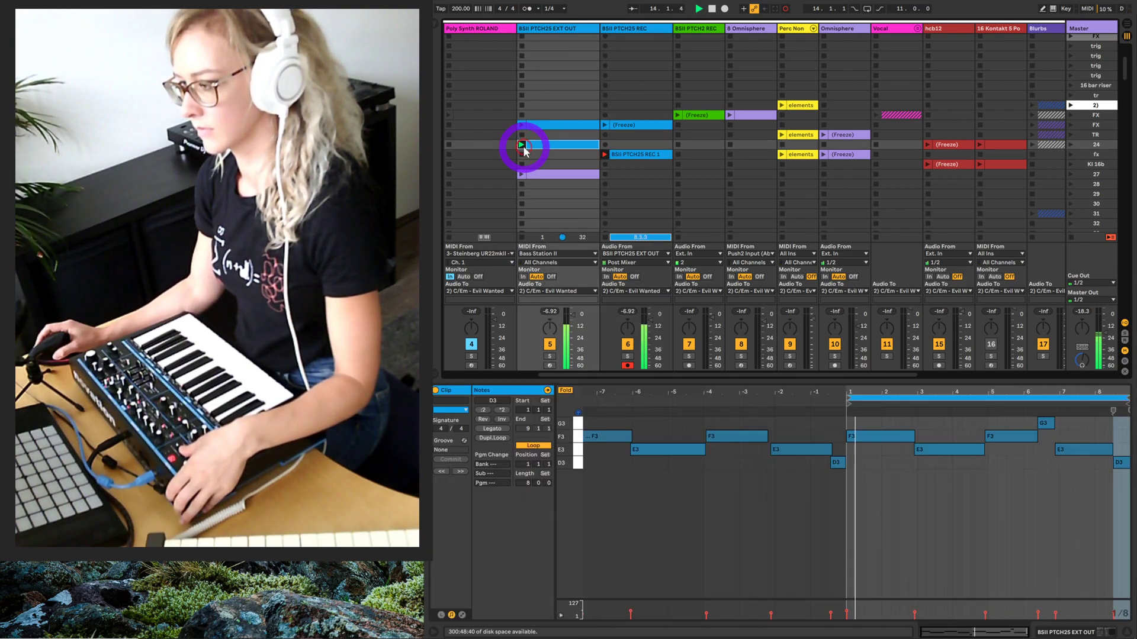
pyautogui.click(524, 174)
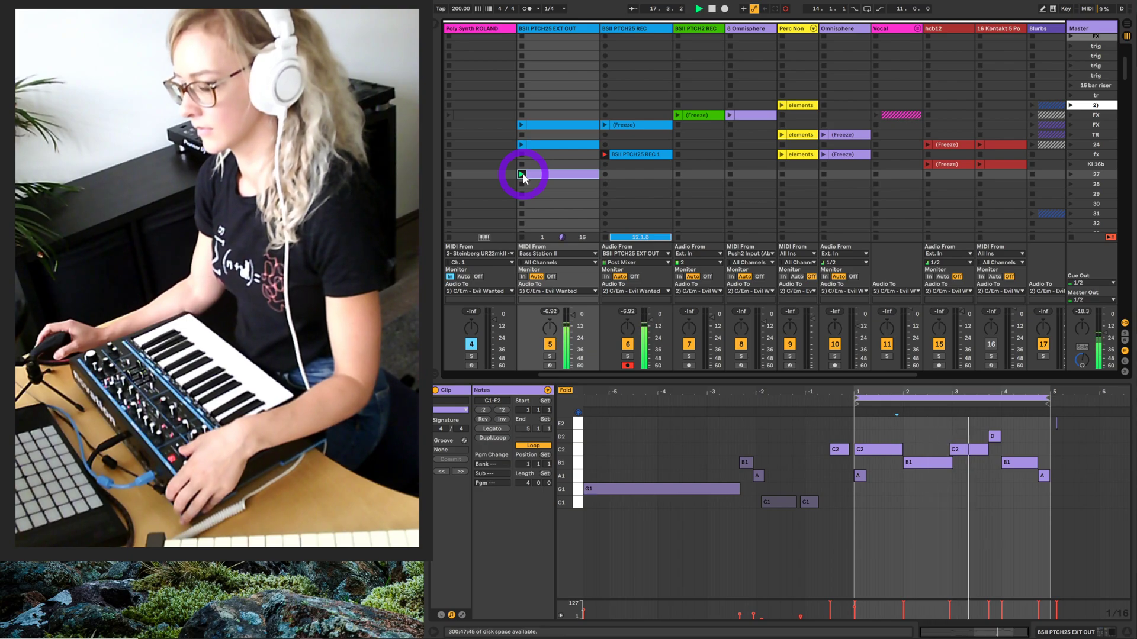
pyautogui.click(523, 138)
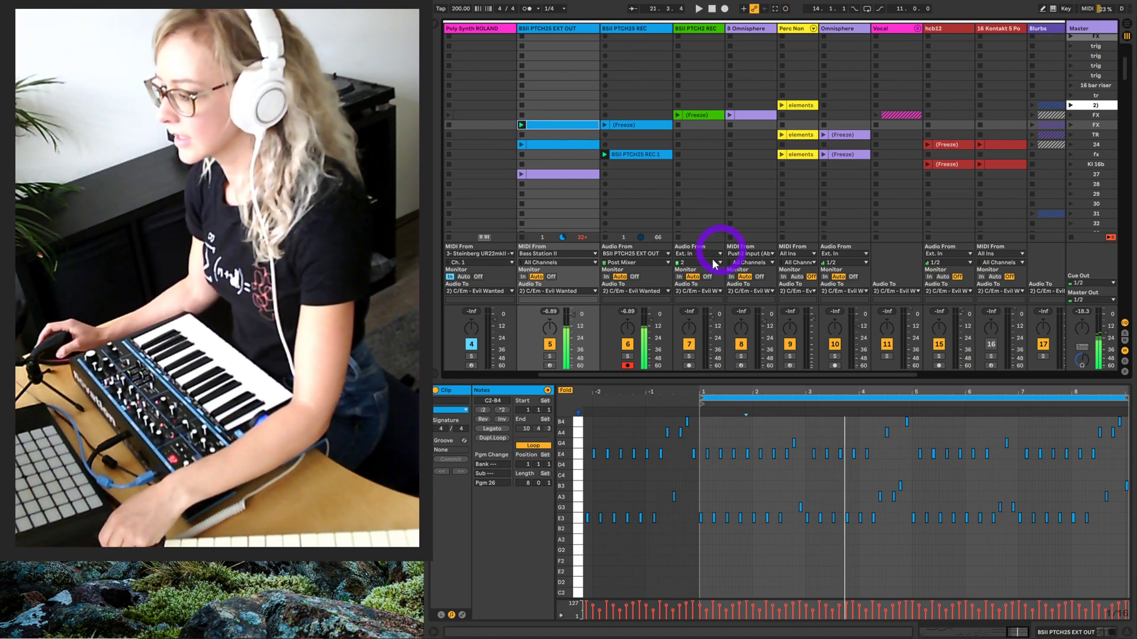
# Show the recorded BSII PTCH25 REC 1 clip's waveform in clip detail.
pyautogui.click(623, 154)
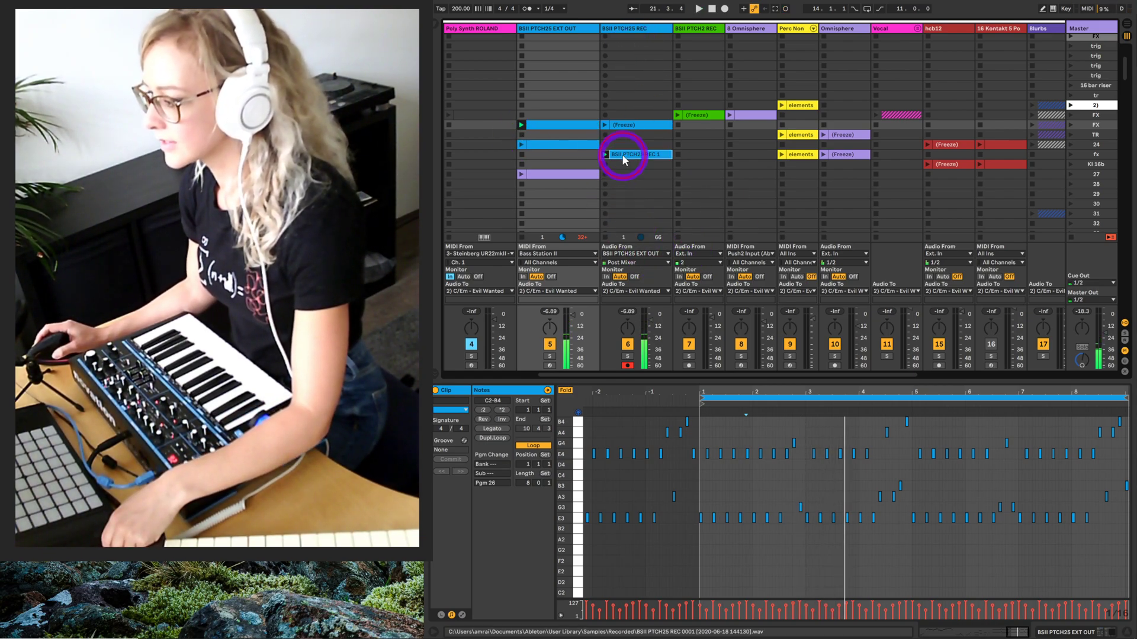
pyautogui.click(636, 155)
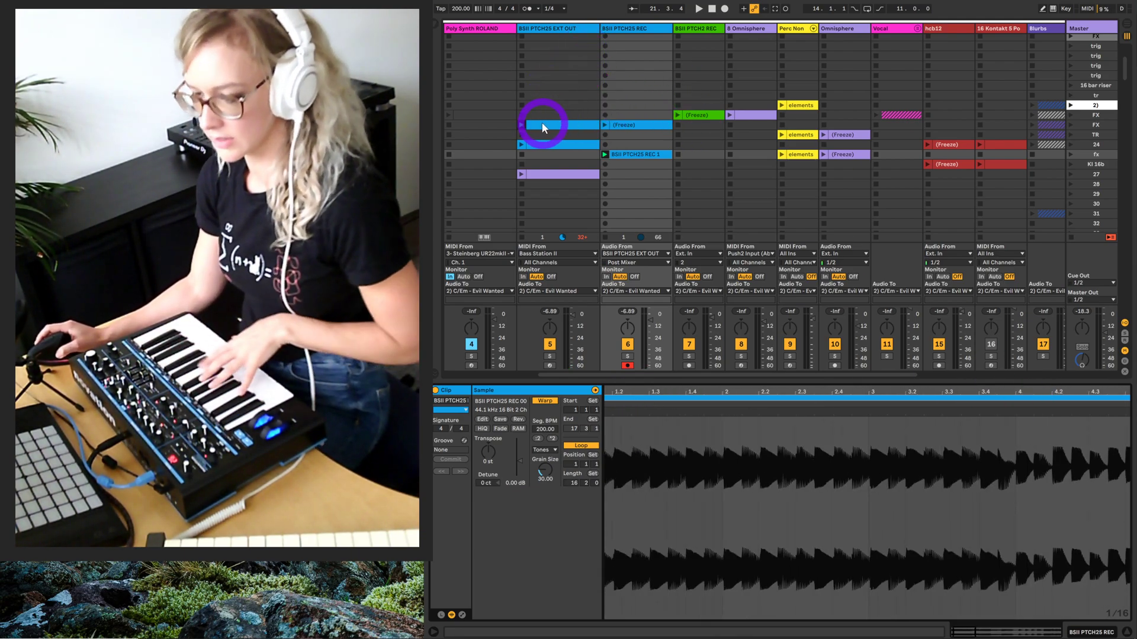
pyautogui.moveTo(598, 315)
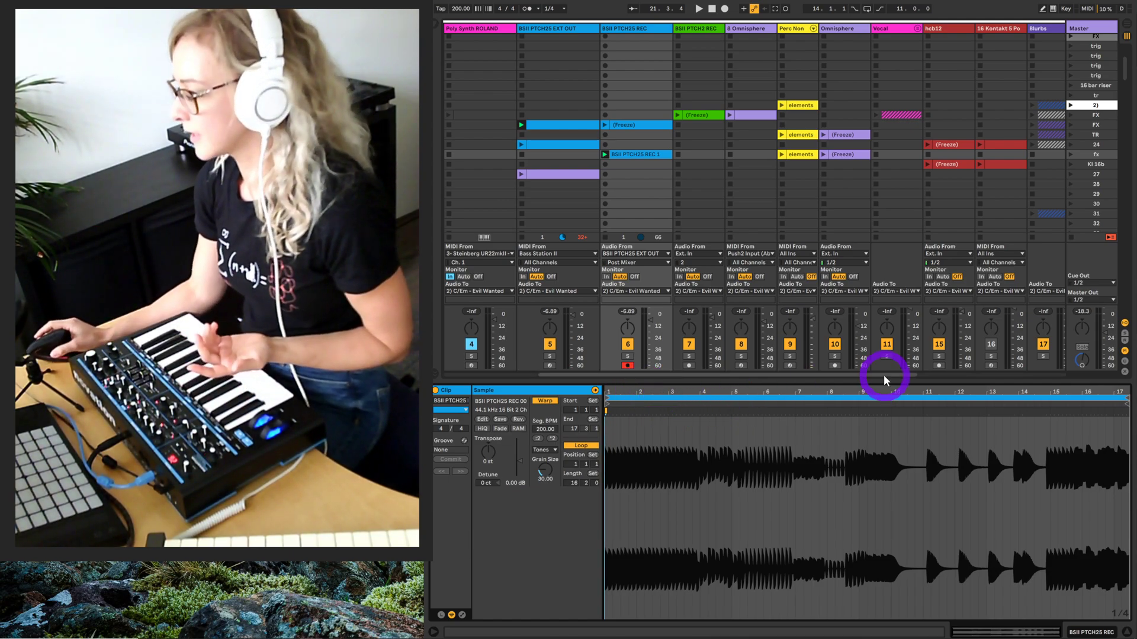
pyautogui.moveTo(832, 142)
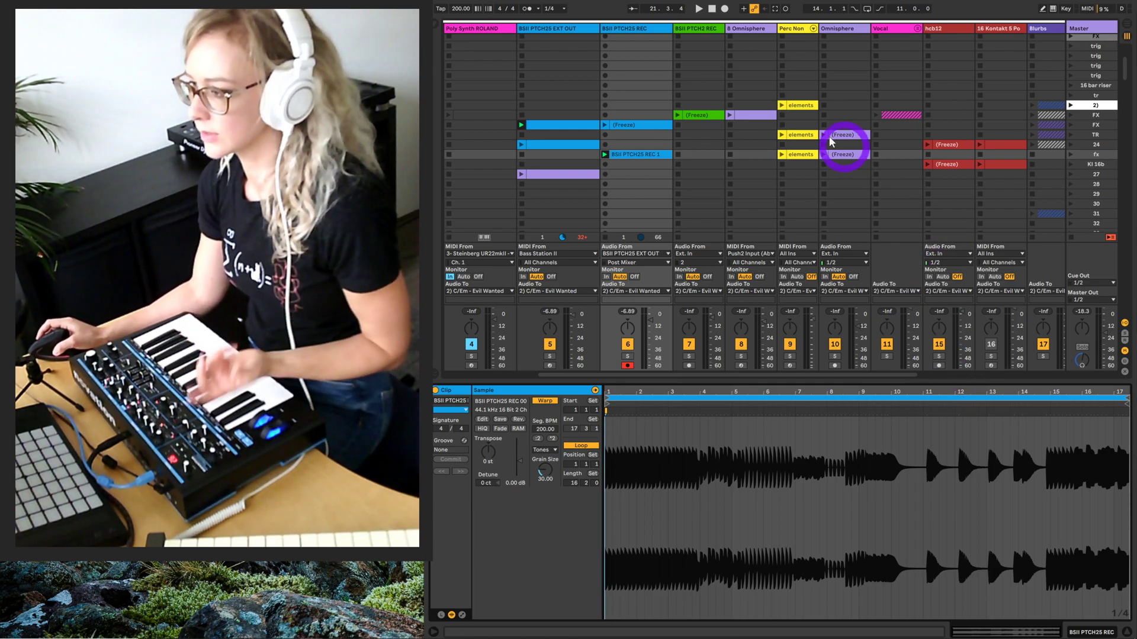
pyautogui.moveTo(605, 98)
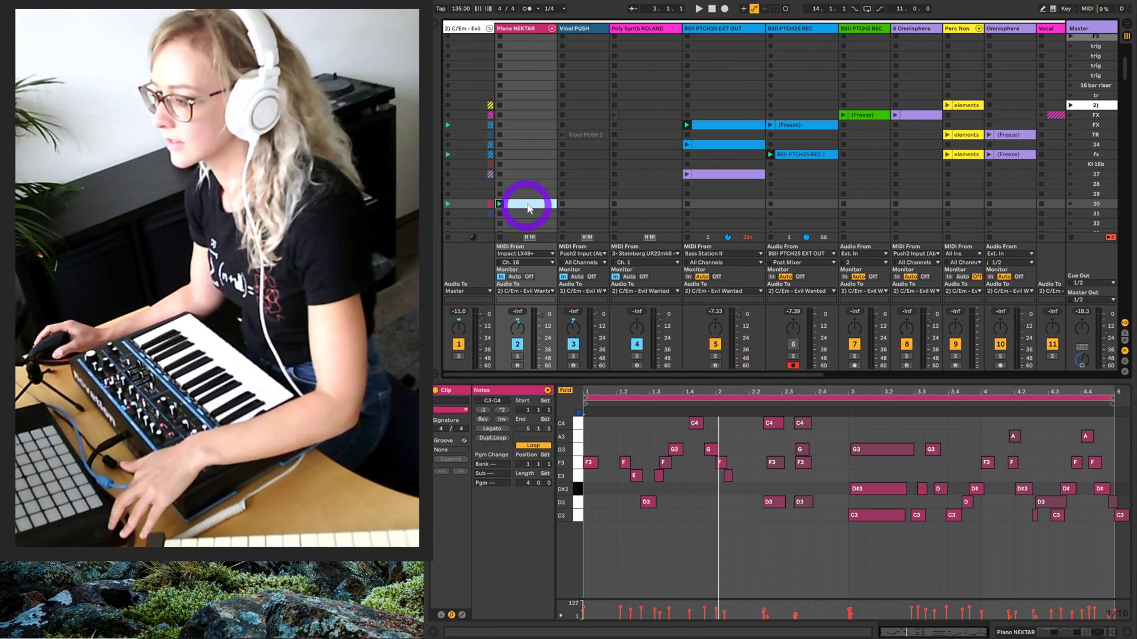
# Capture played E2–G3 synth notes as a clip on BSII PTCH25 EXT OUT and arm REC.
pyautogui.click(526, 204)
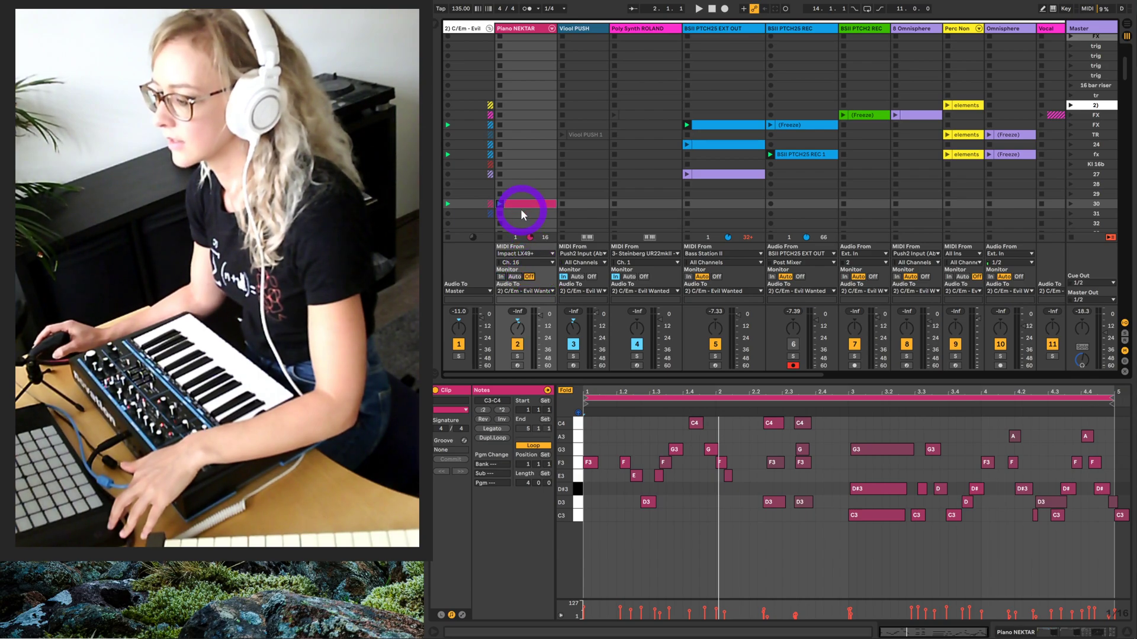
pyautogui.click(688, 204)
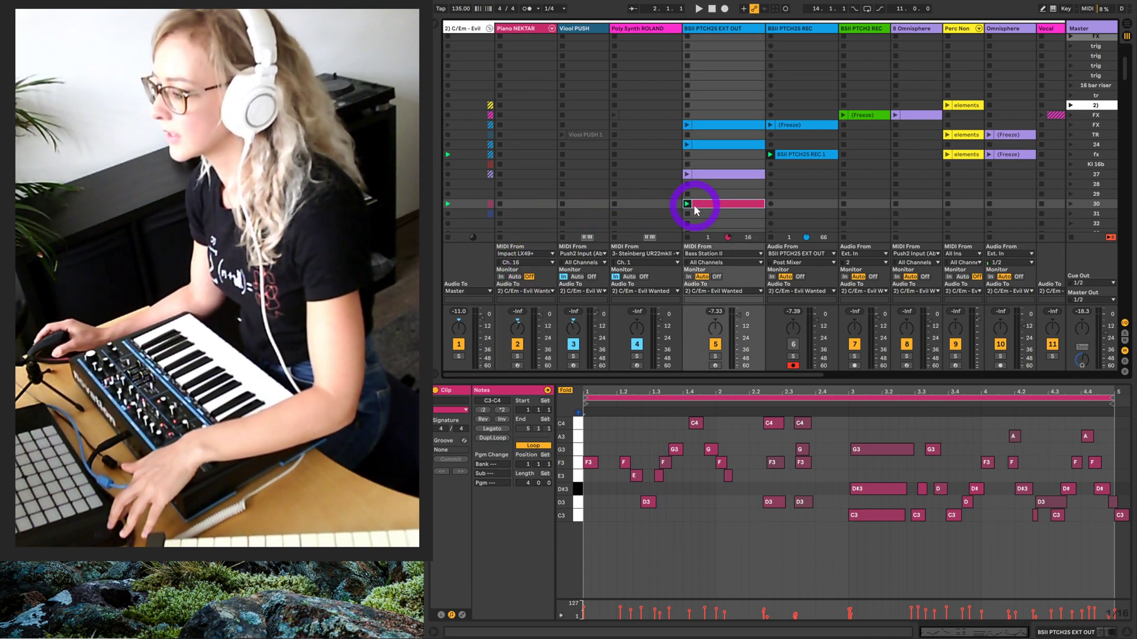
pyautogui.click(698, 9)
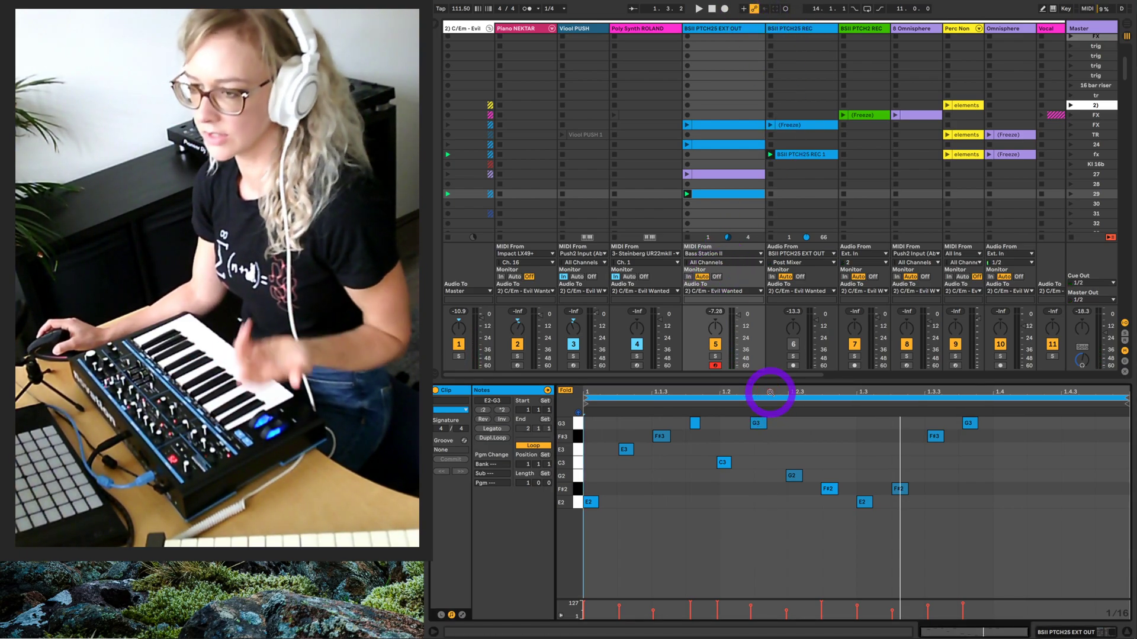
pyautogui.moveTo(694, 281)
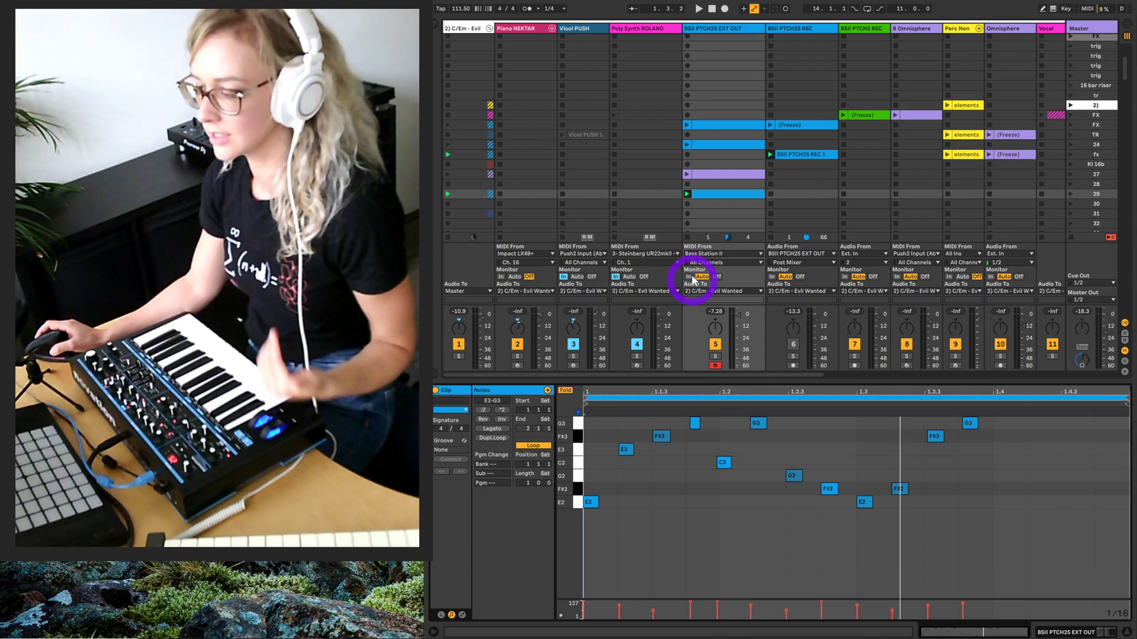
pyautogui.moveTo(713, 167)
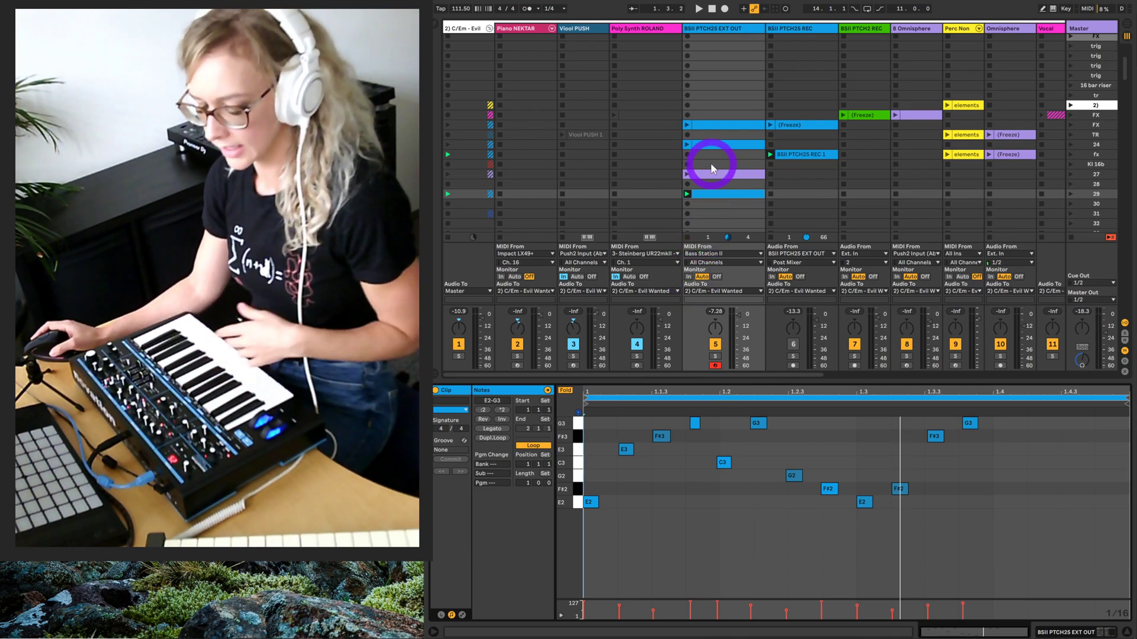
pyautogui.moveTo(707, 162)
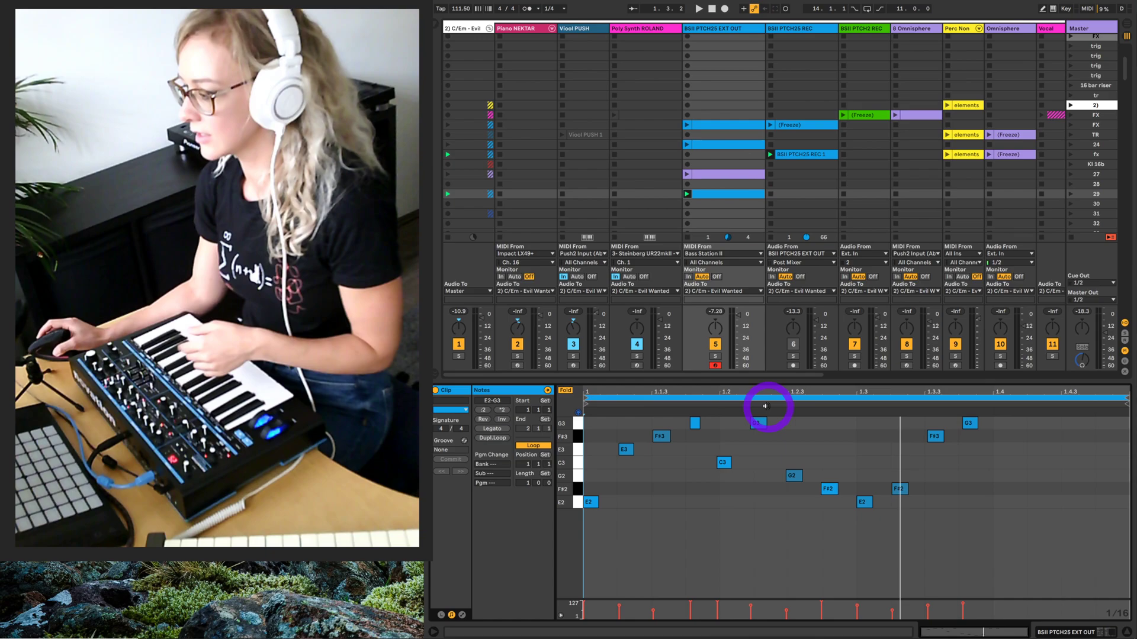
pyautogui.click(792, 364)
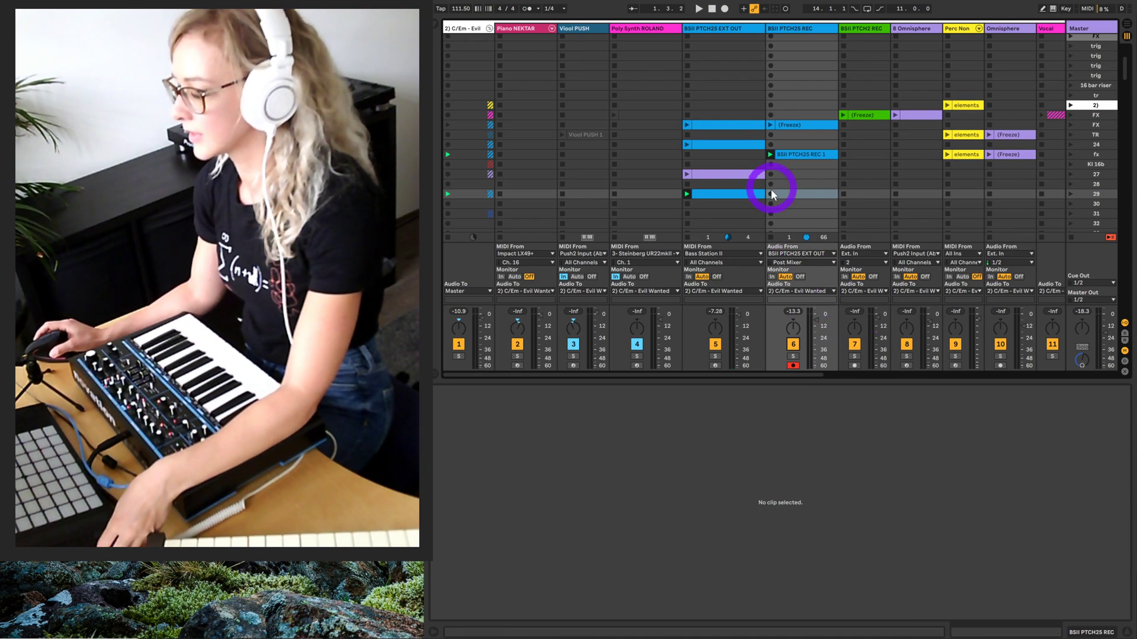
# Record the synth into the REC track's empty slot, creating BSII PTCH25 REC 2.
pyautogui.click(771, 194)
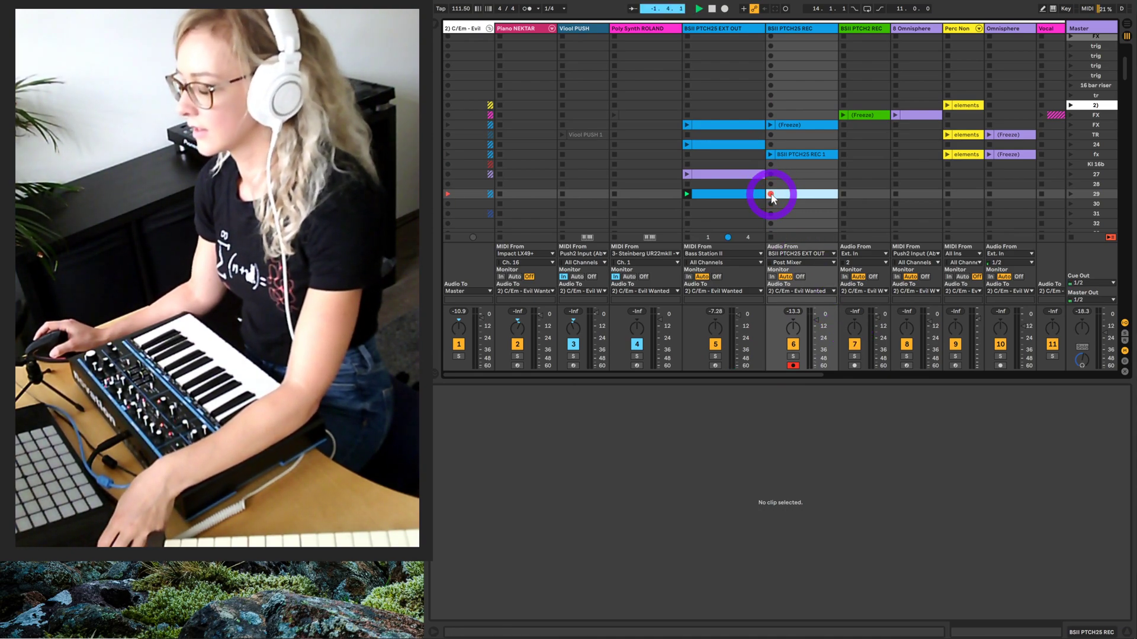
pyautogui.click(770, 194)
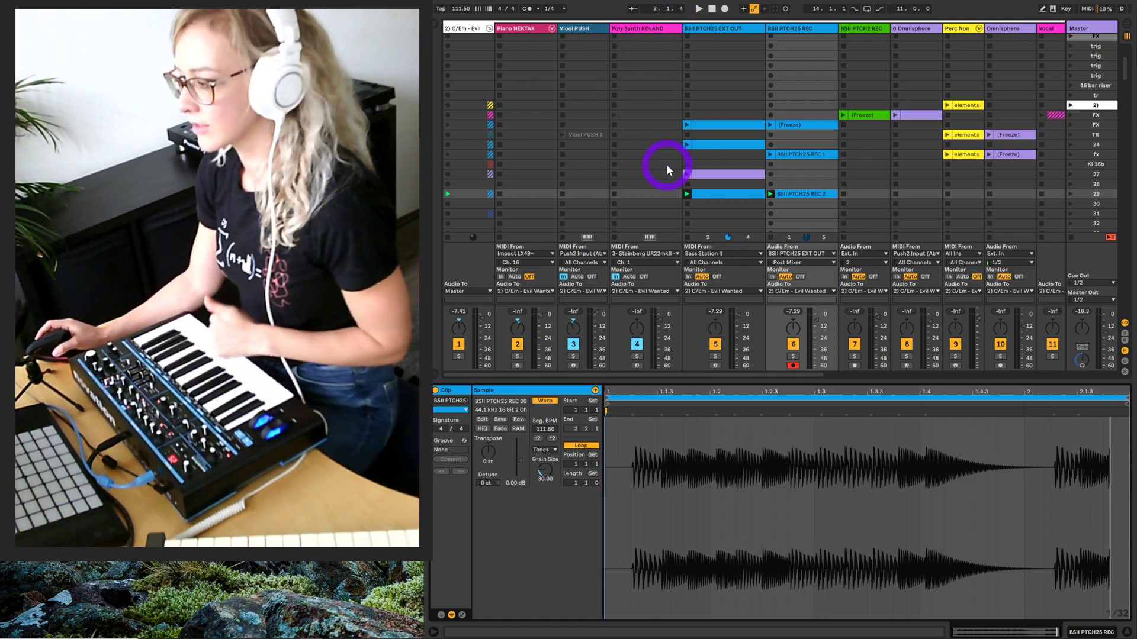
pyautogui.moveTo(701, 78)
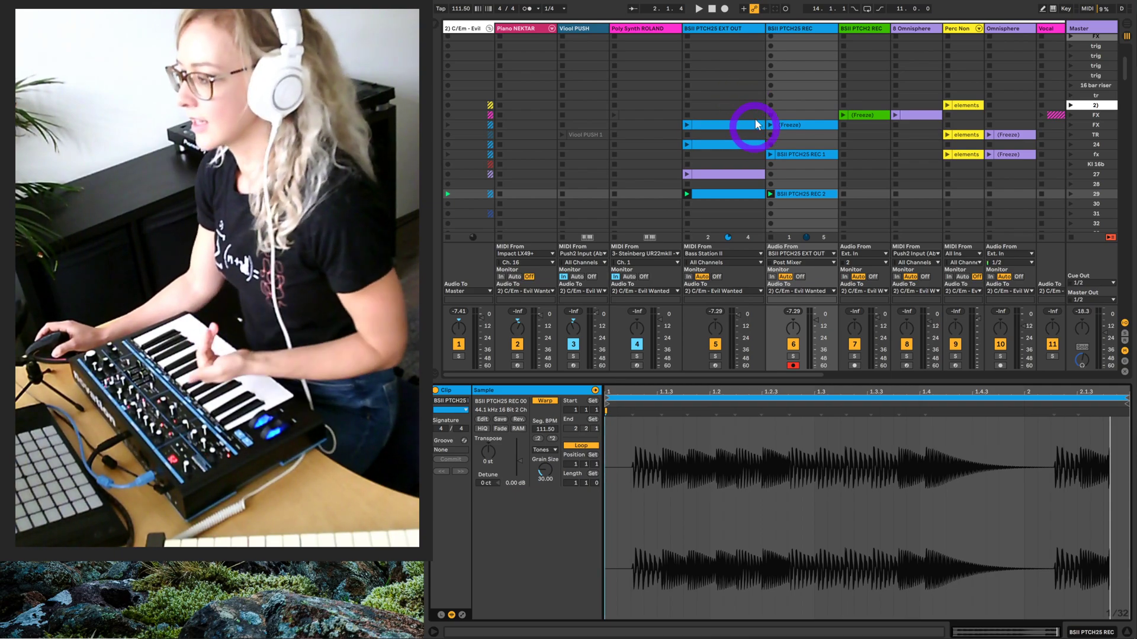
pyautogui.moveTo(732, 88)
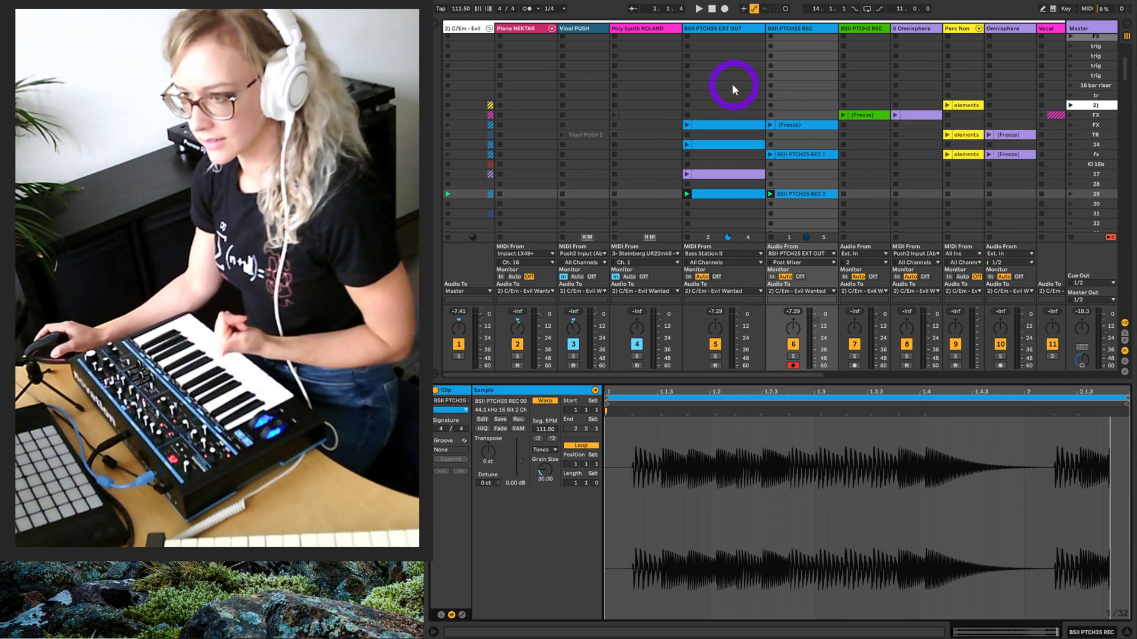
pyautogui.moveTo(696, 109)
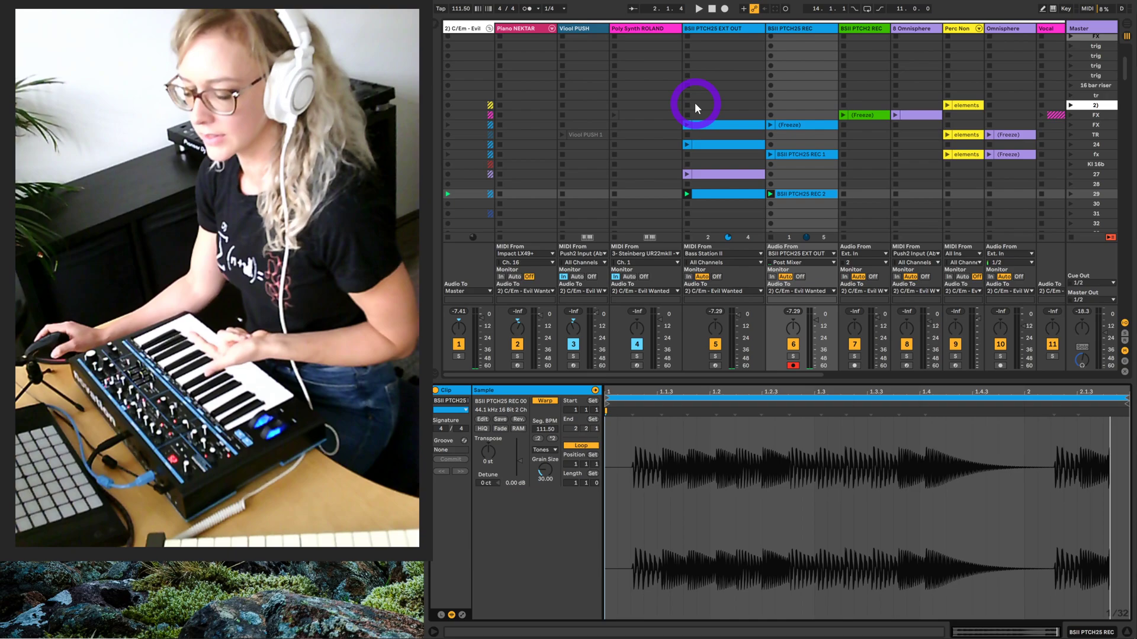